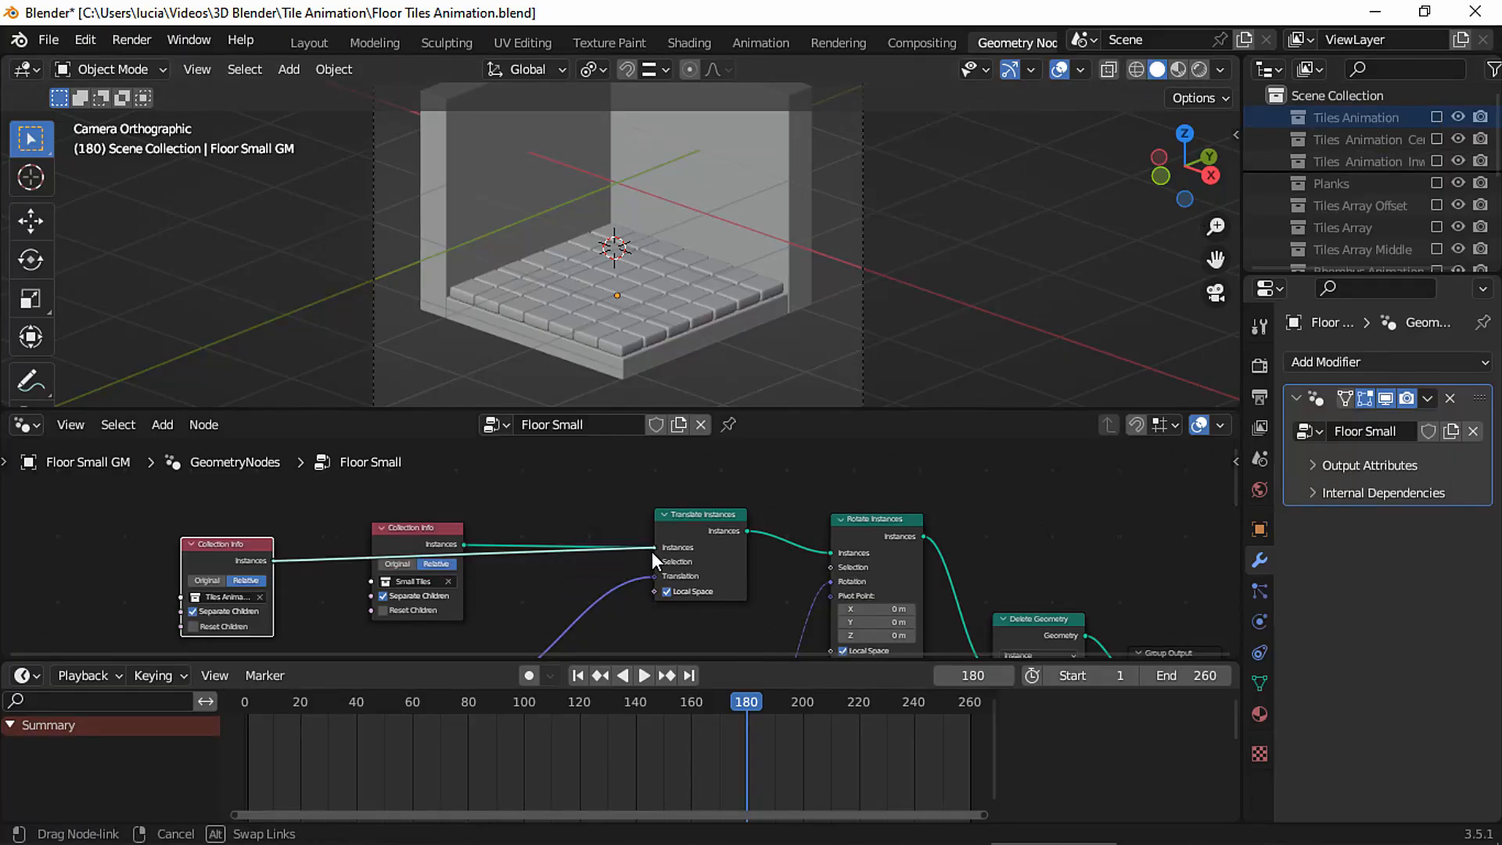
# Step: Rewind and play the falling-tile animation, then return to the Layout workspace
pyautogui.click(645, 676)
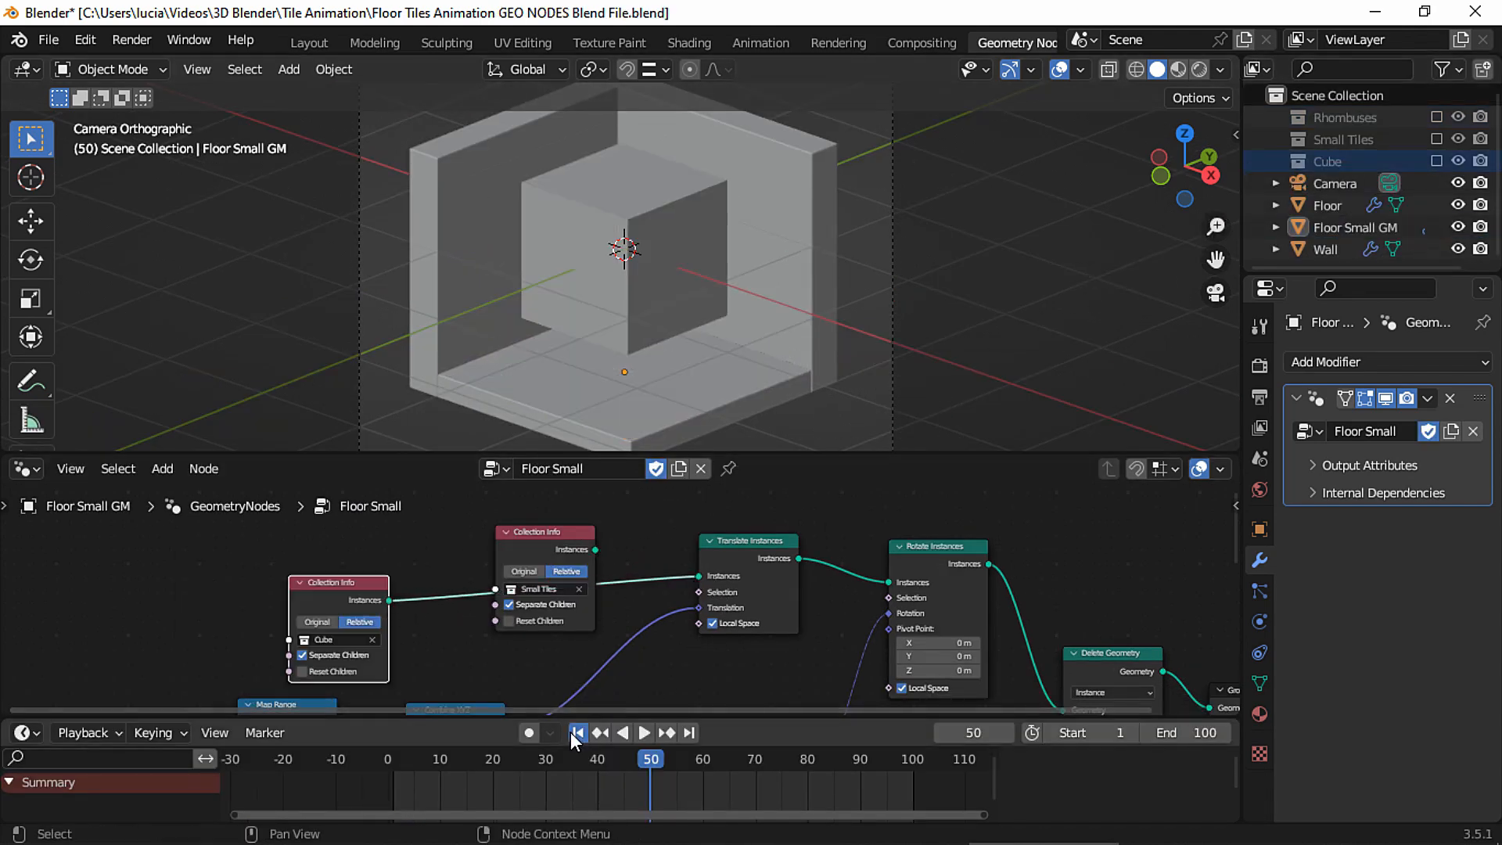
pyautogui.click(645, 732)
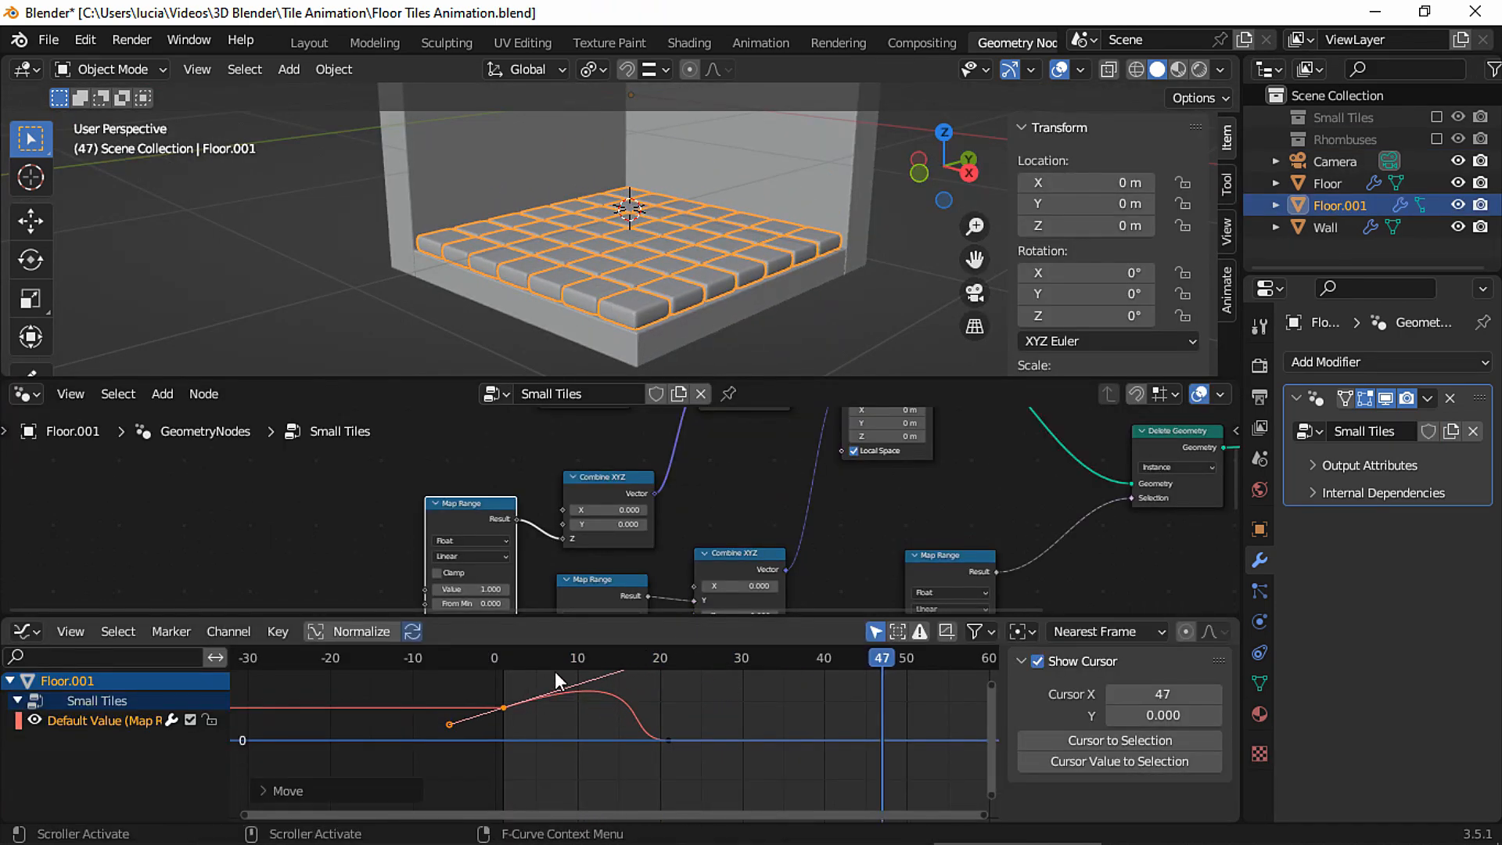
pyautogui.press('Space')
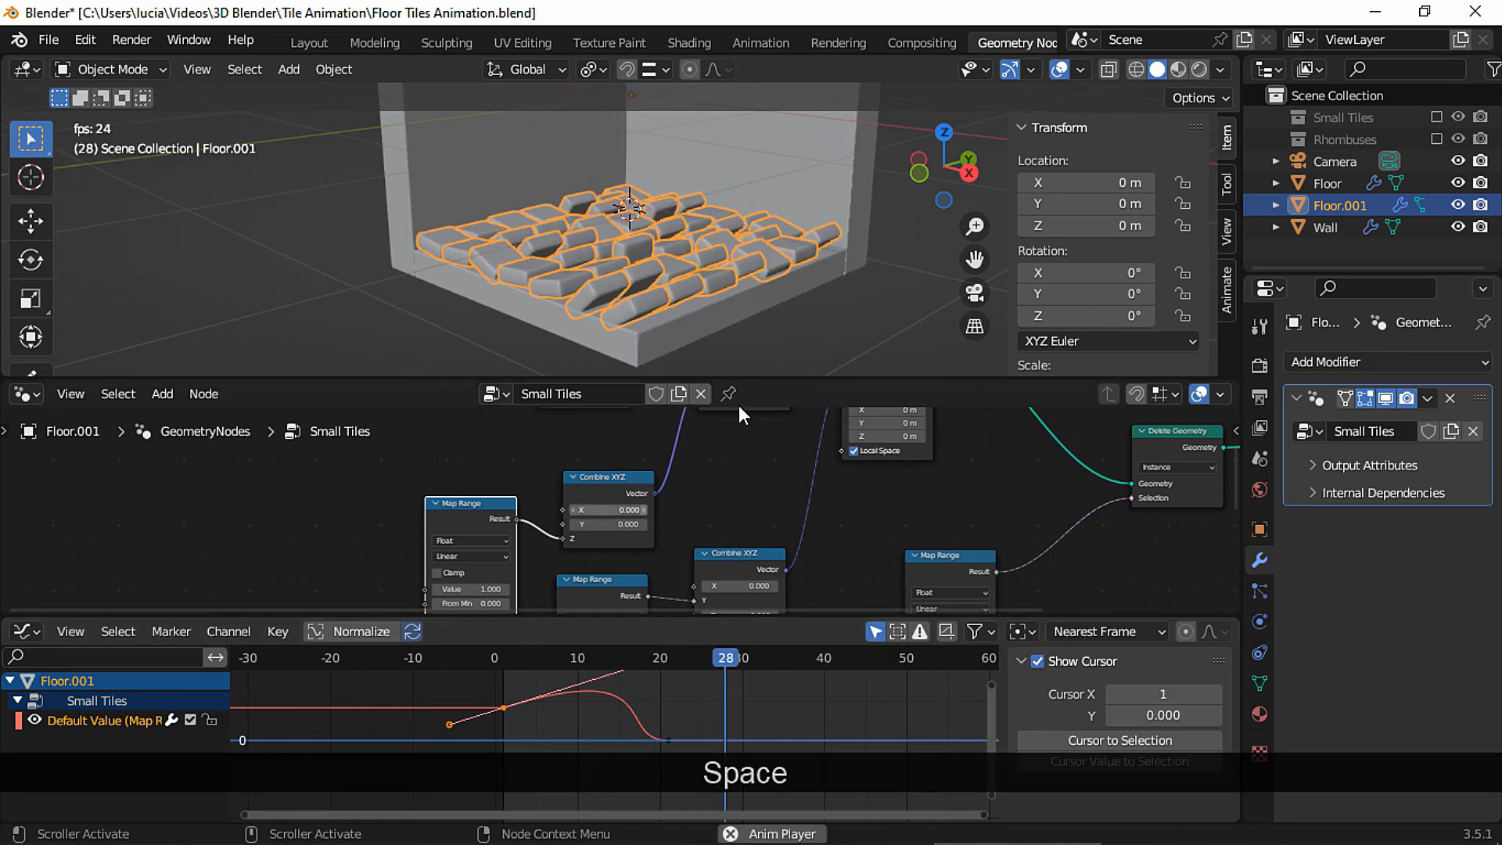
pyautogui.click(306, 42)
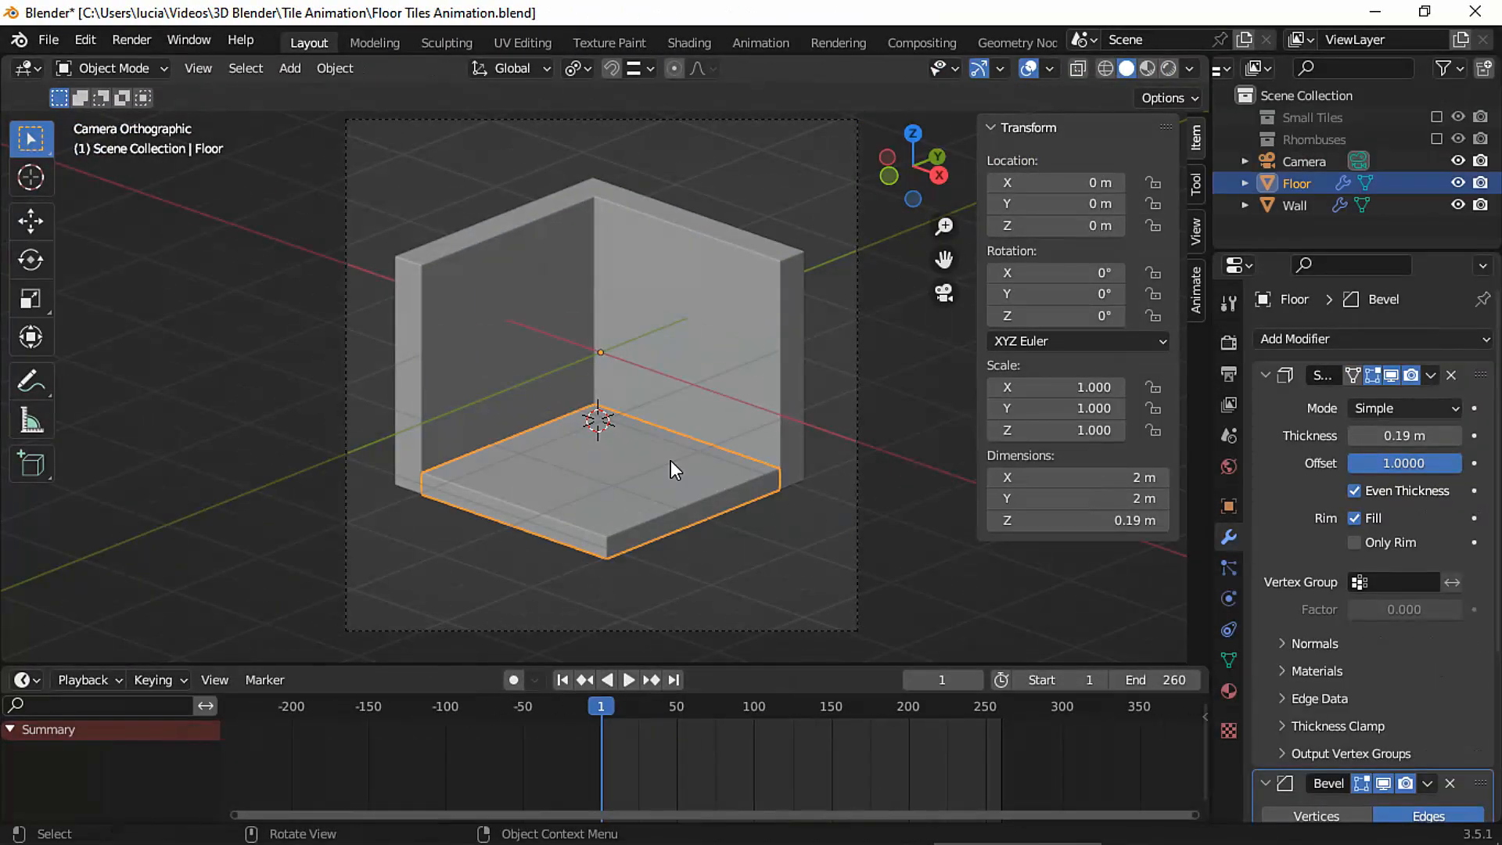
pyautogui.click(1295, 205)
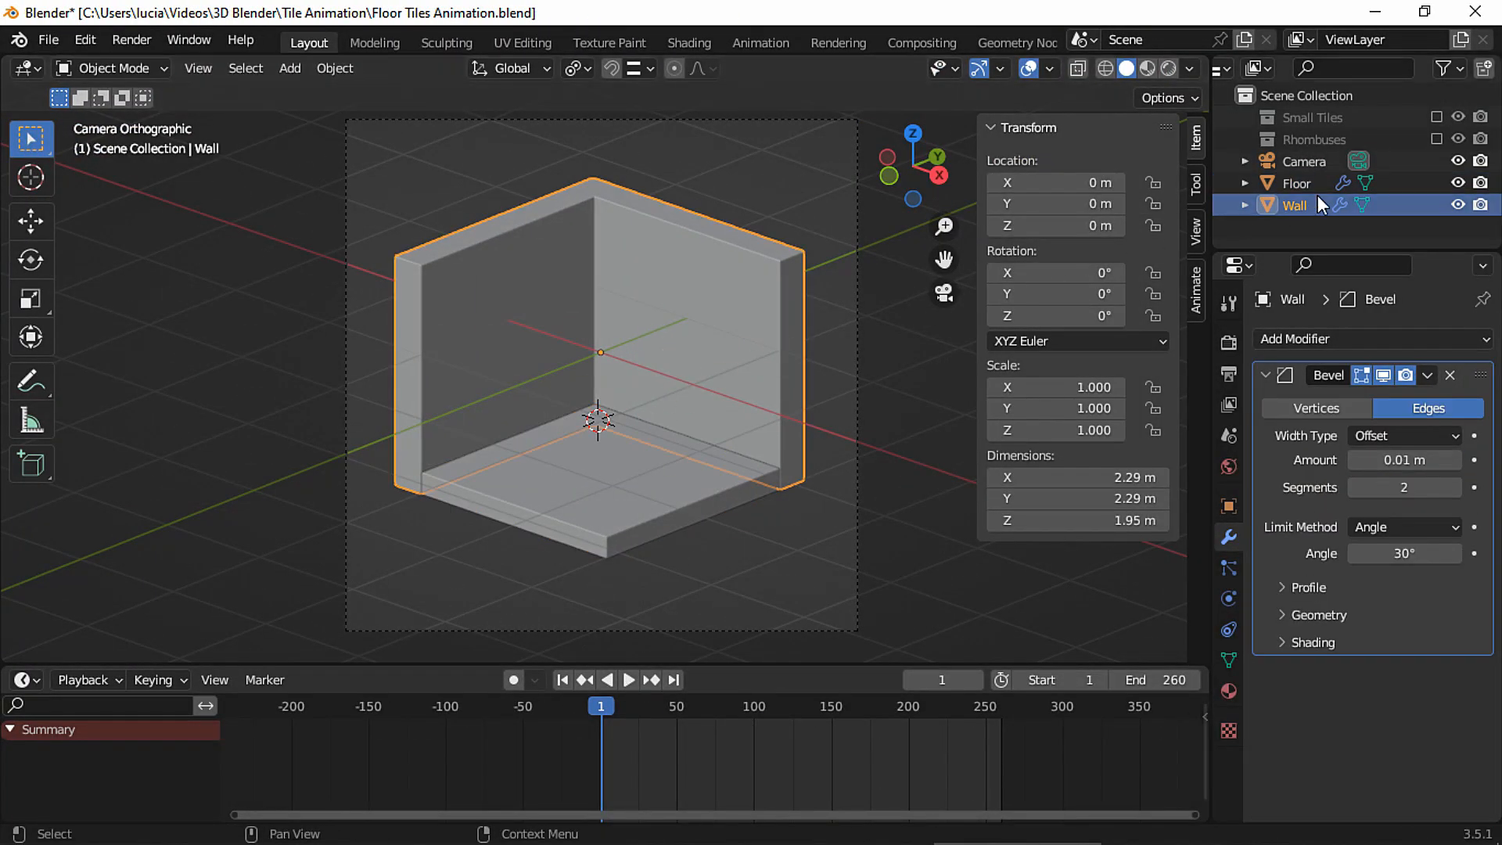
pyautogui.click(1433, 140)
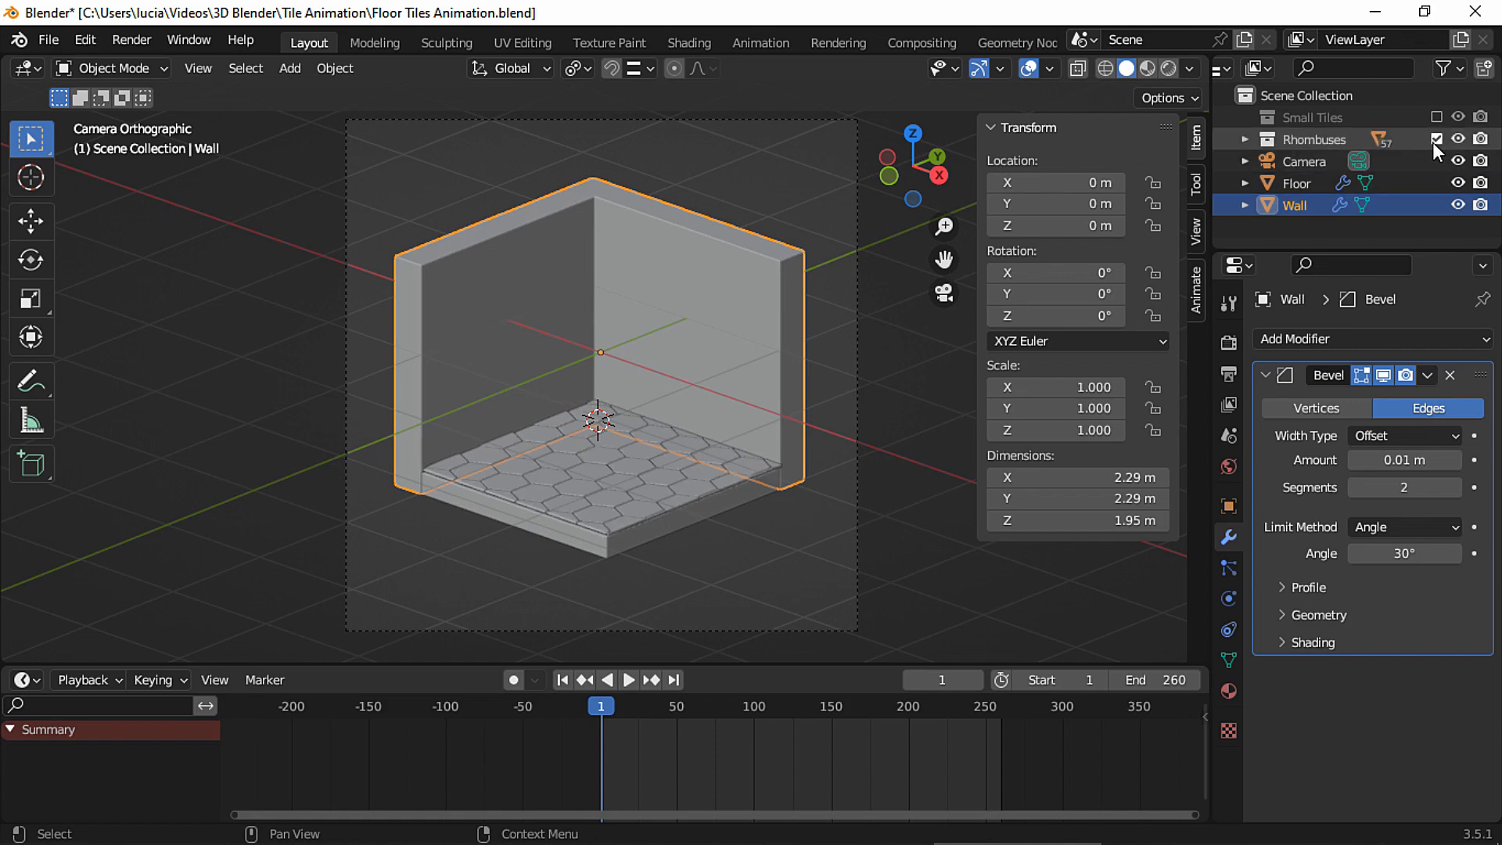
pyautogui.click(1433, 138)
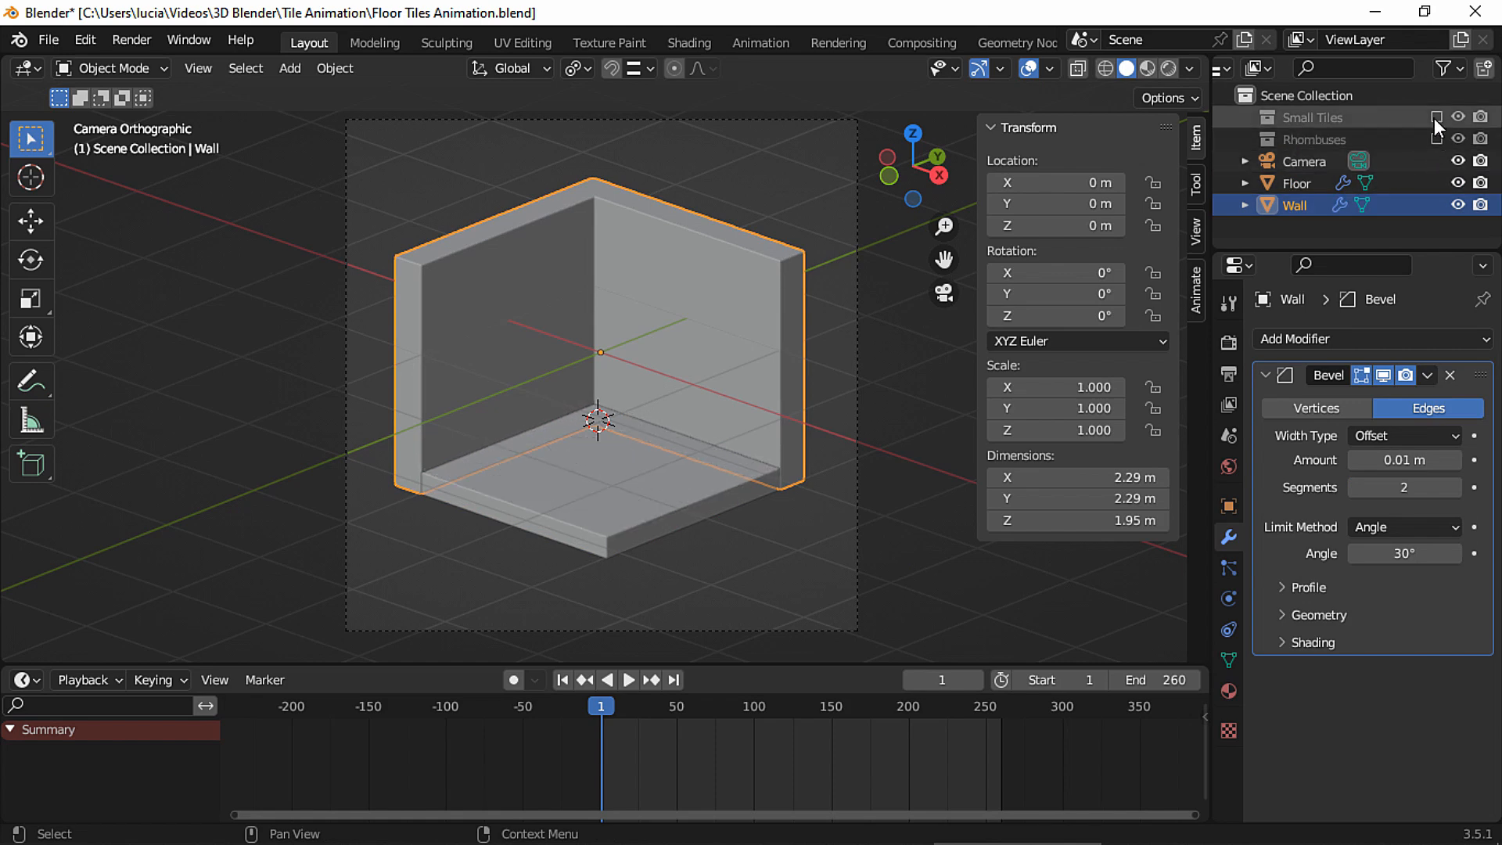
pyautogui.click(1433, 118)
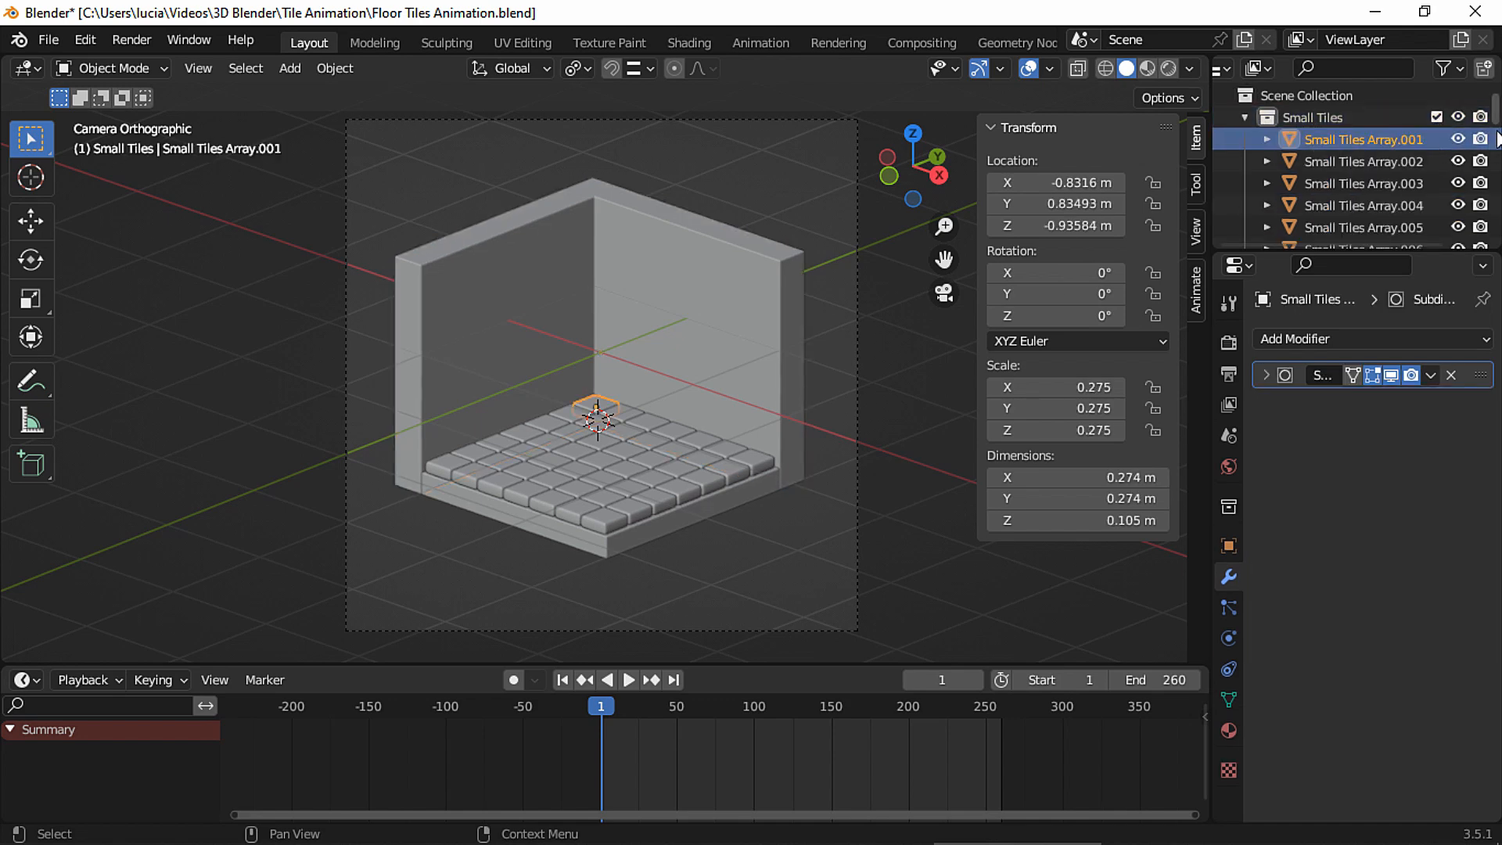
pyautogui.scroll(-3)
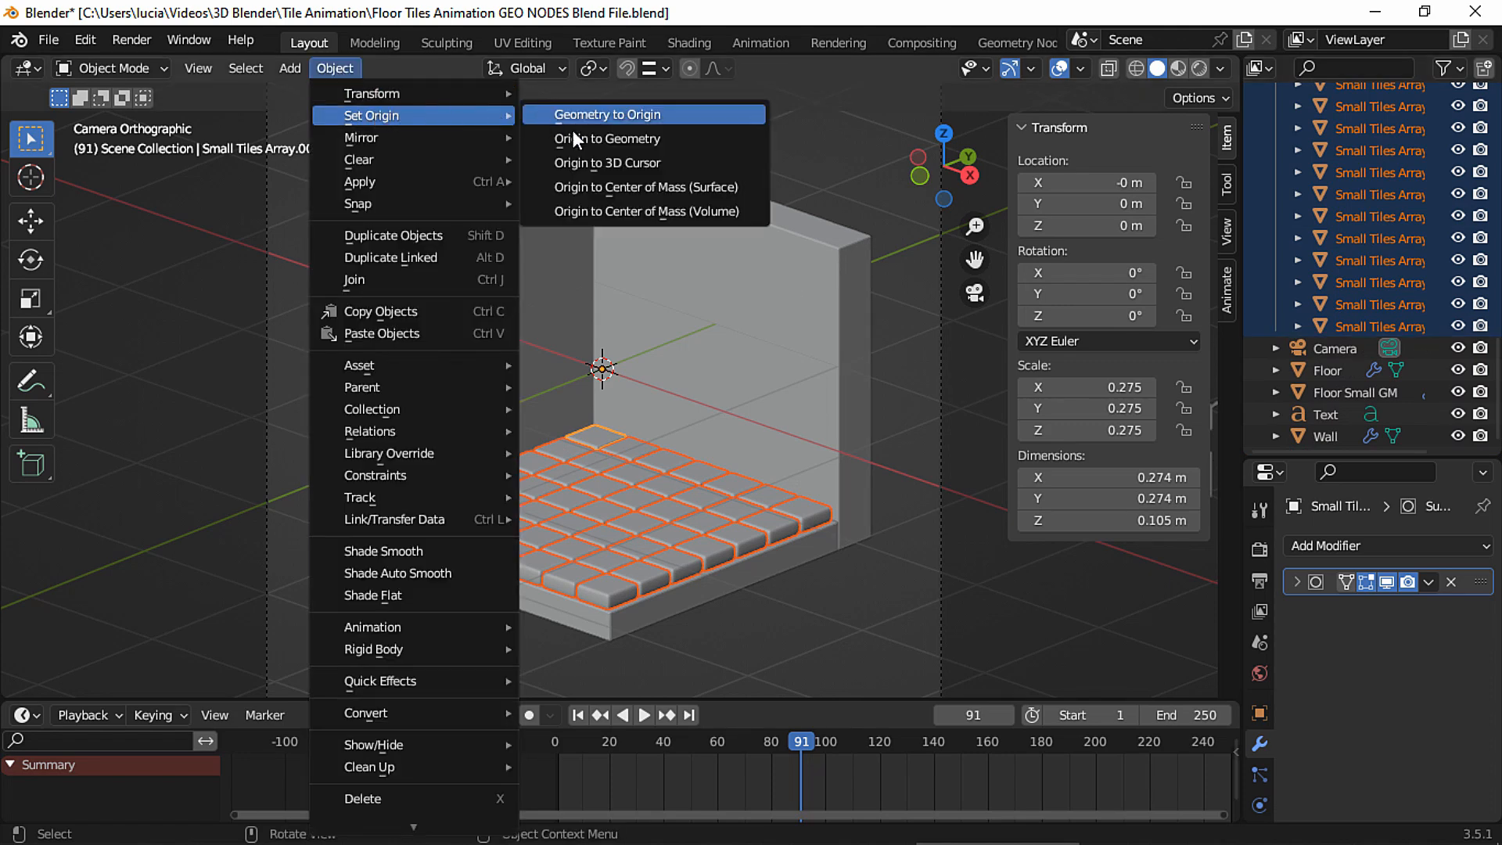
pyautogui.click(607, 114)
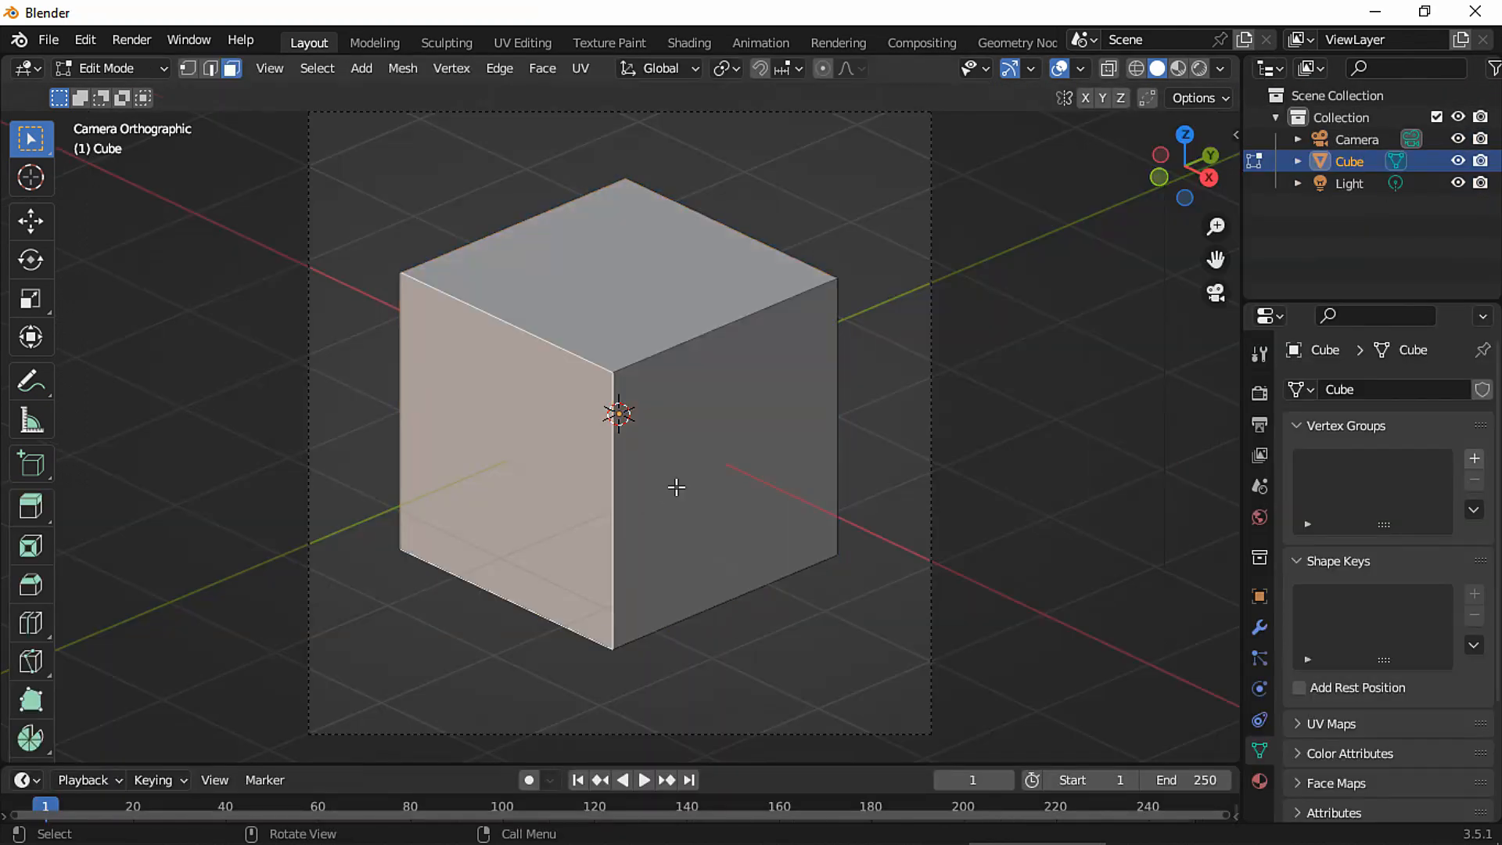
pyautogui.press('x')
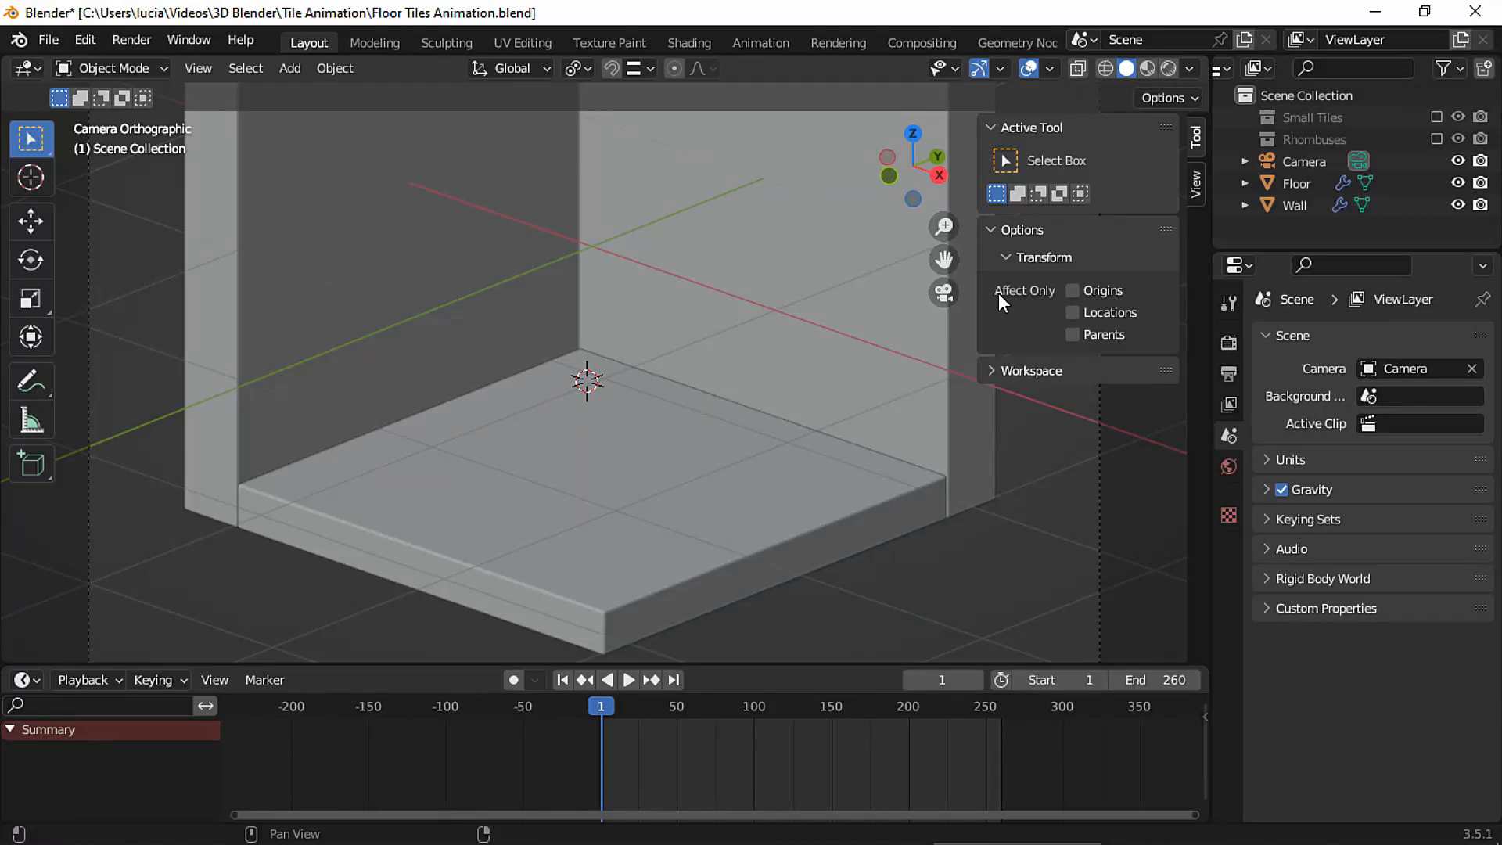
# Step: In the Geometry Nodes workspace, duplicate the floor as Floor.001 and show its transform values
pyautogui.click(1017, 43)
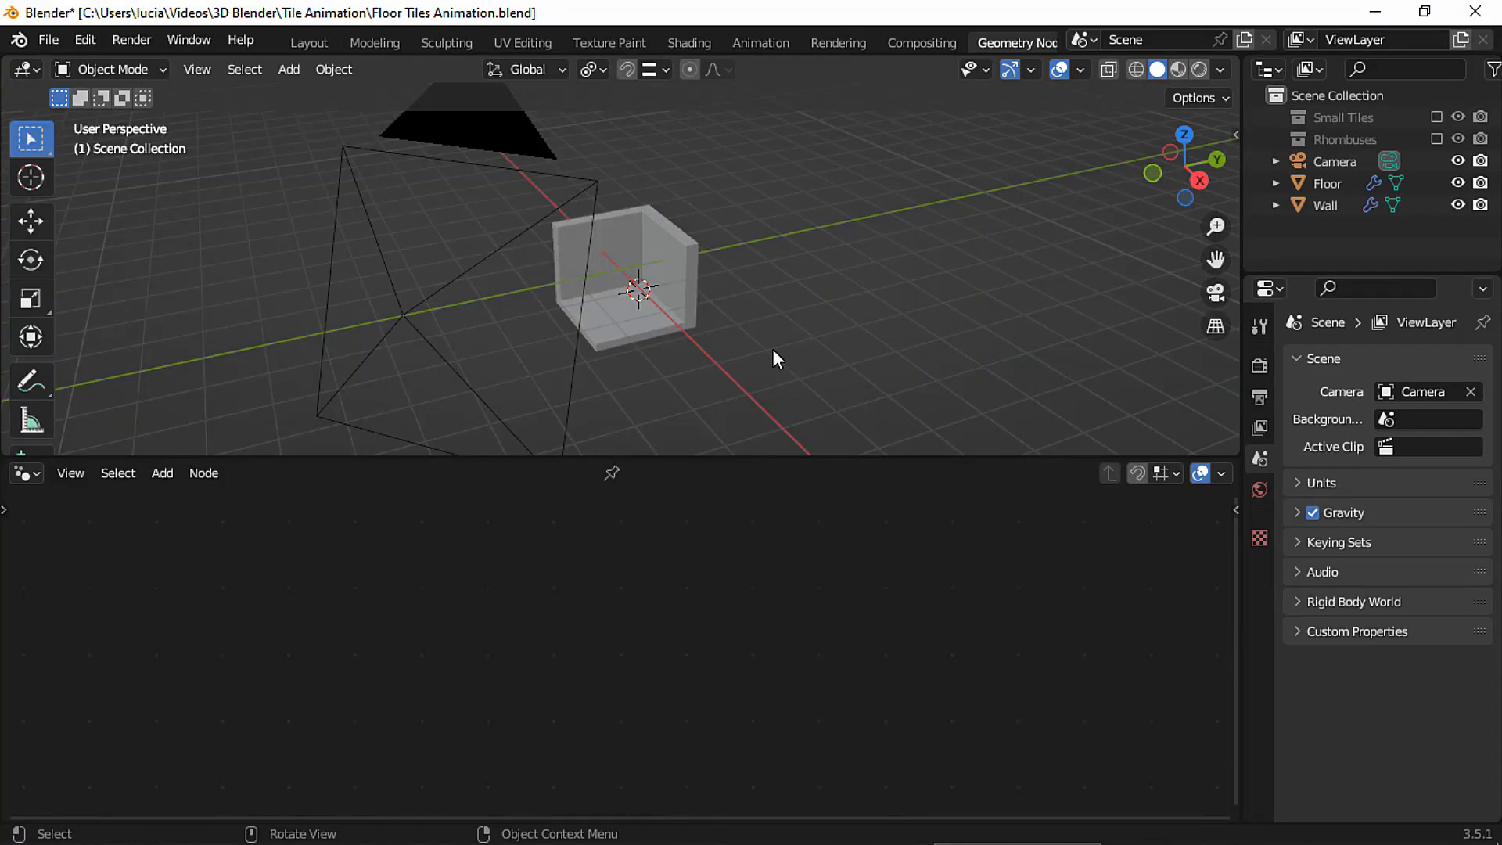
pyautogui.press('KP_0')
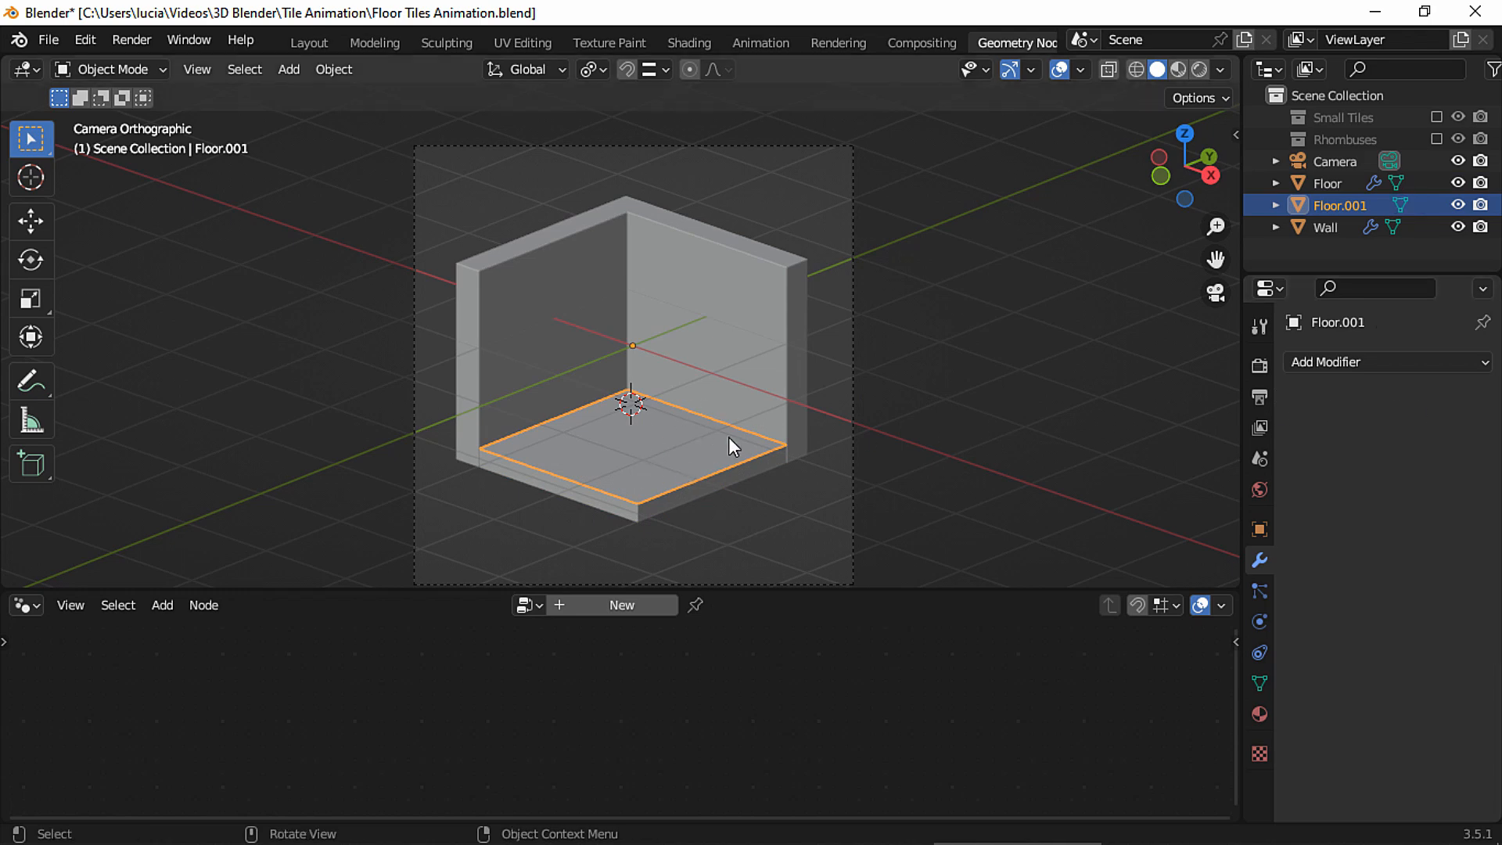
pyautogui.press('N')
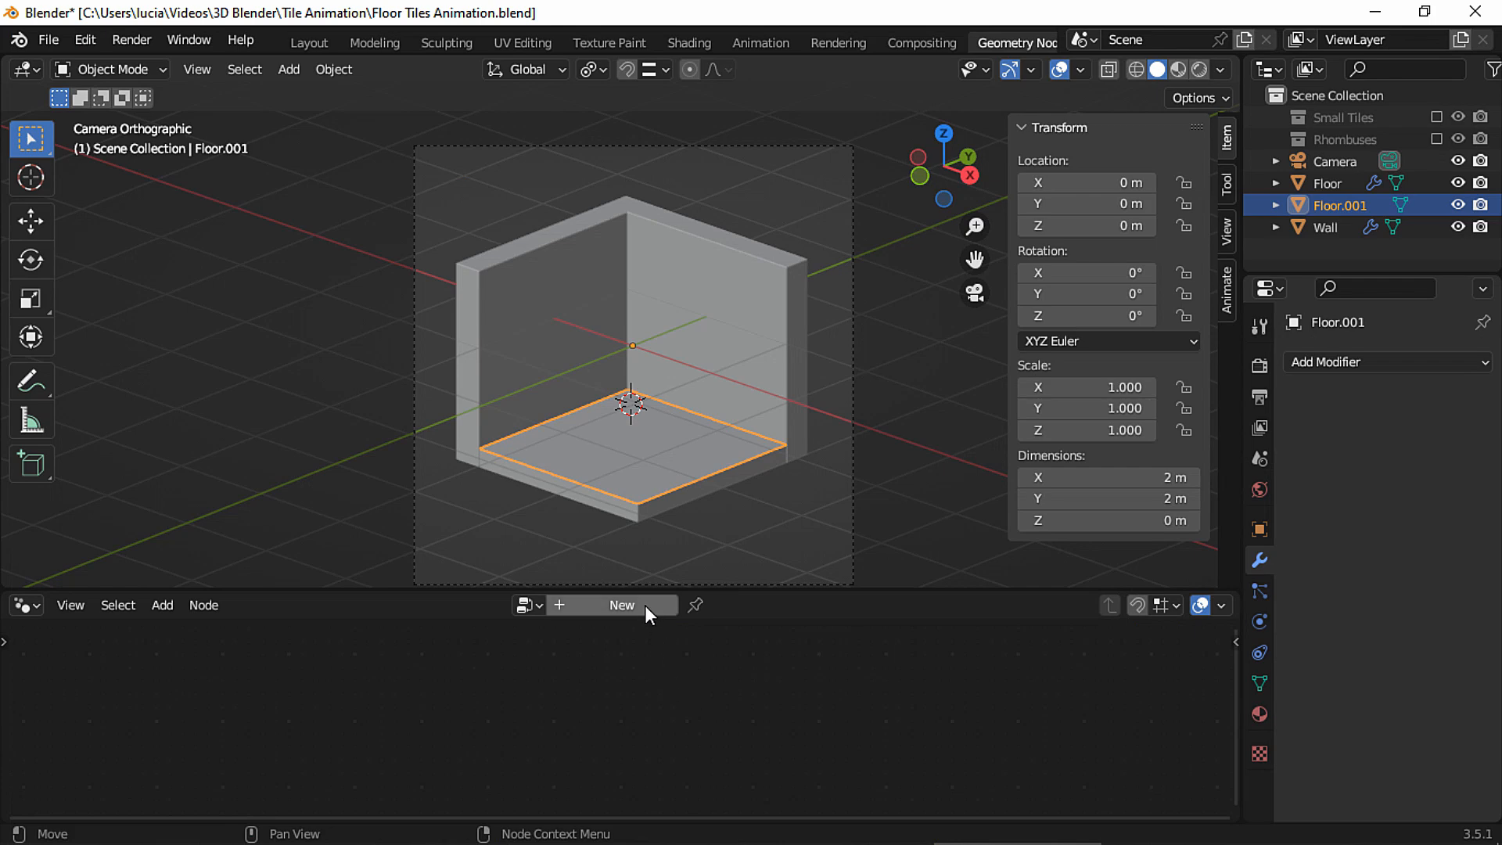
# Step: Create a node tree named Small Tiles with Collection Info set to Relative
pyautogui.click(621, 604)
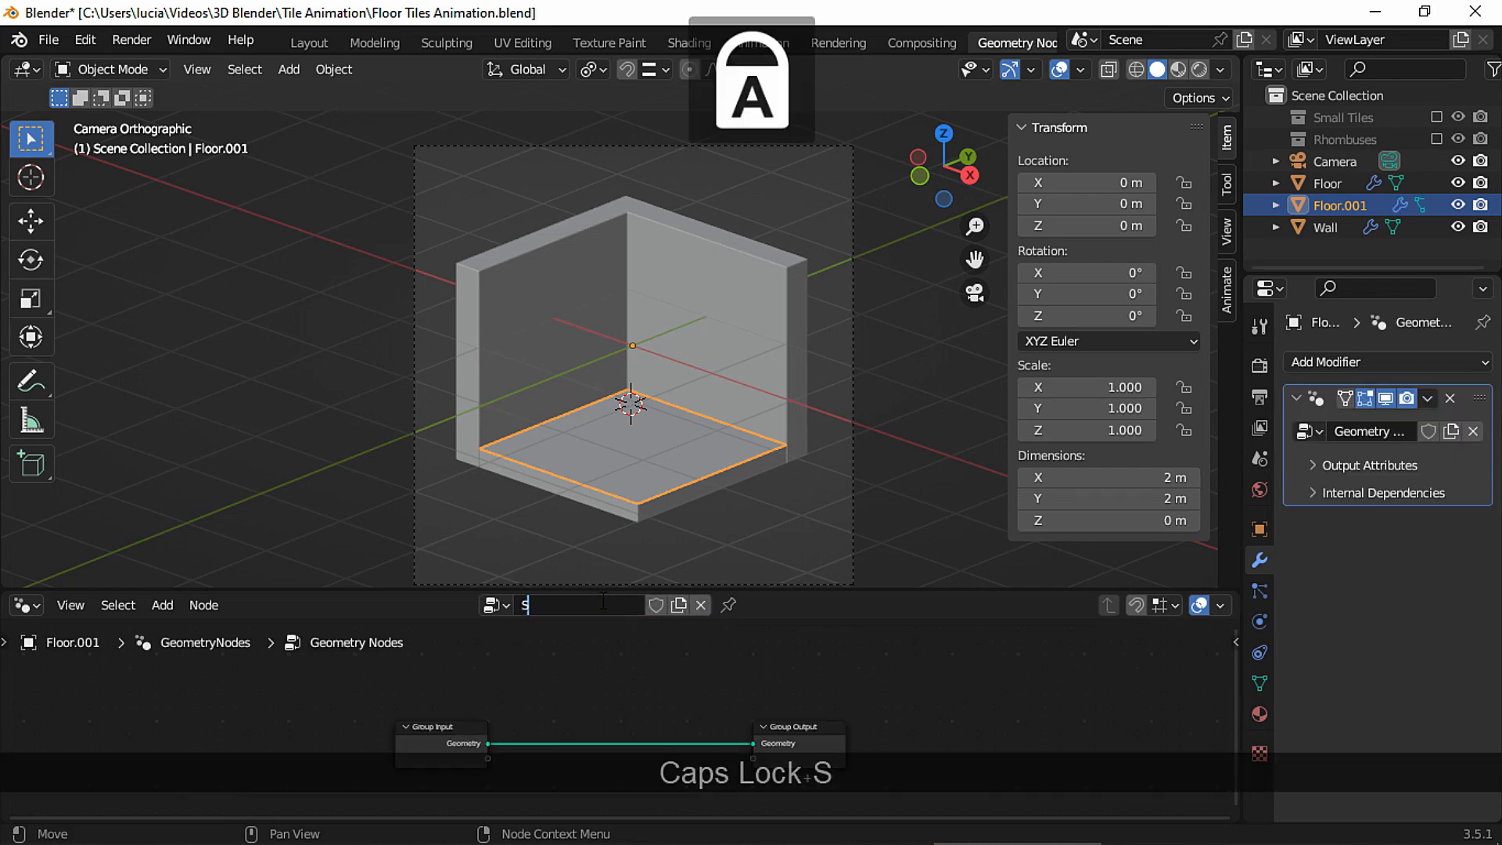
pyautogui.write('Small Tiles')
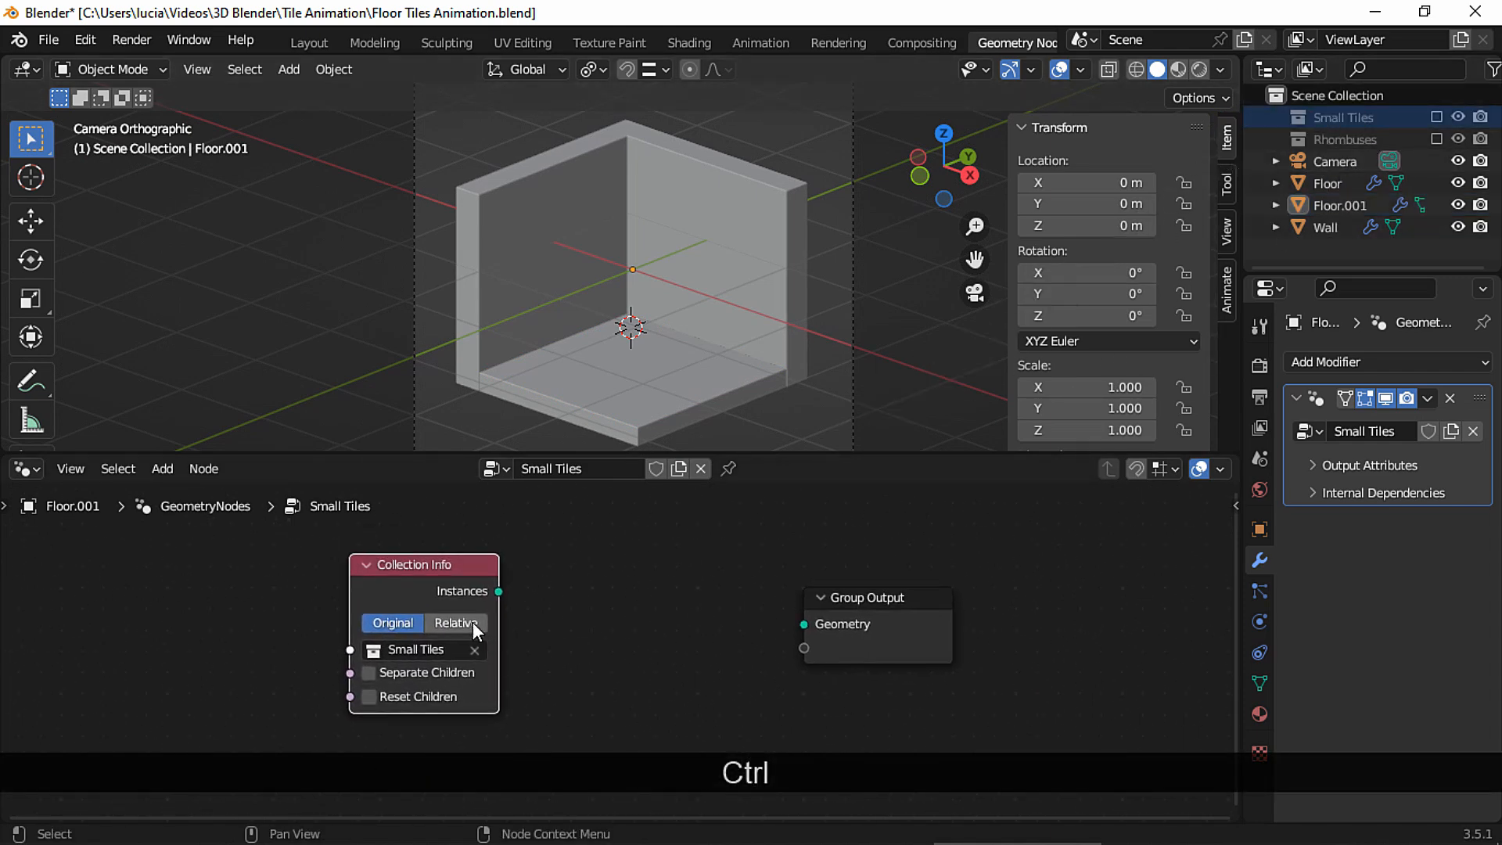
pyautogui.click(456, 623)
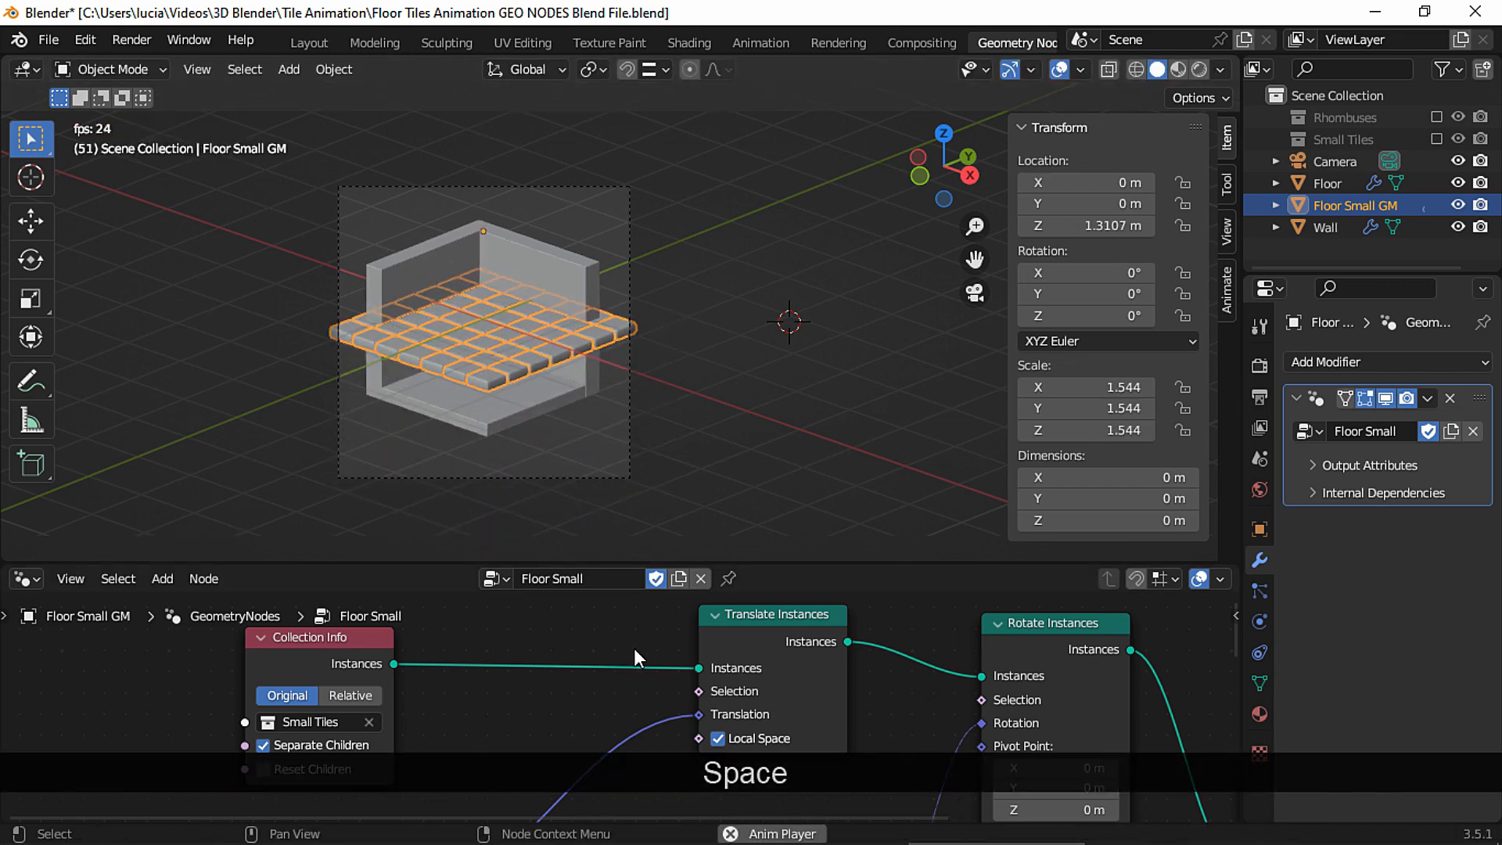
# Step: Chain Translate, Rotate Instances and Delete Geometry nodes into the output
pyautogui.click(351, 694)
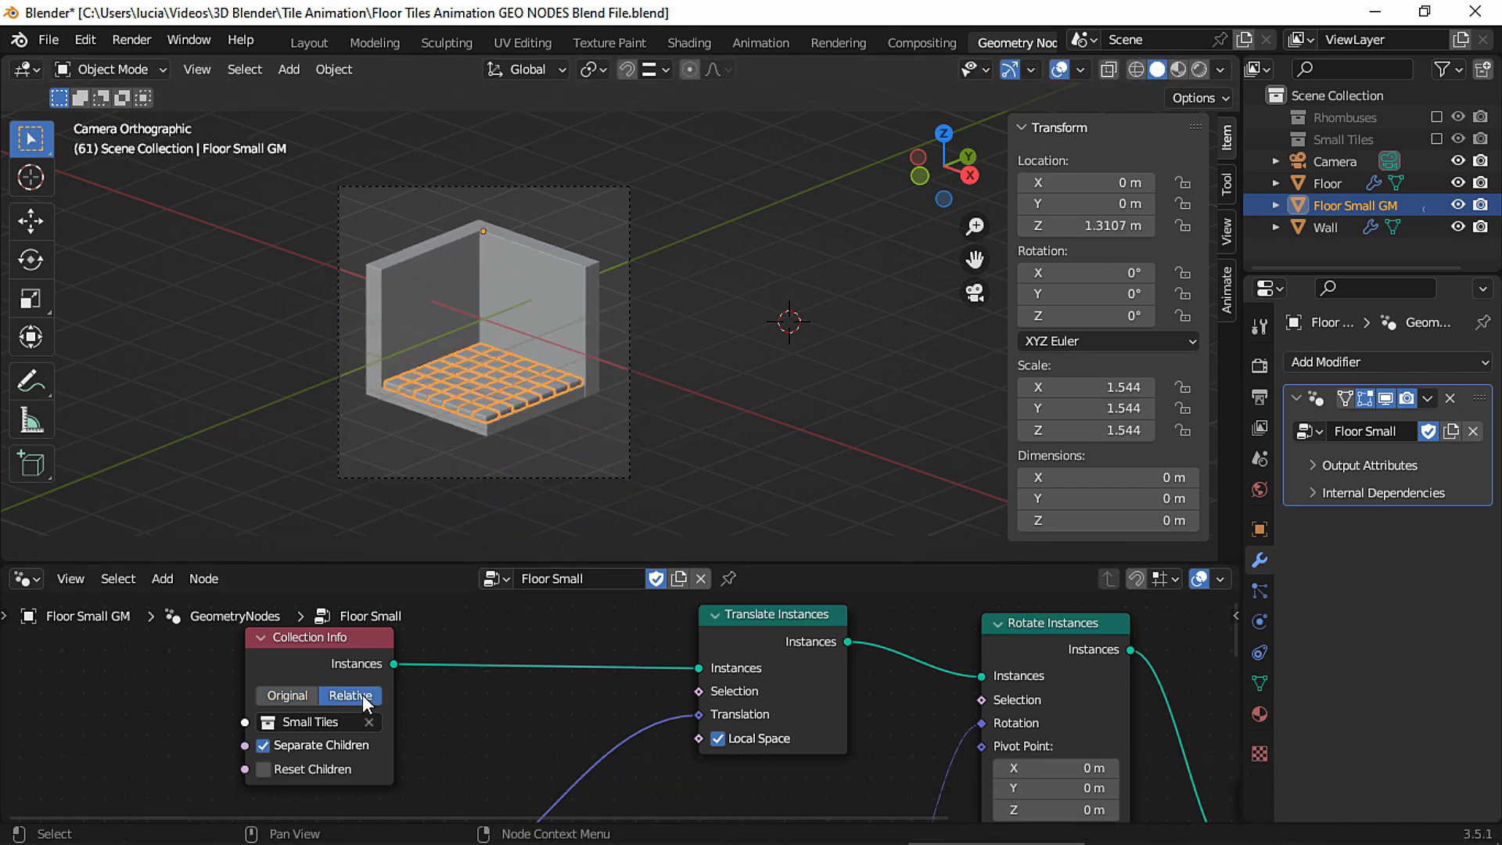
pyautogui.click(350, 695)
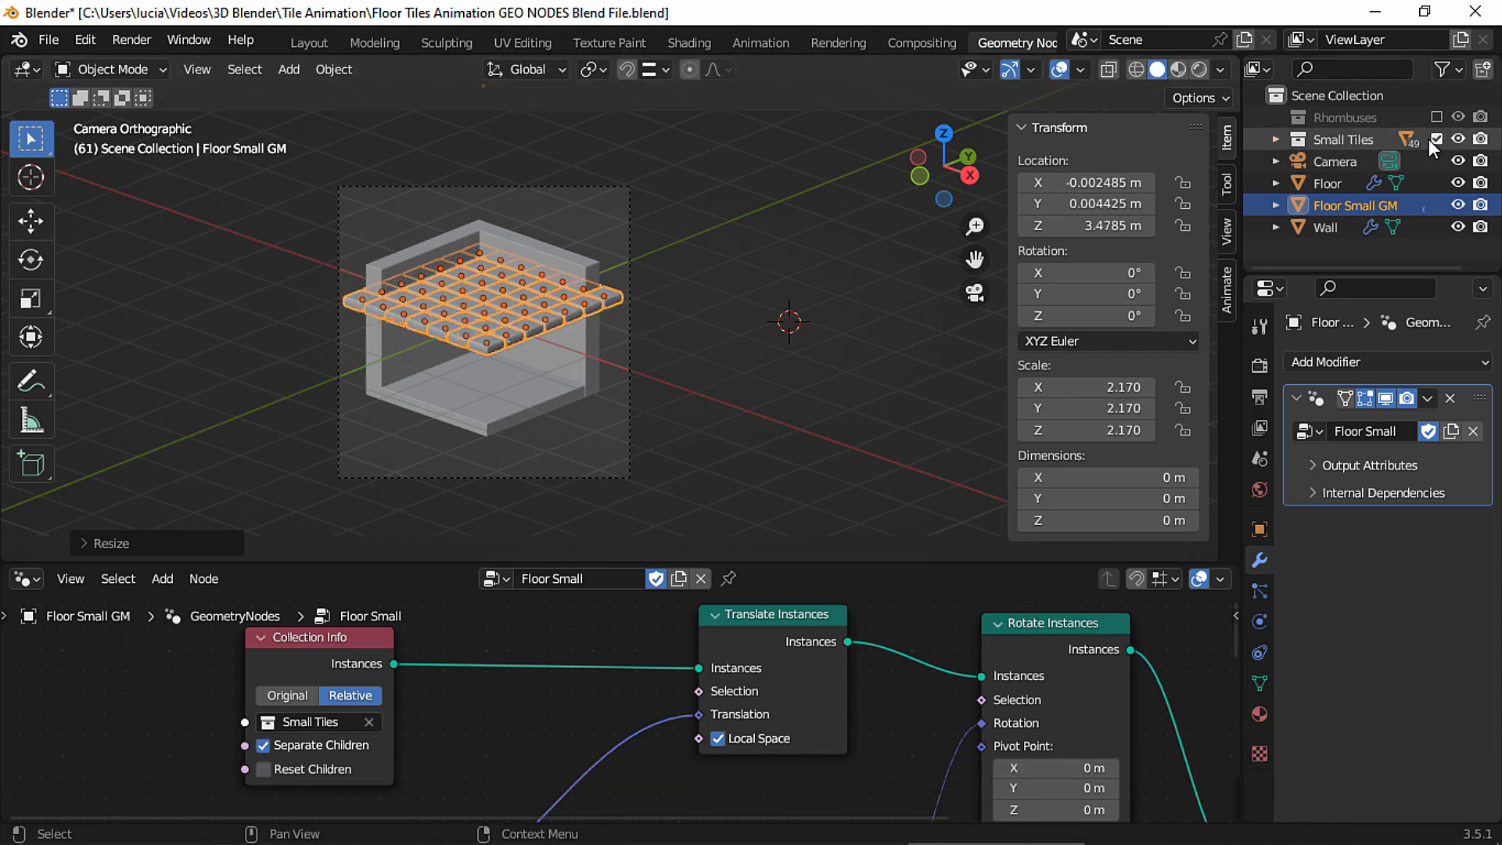
pyautogui.press('Space')
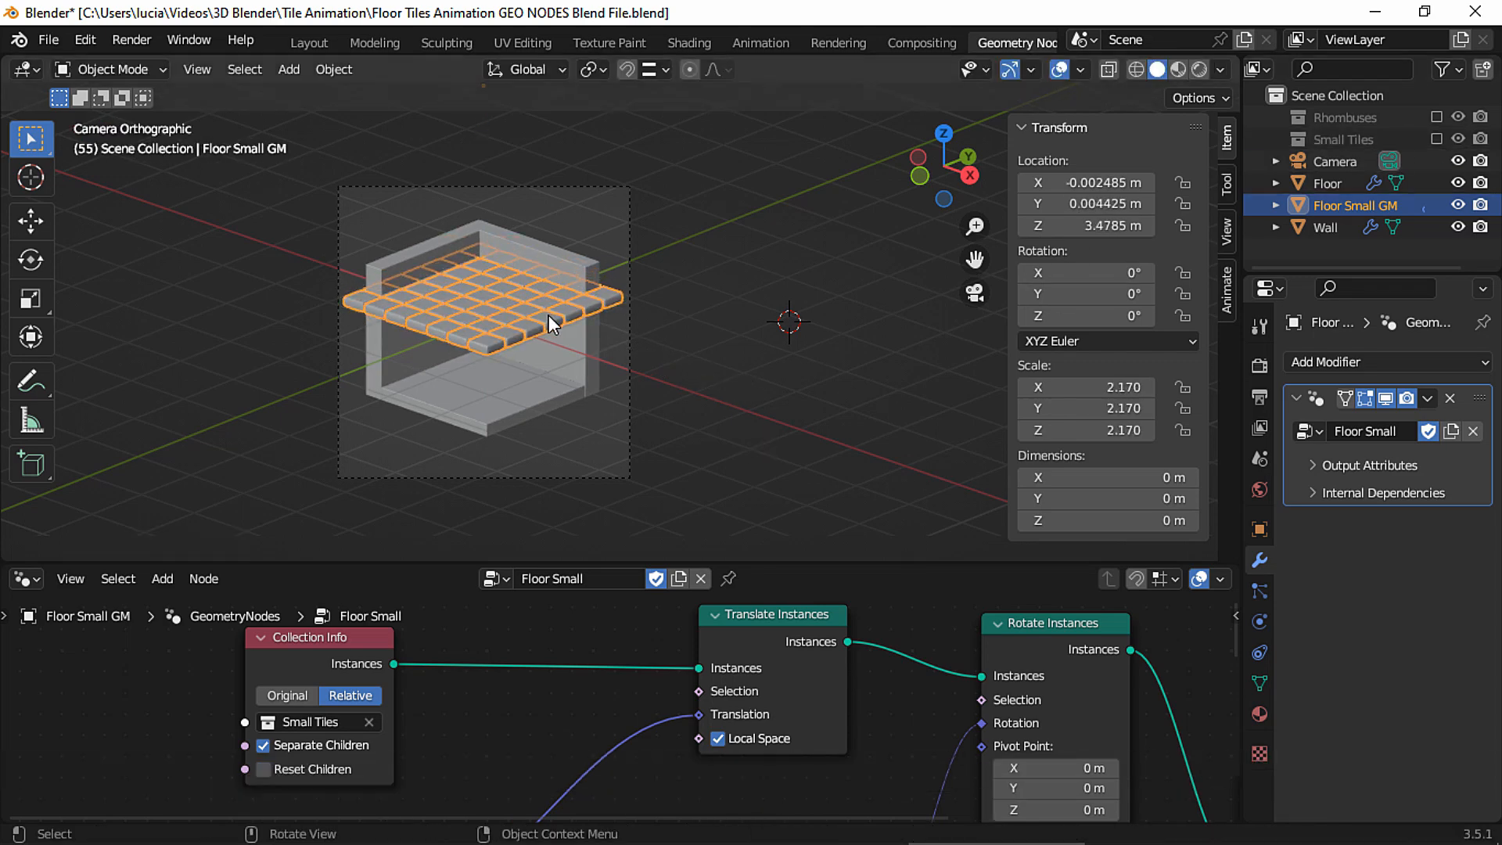
pyautogui.press('s')
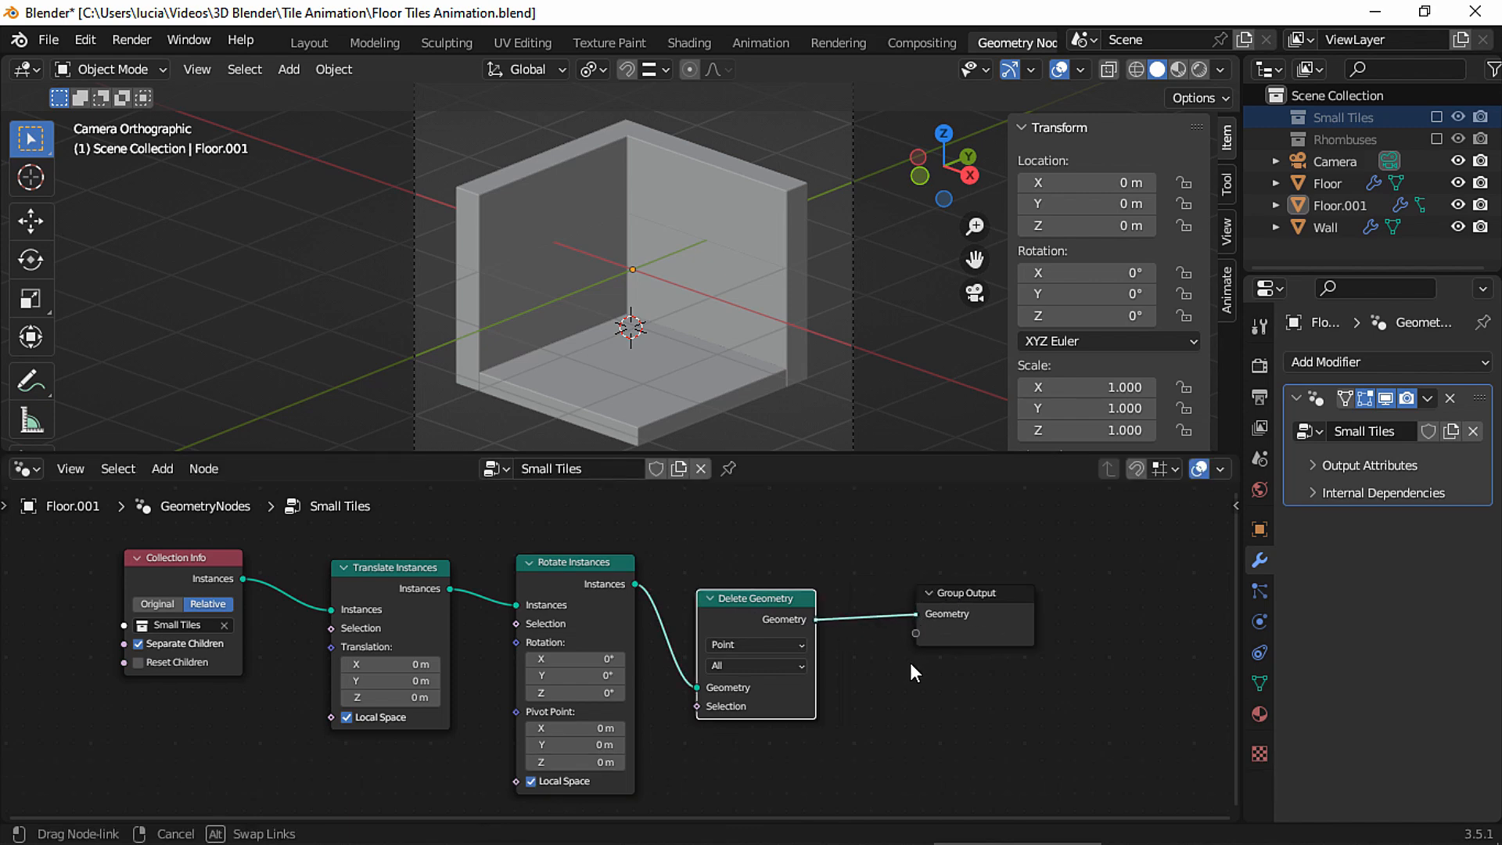
# Step: Set Delete Geometry's domain to Instance
pyautogui.click(756, 645)
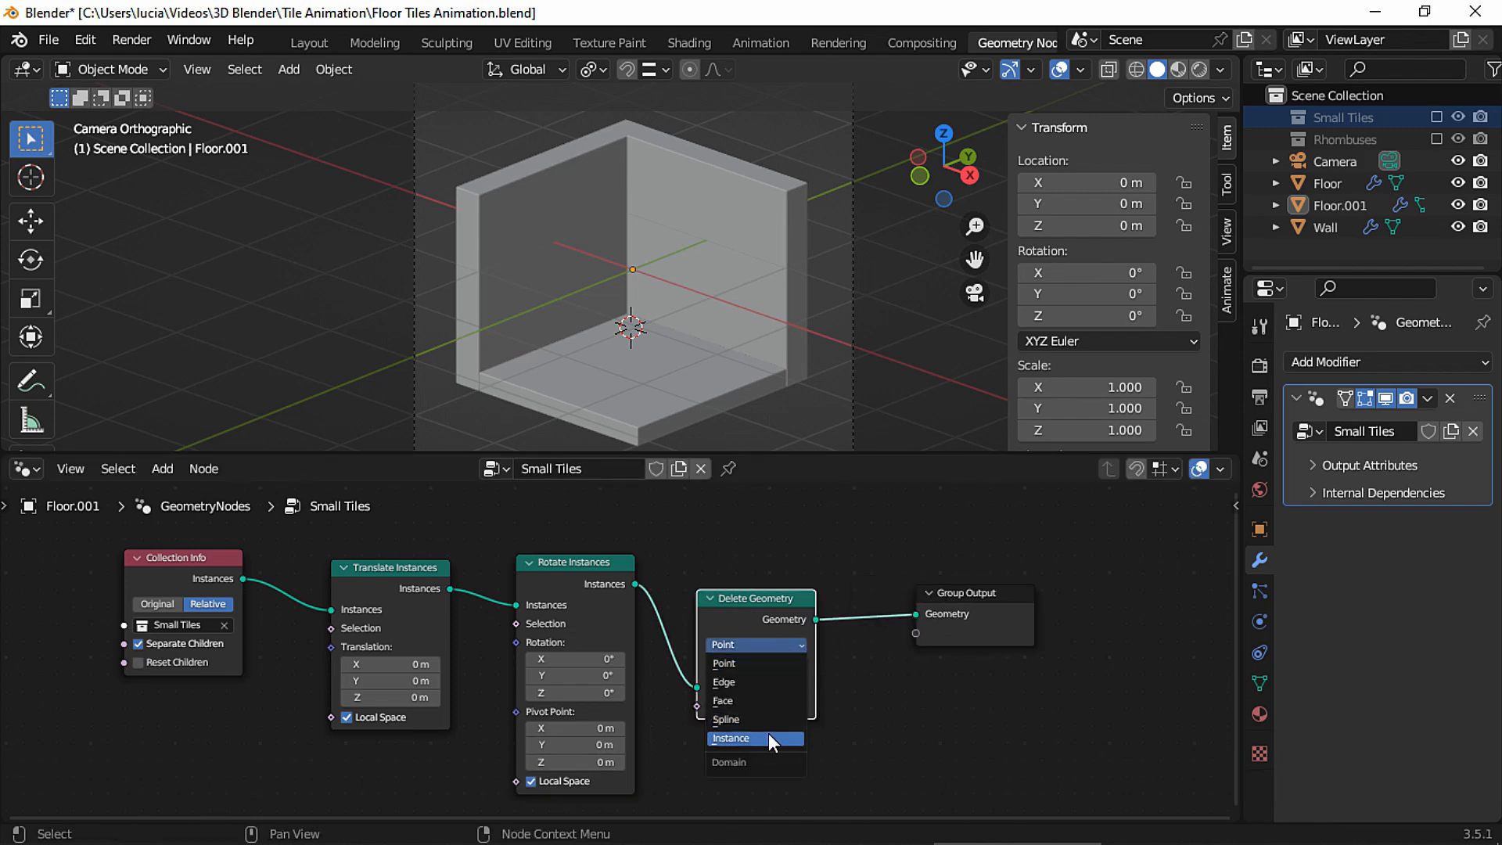
pyautogui.click(732, 738)
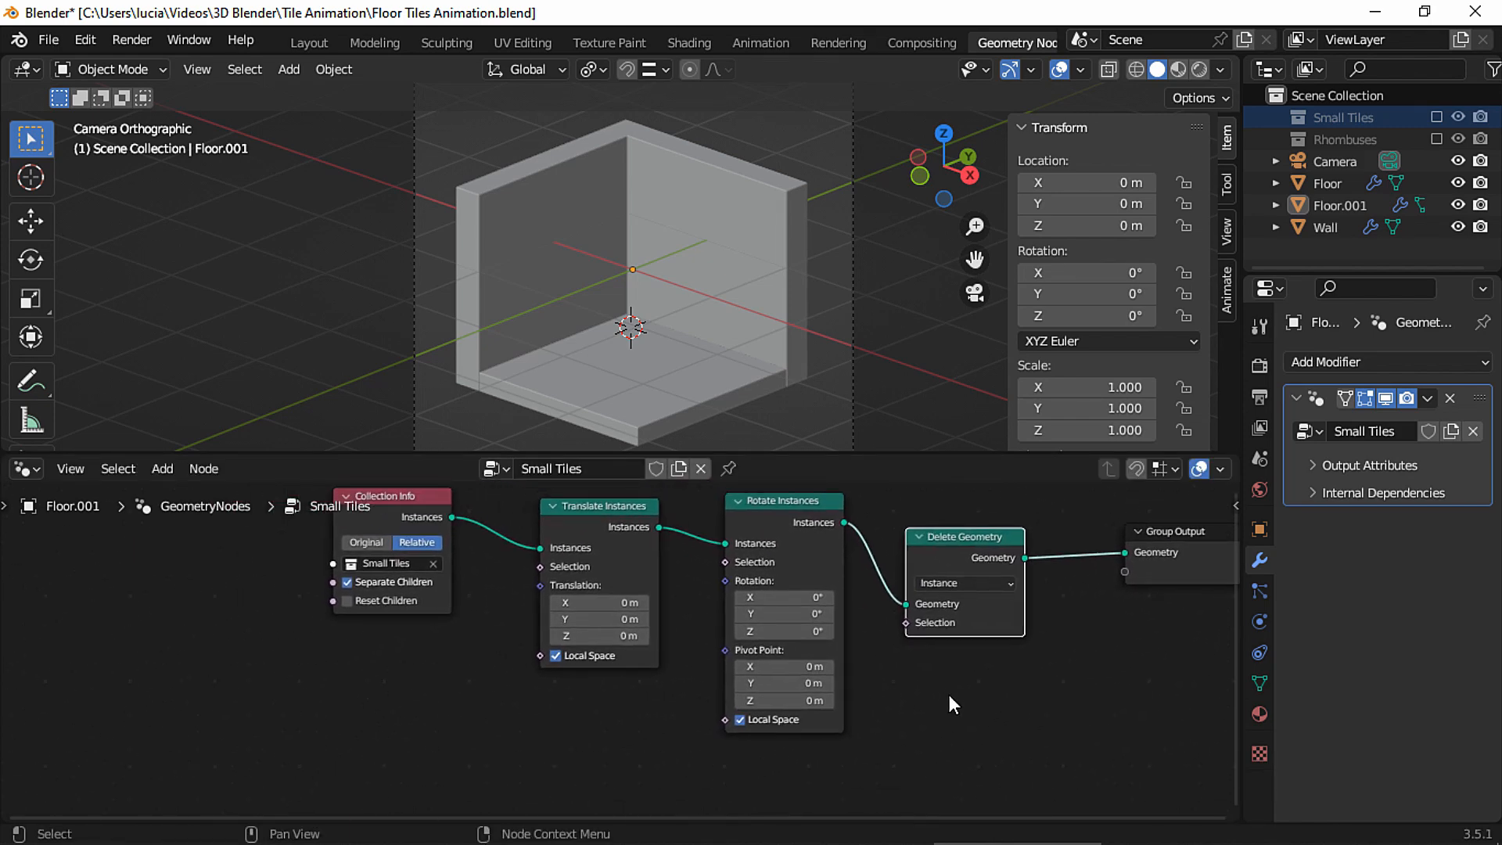
pyautogui.write('co')
pyautogui.write('map r')
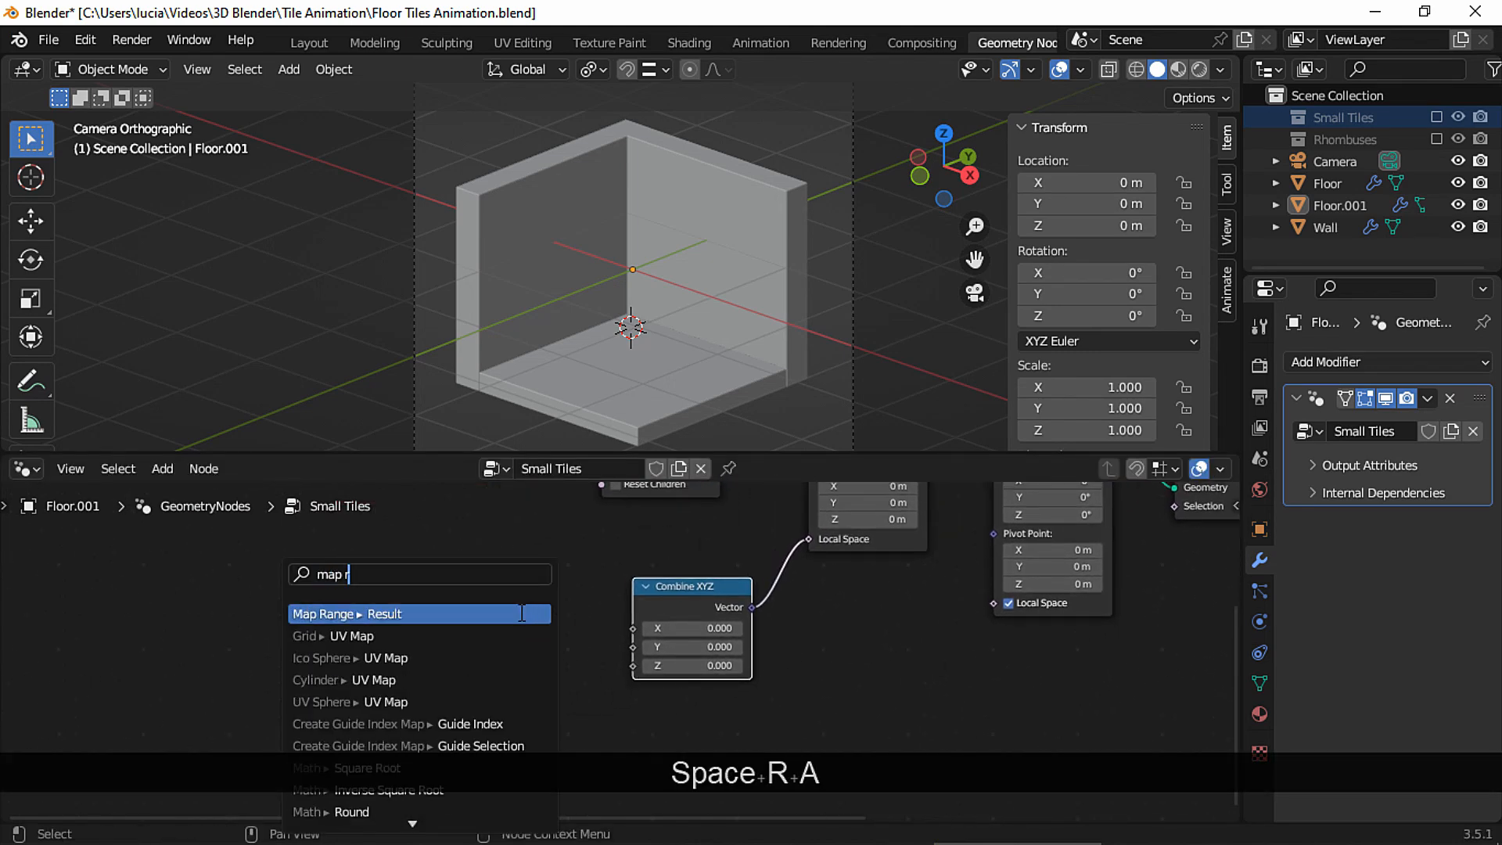
# Step: Add Map Range, Combine XYZ and a 3D Musgrave Texture to drive tile translation and rotation
pyautogui.click(385, 613)
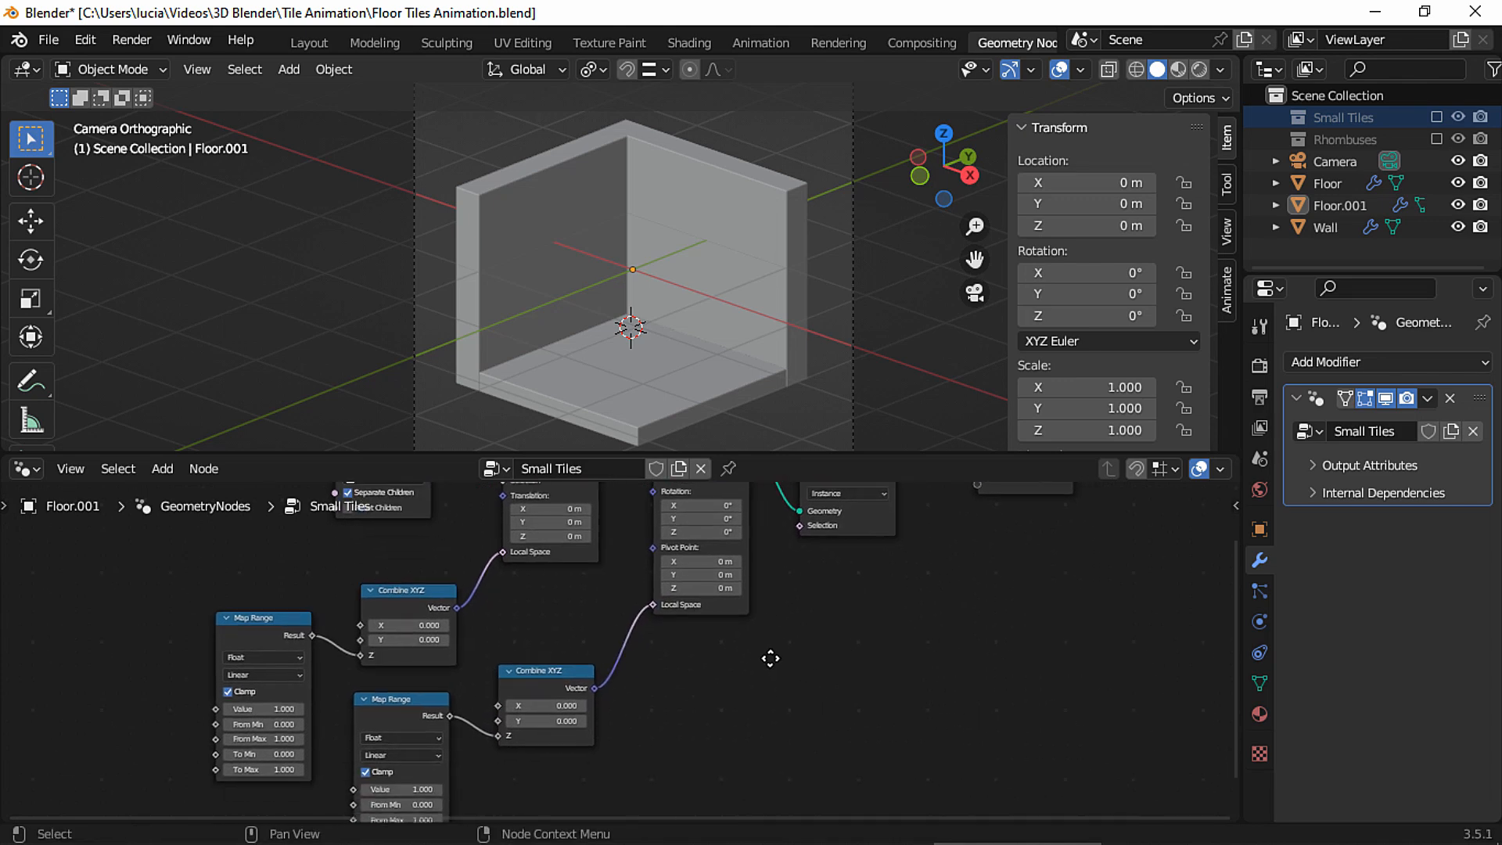
pyautogui.press('Shift+D')
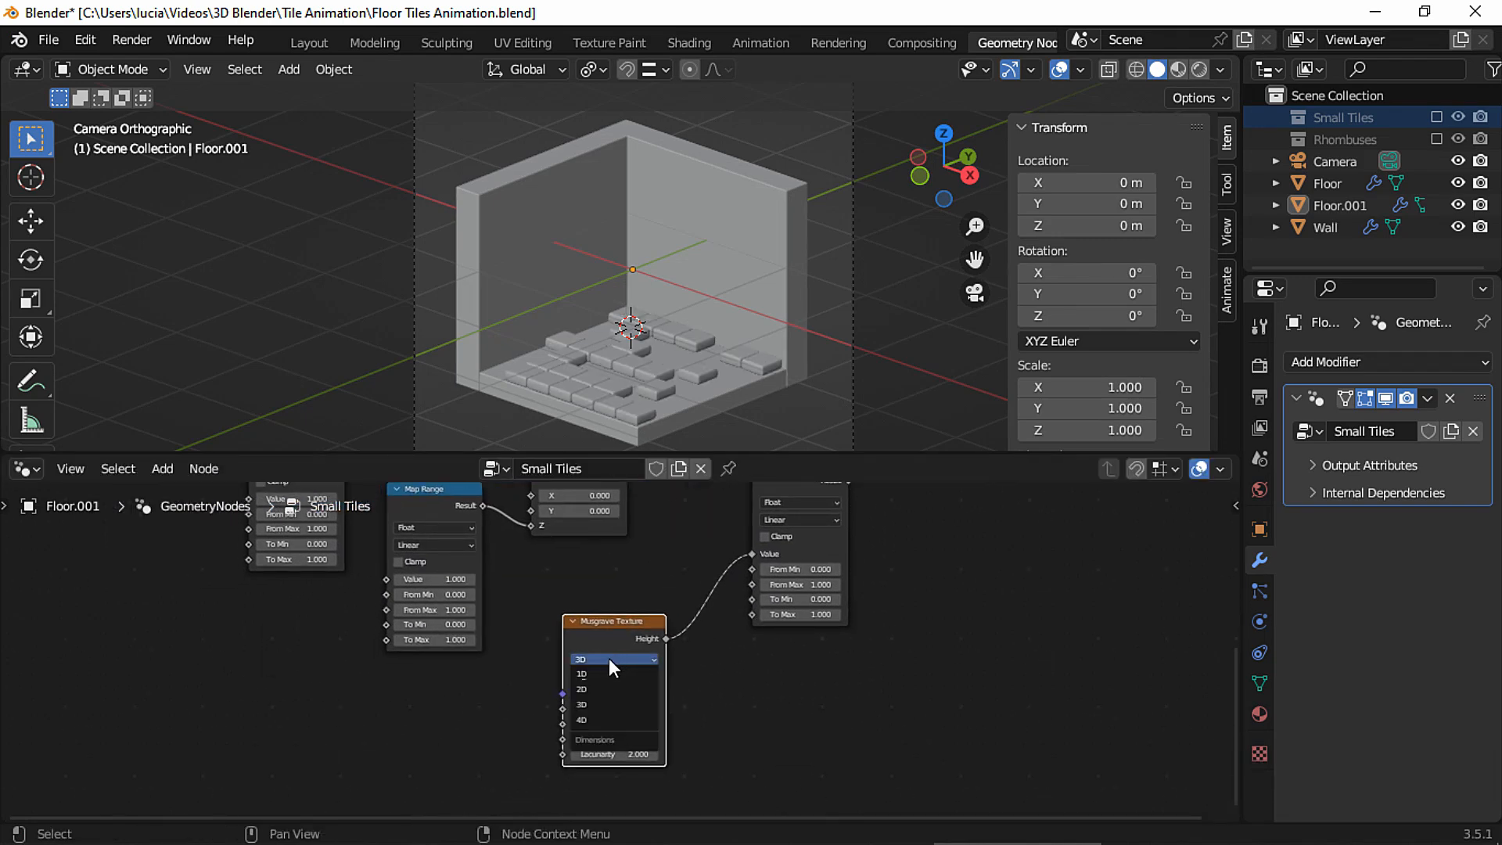
pyautogui.click(582, 689)
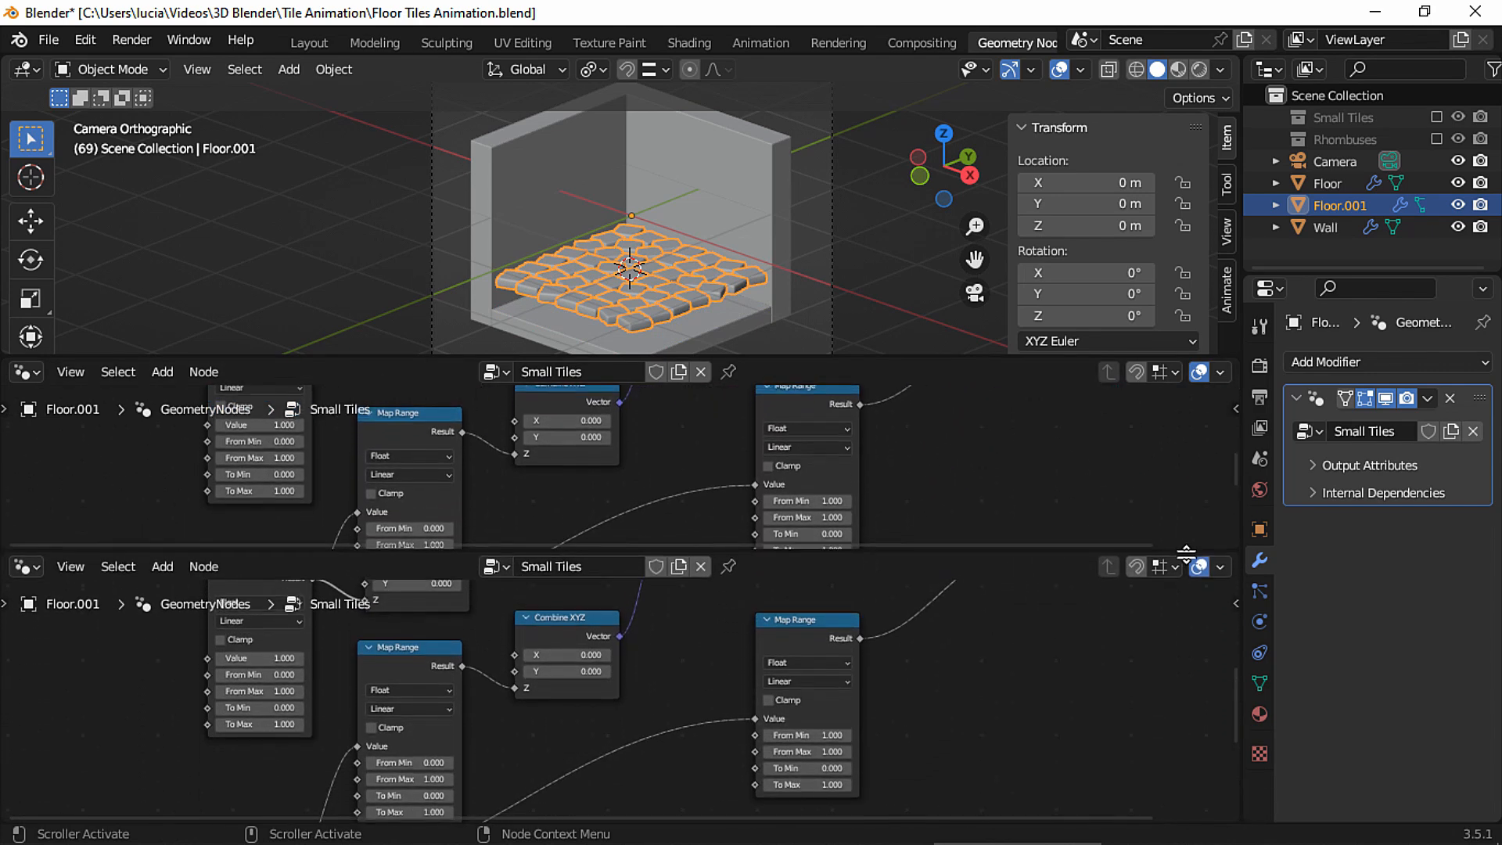
# Step: Keyframe Map Range From Min at -1.1 on frame 1 and 1 on frame 37 so the grid appears
pyautogui.click(25, 373)
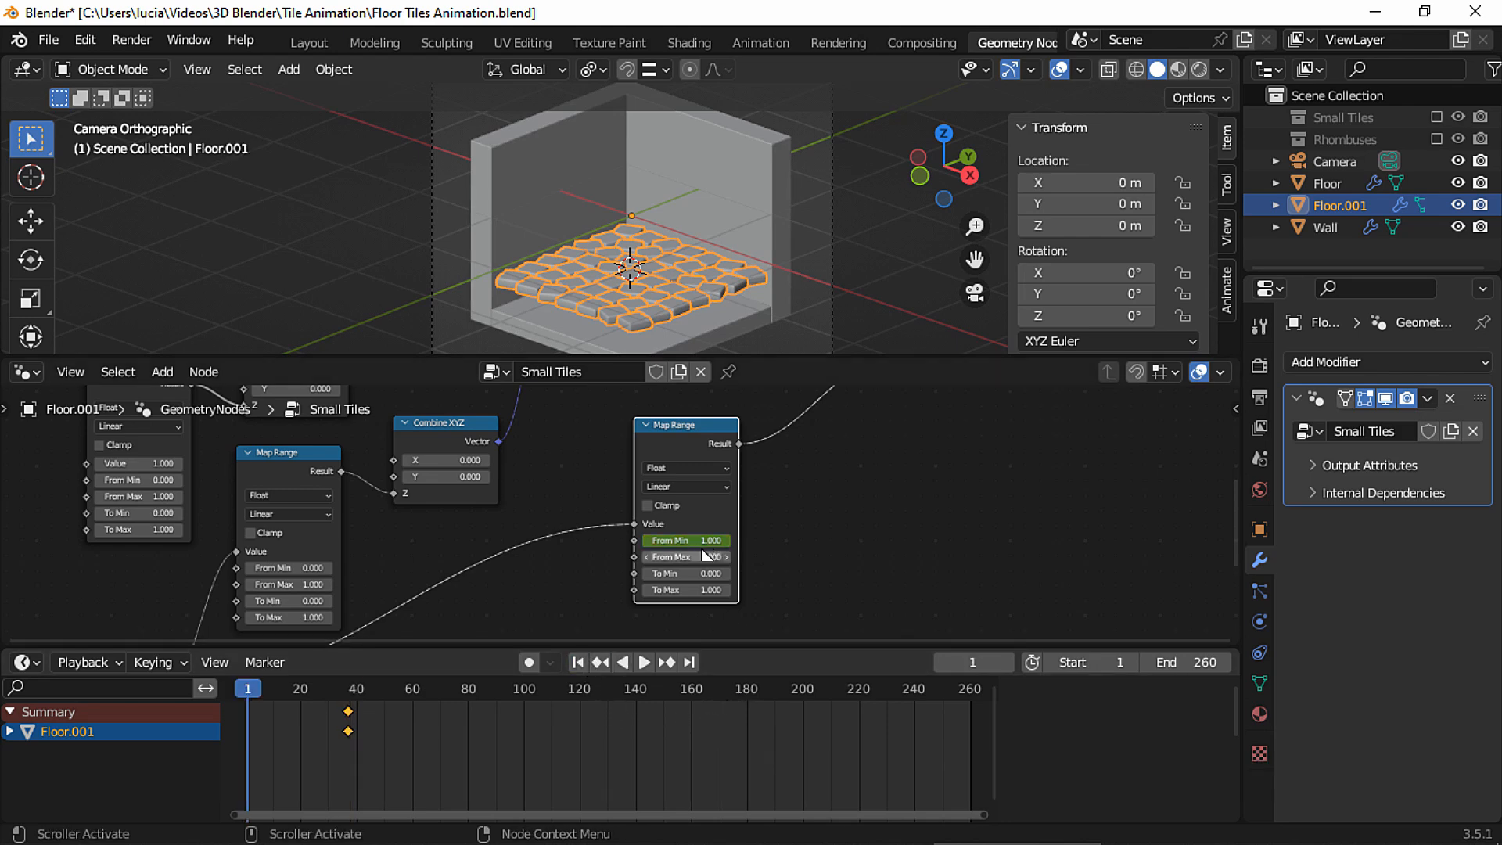
pyautogui.moveTo(685, 540); pyautogui.dragTo(672, 540)
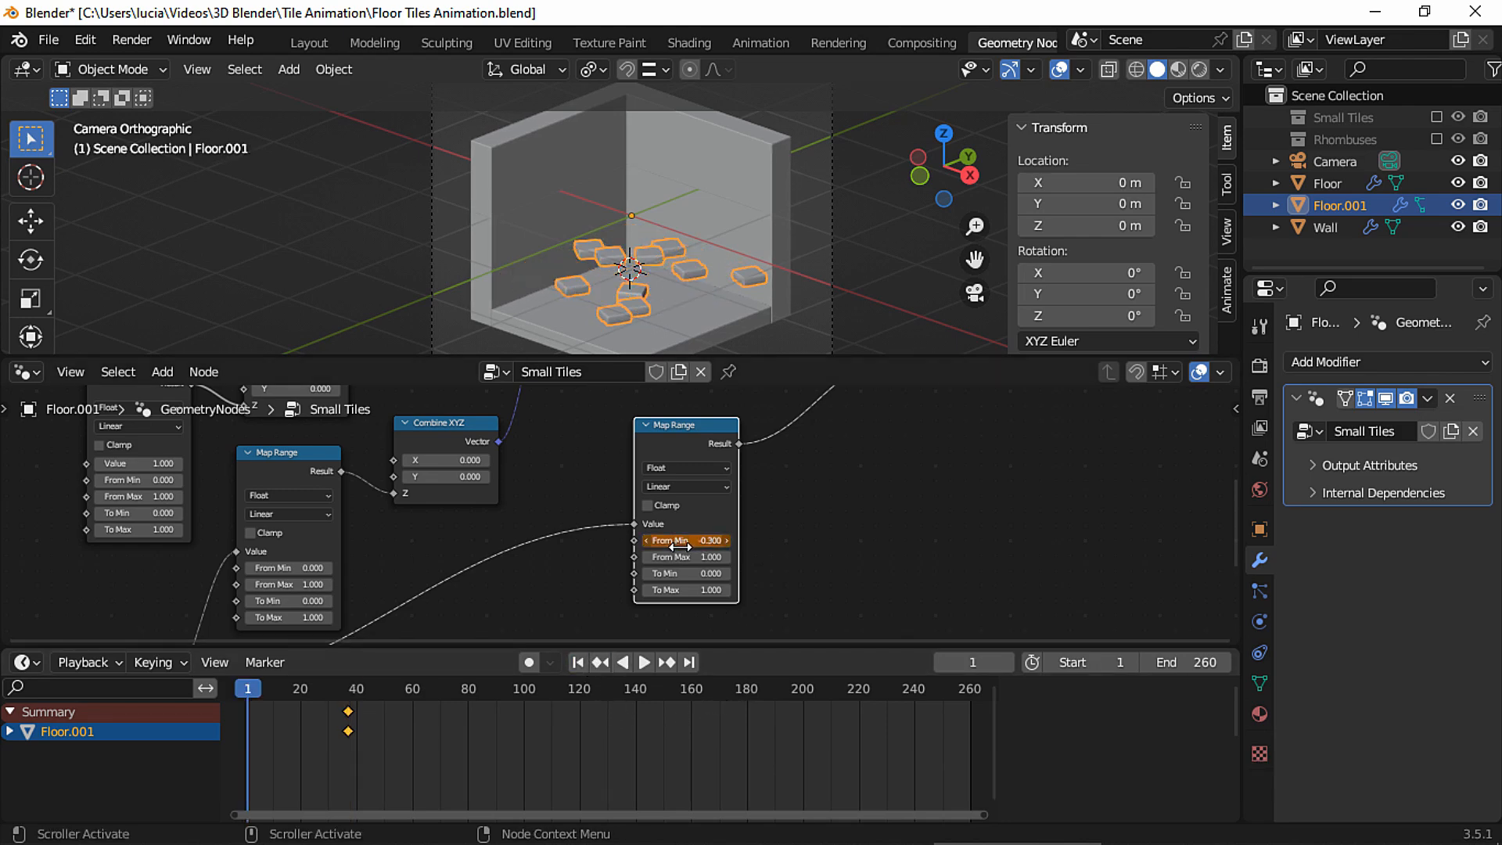
pyautogui.moveTo(681, 539); pyautogui.dragTo(632, 539)
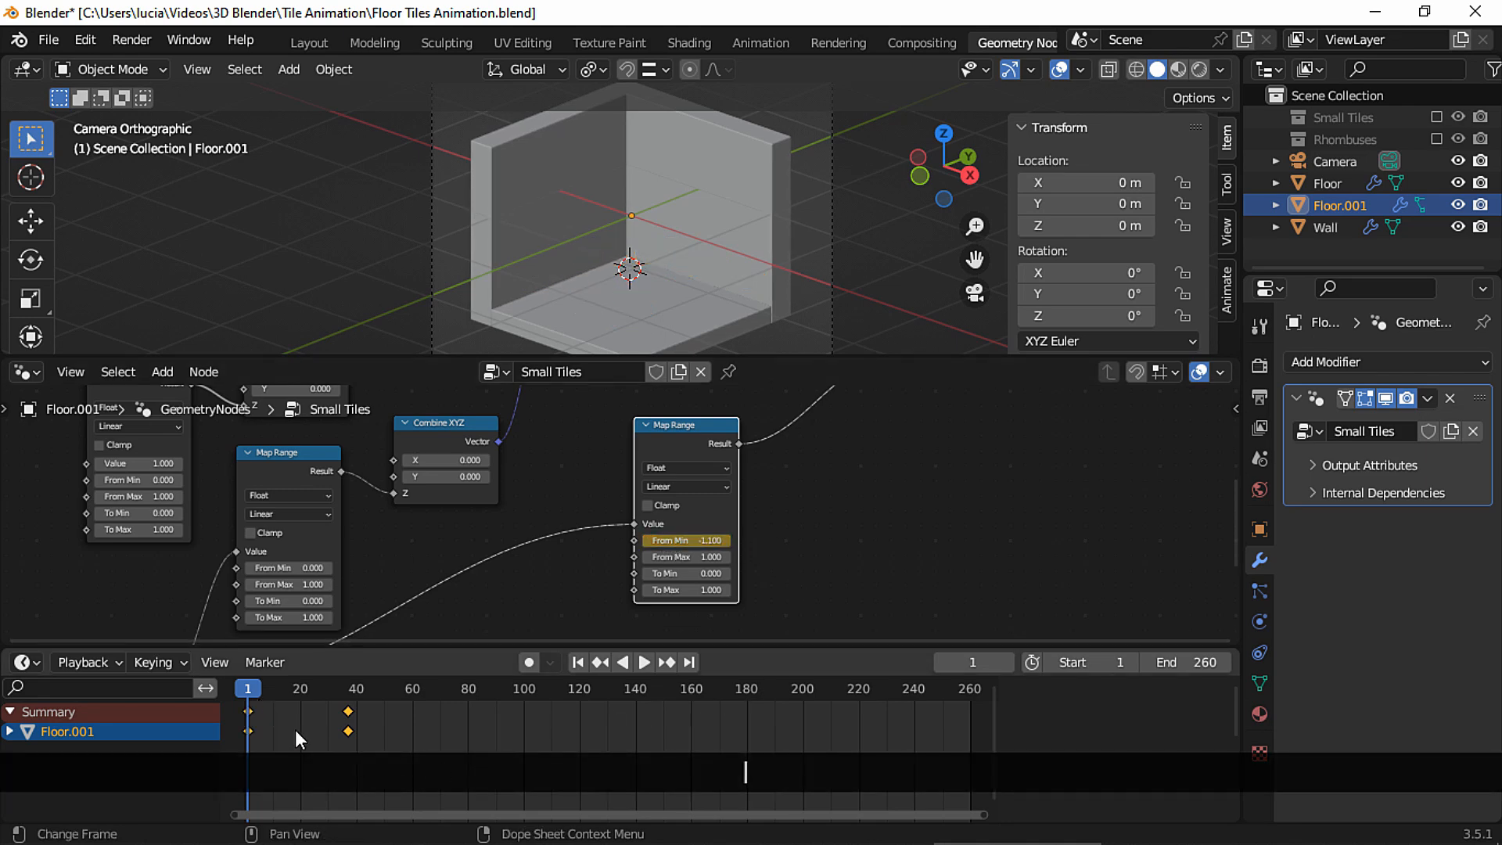
pyautogui.press('Space')
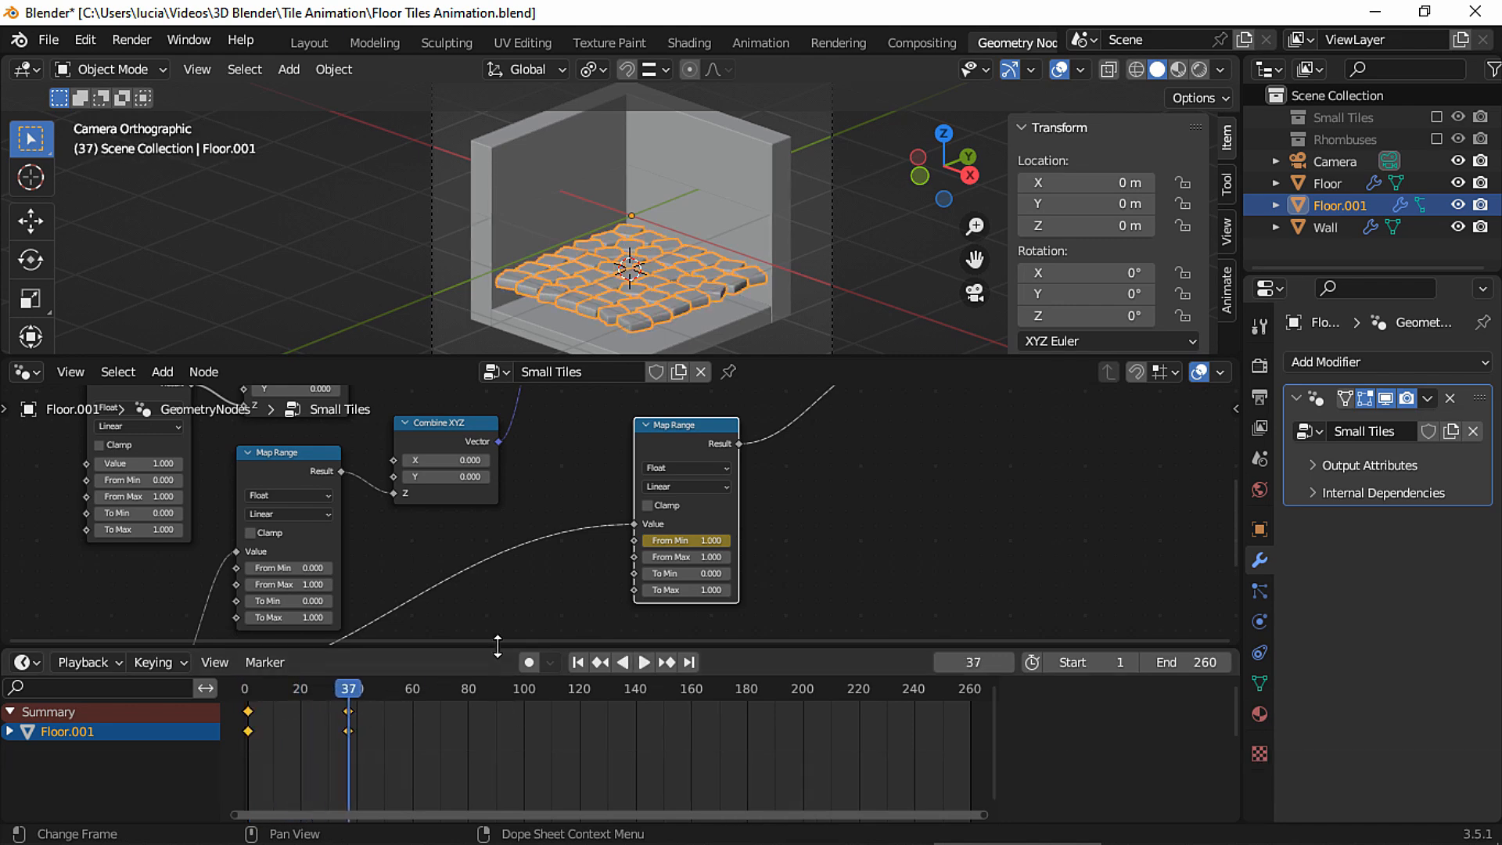
pyautogui.press('Space')
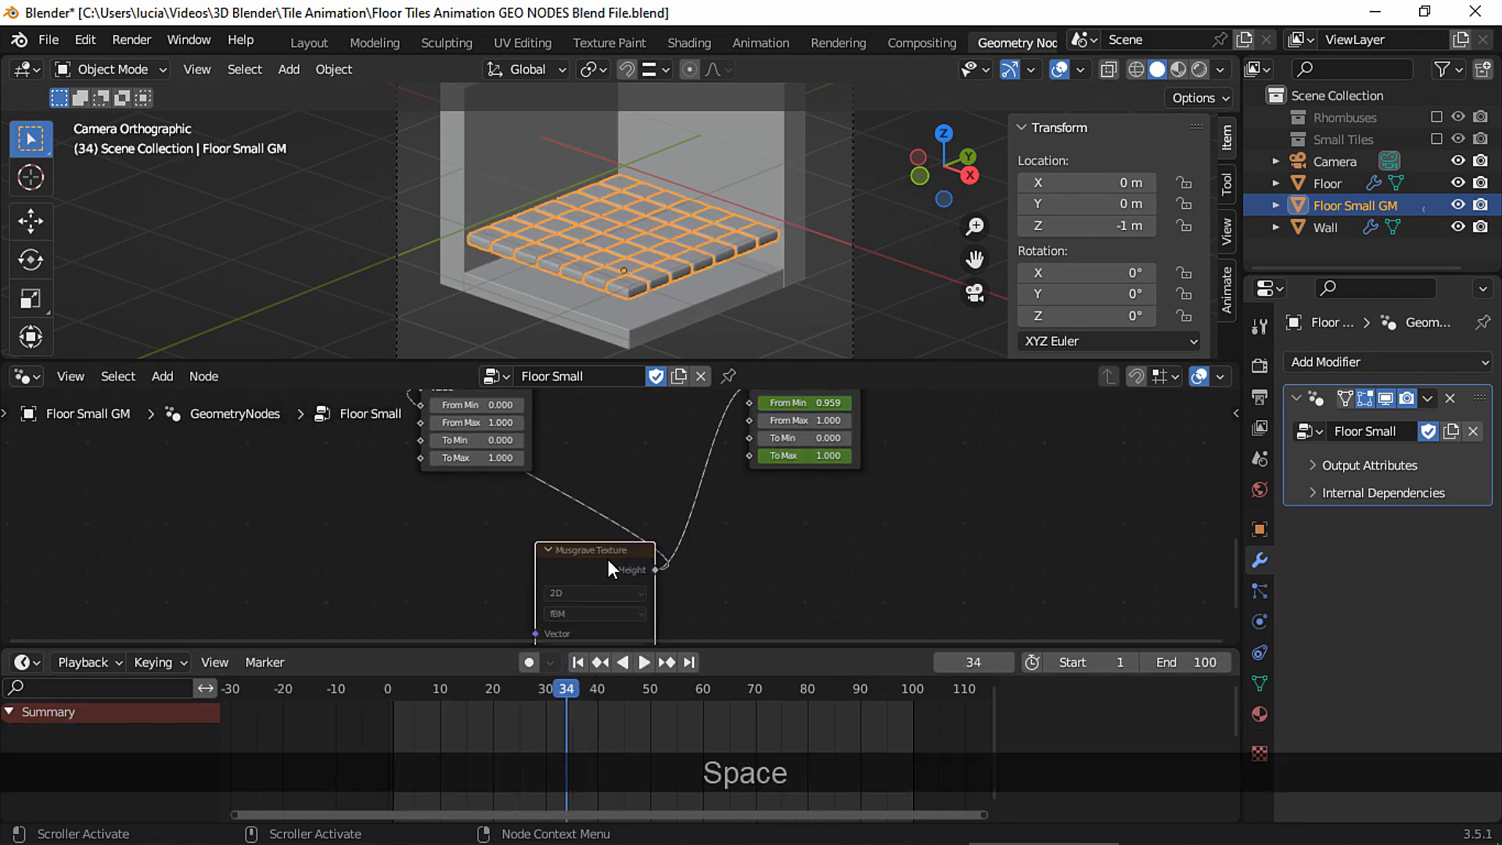
pyautogui.click(643, 663)
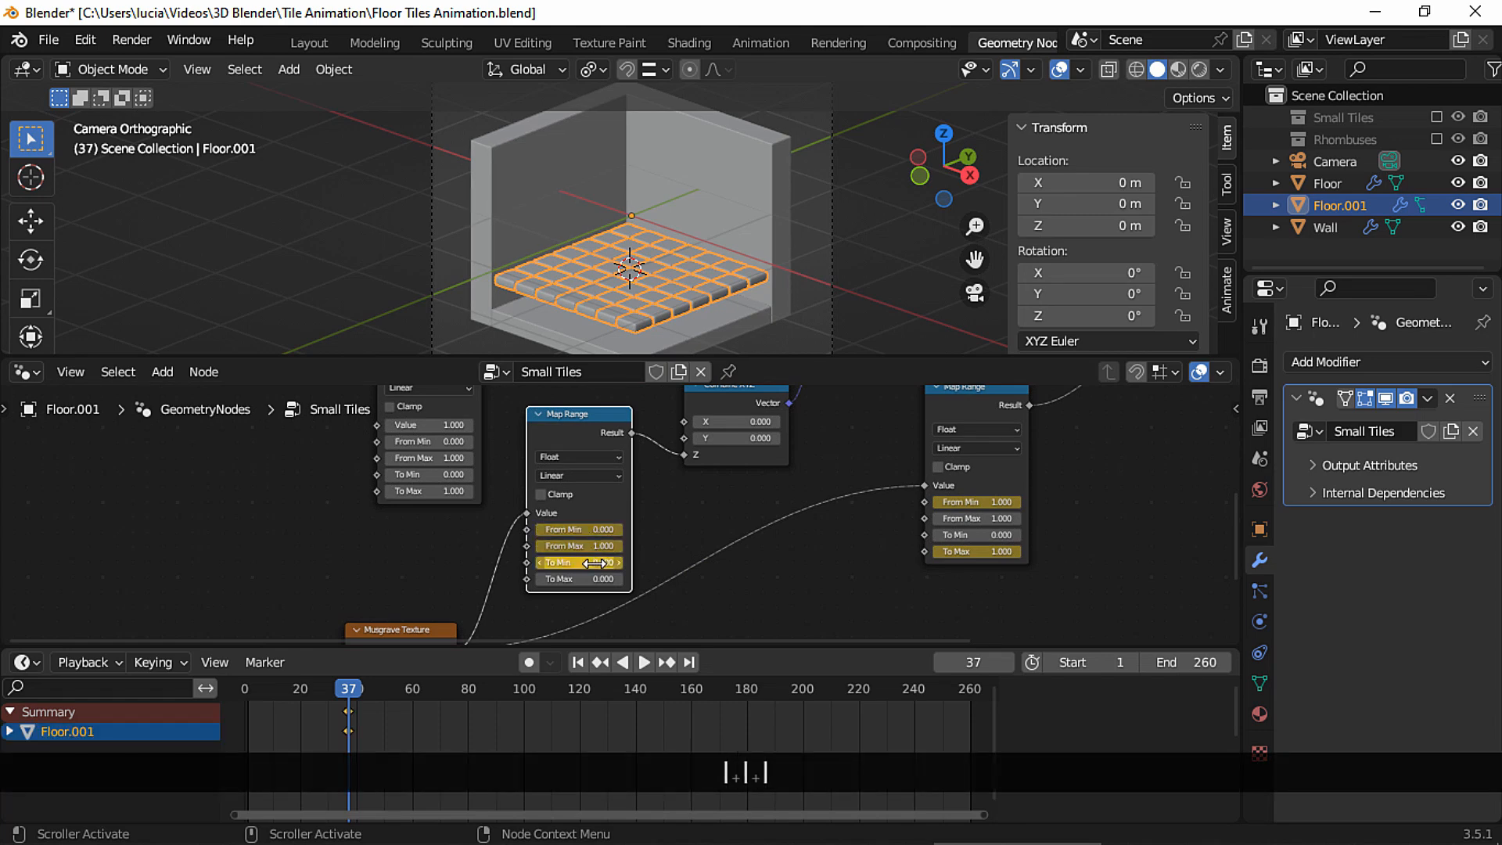
# Step: Keyframe the Z Map Range at frame 1 with From Min 0.1, From Max 2.5, To Min -1.5, To Max 8
pyautogui.click(577, 662)
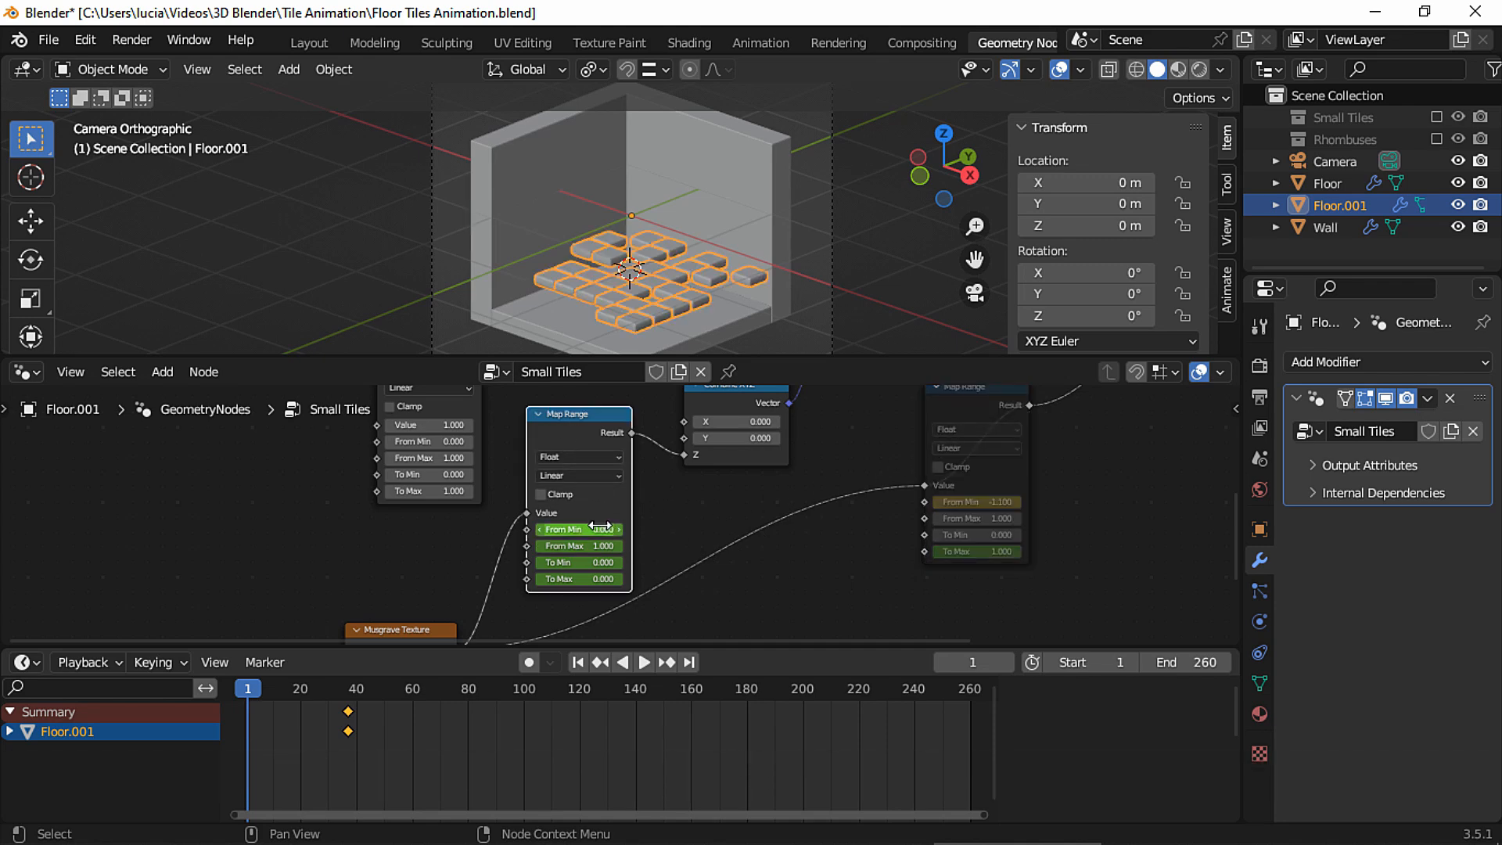
pyautogui.click(579, 529)
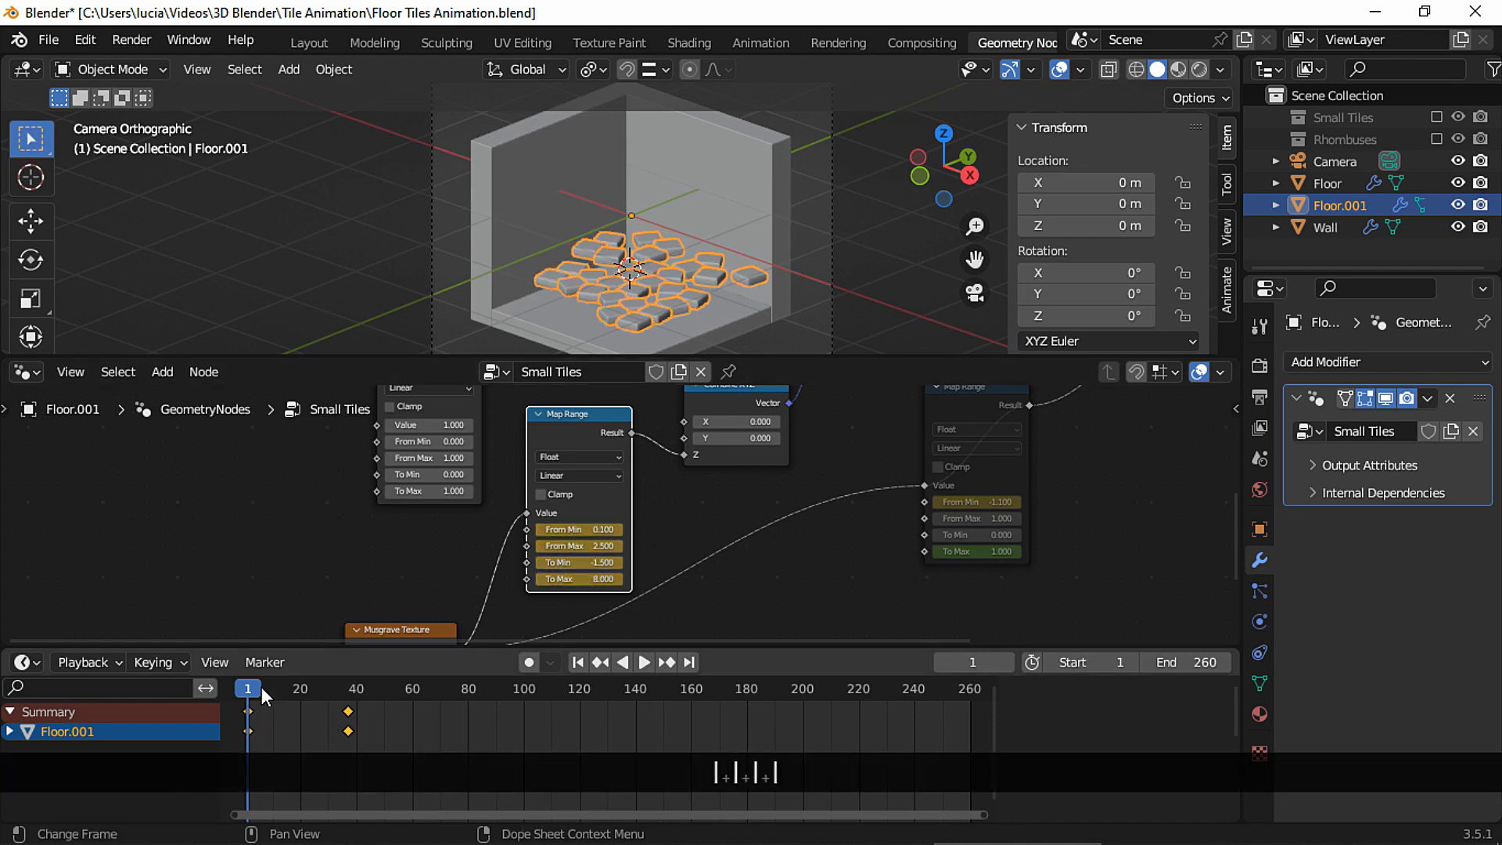
pyautogui.press('Space')
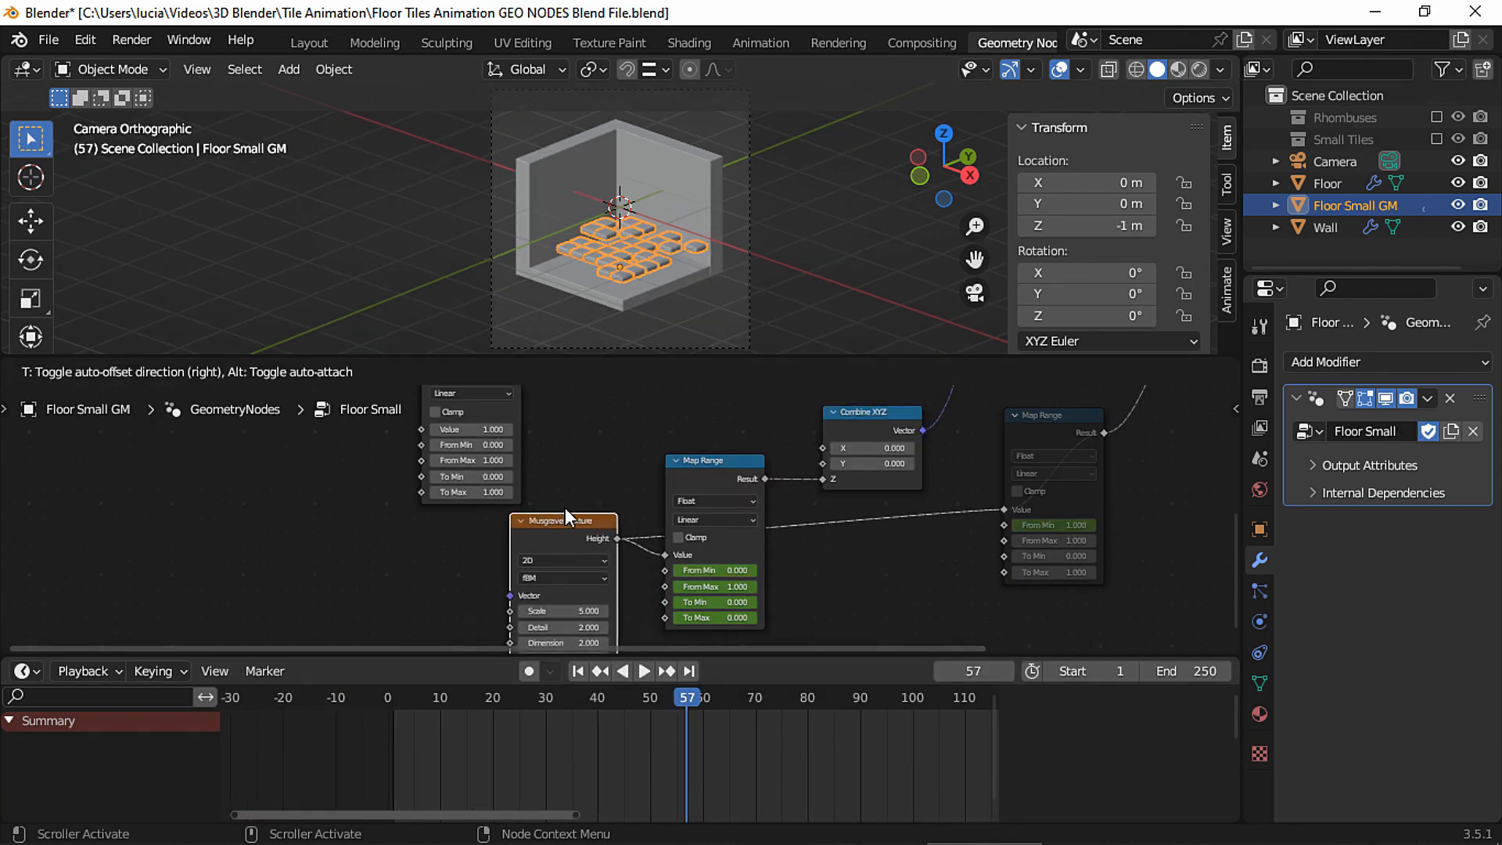
# Step: Scrub the timeline from the start to watch the tiles settle into the grid
pyautogui.click(393, 698)
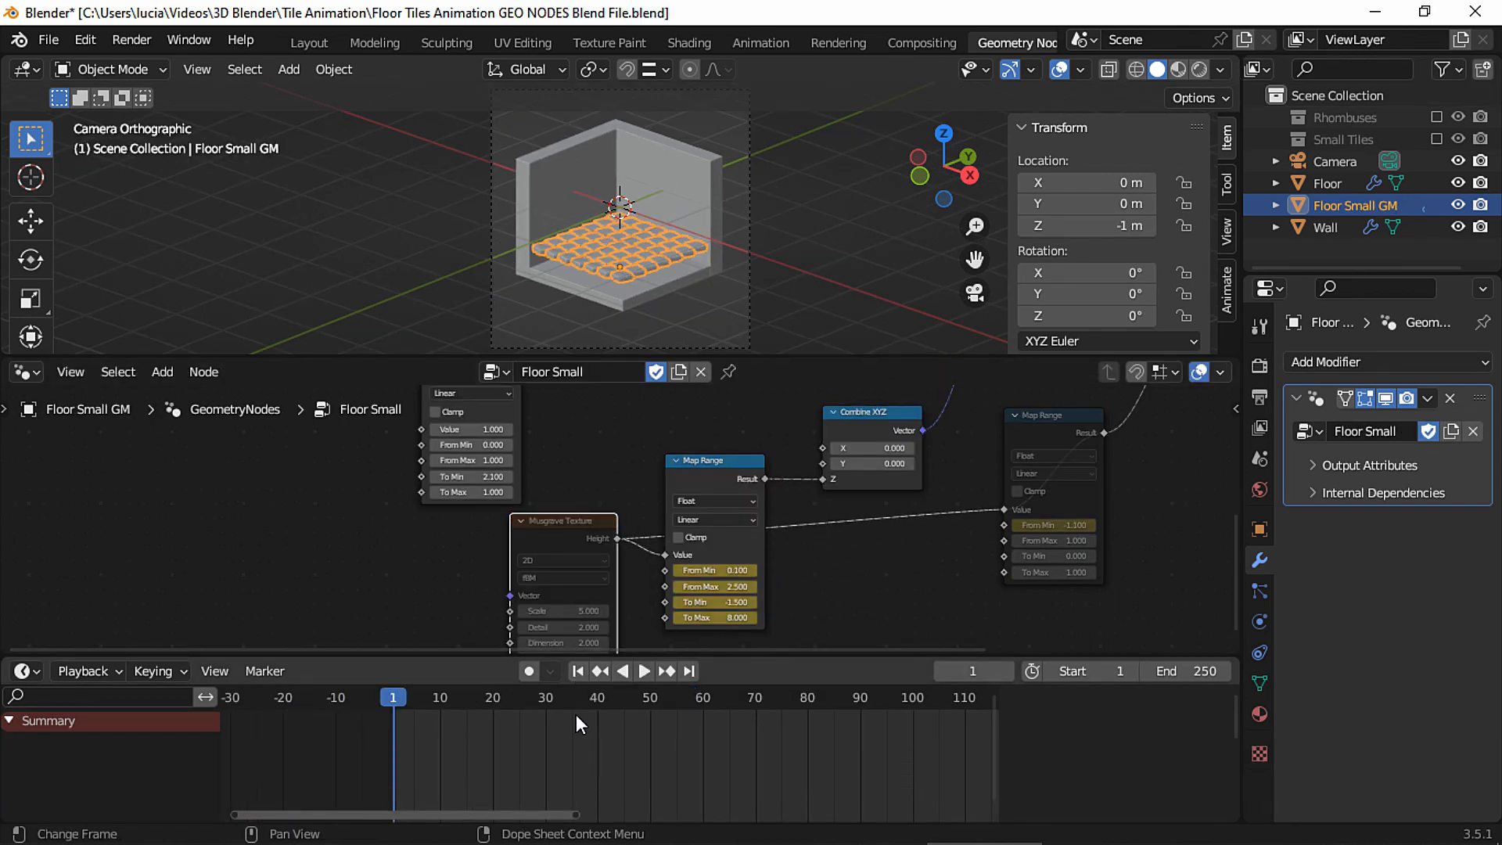
pyautogui.click(645, 672)
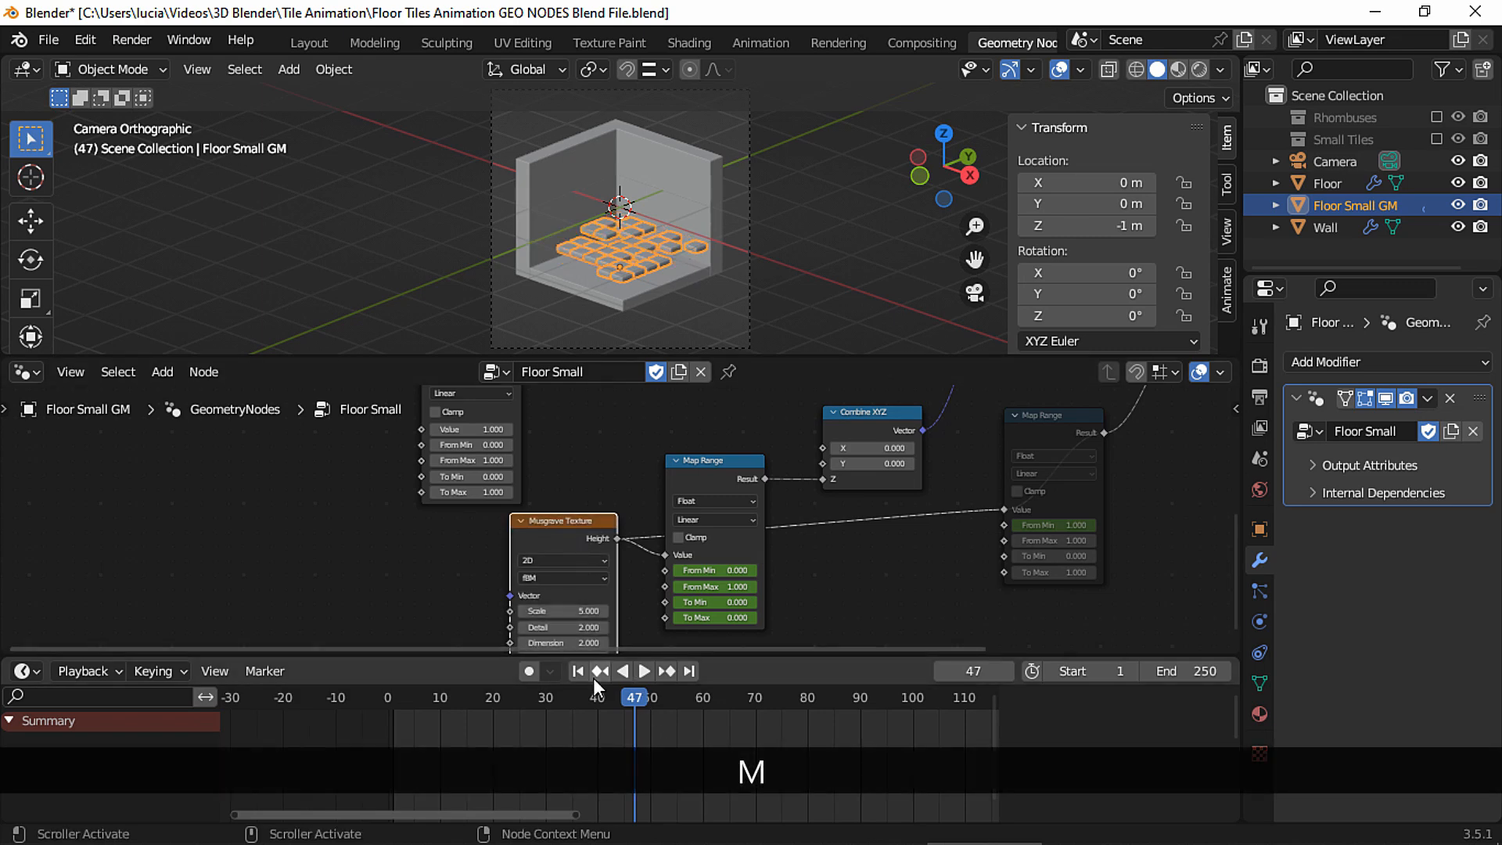
pyautogui.click(644, 670)
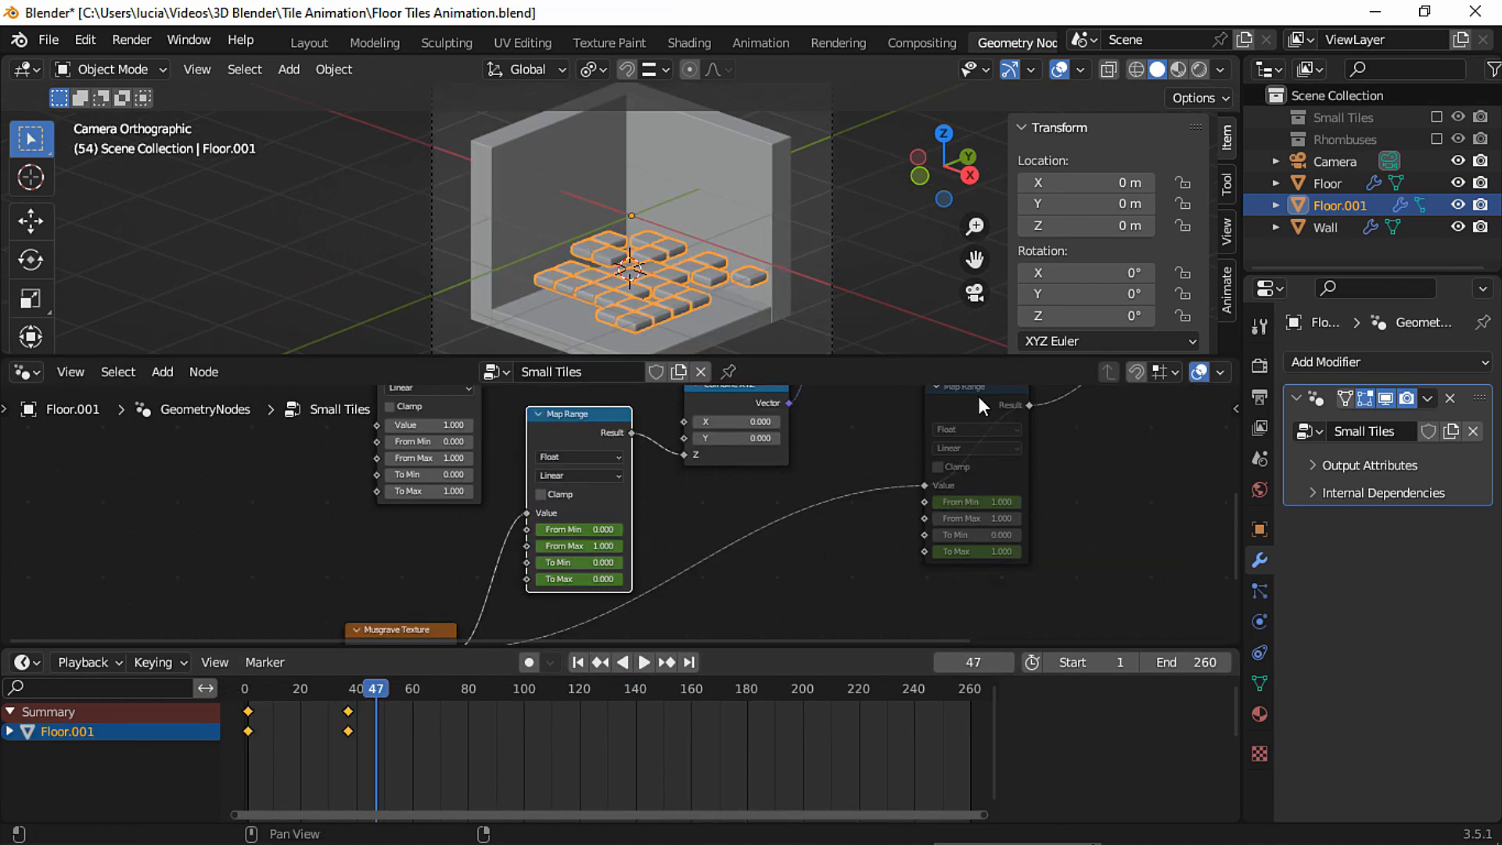
# Step: Set the second Map Range's From Max to 0 and keyframe To Min at frame 21 so tiles tilt while dropping
pyautogui.press('Space')
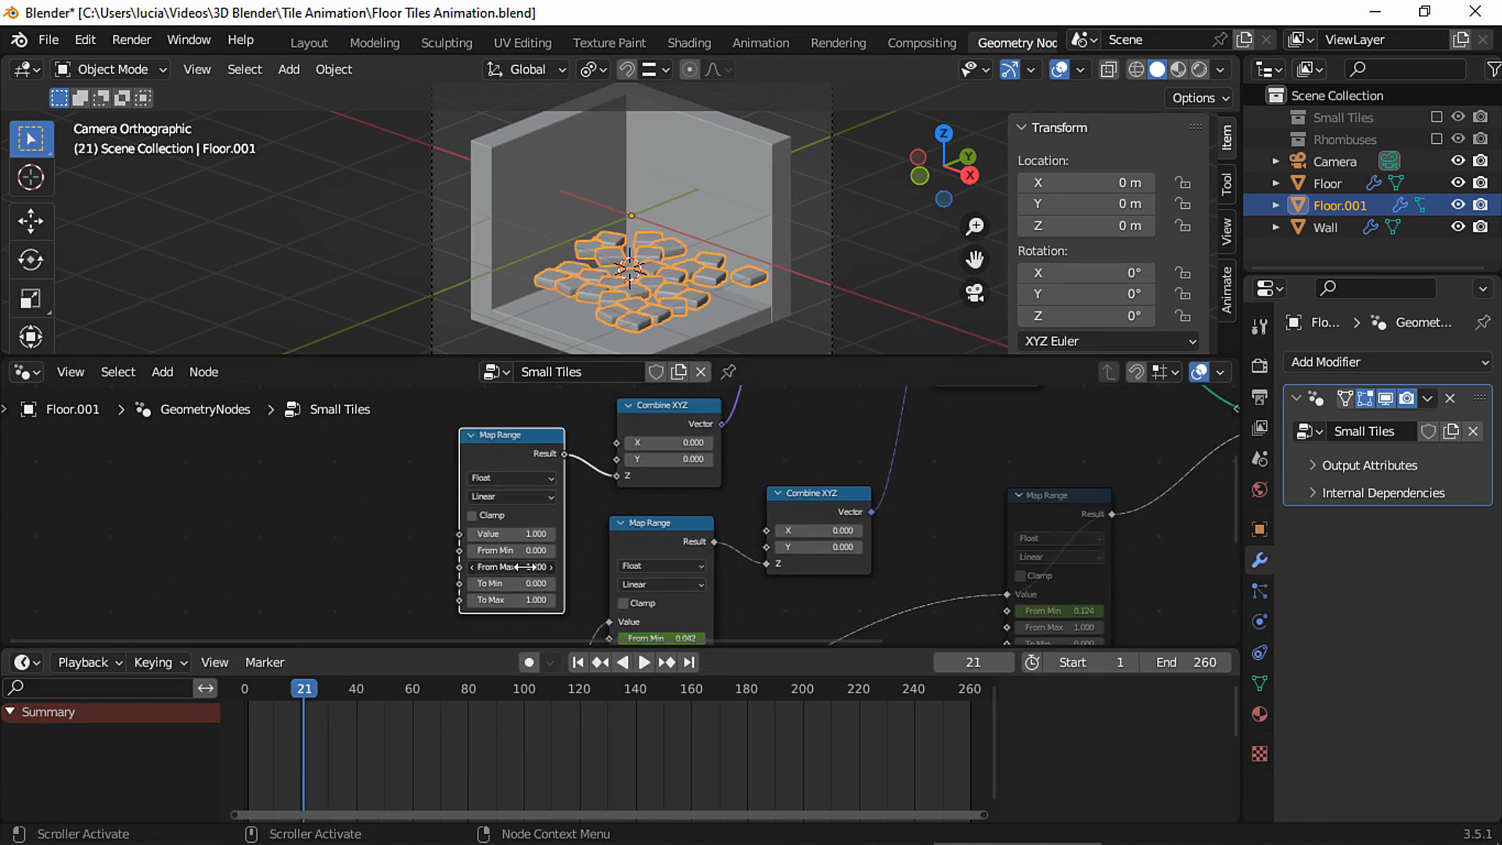
pyautogui.click(510, 567)
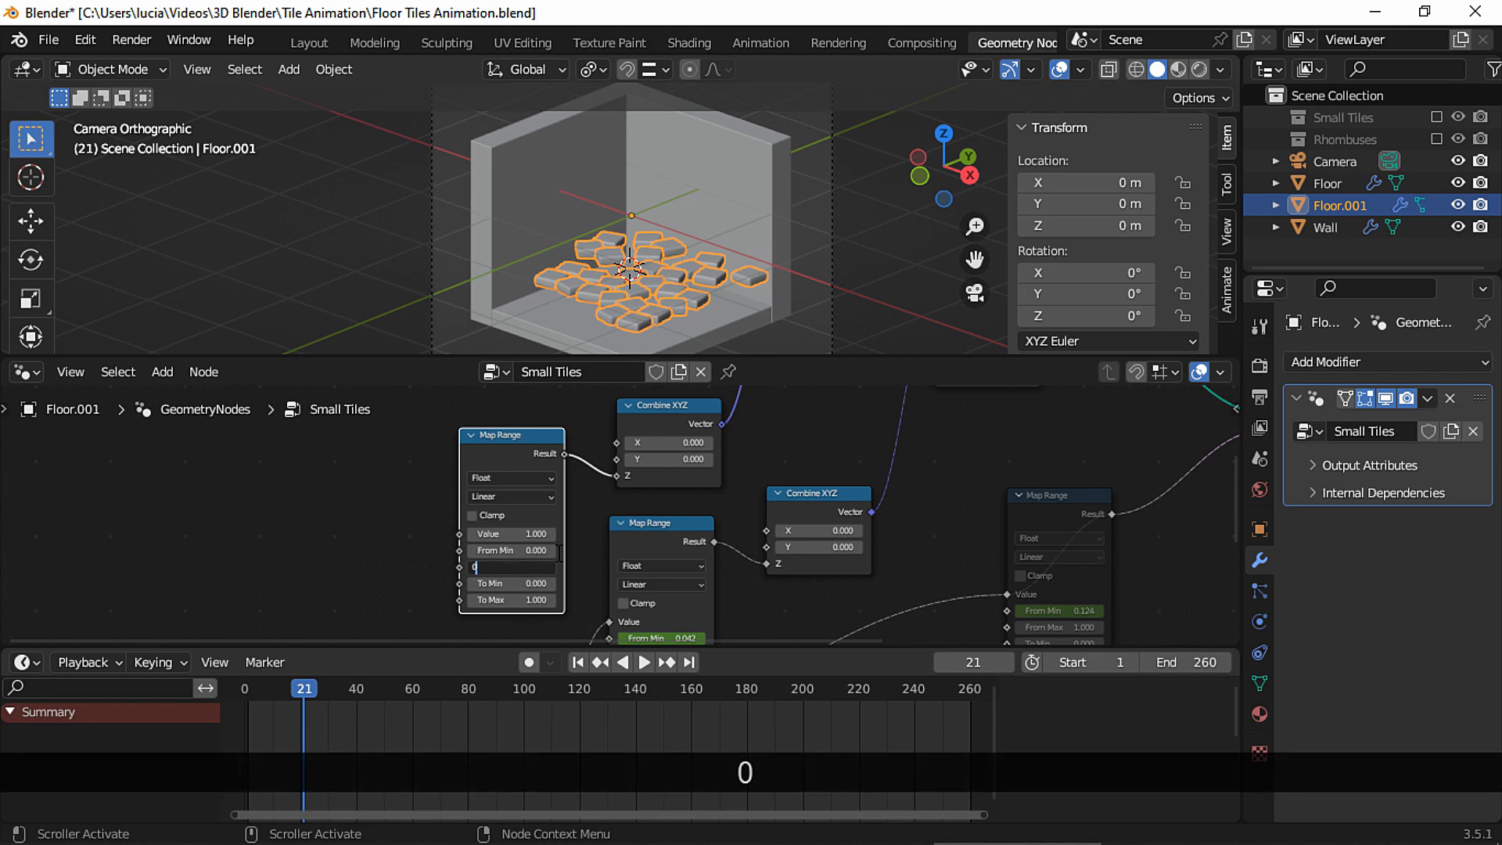
pyautogui.press('Tab')
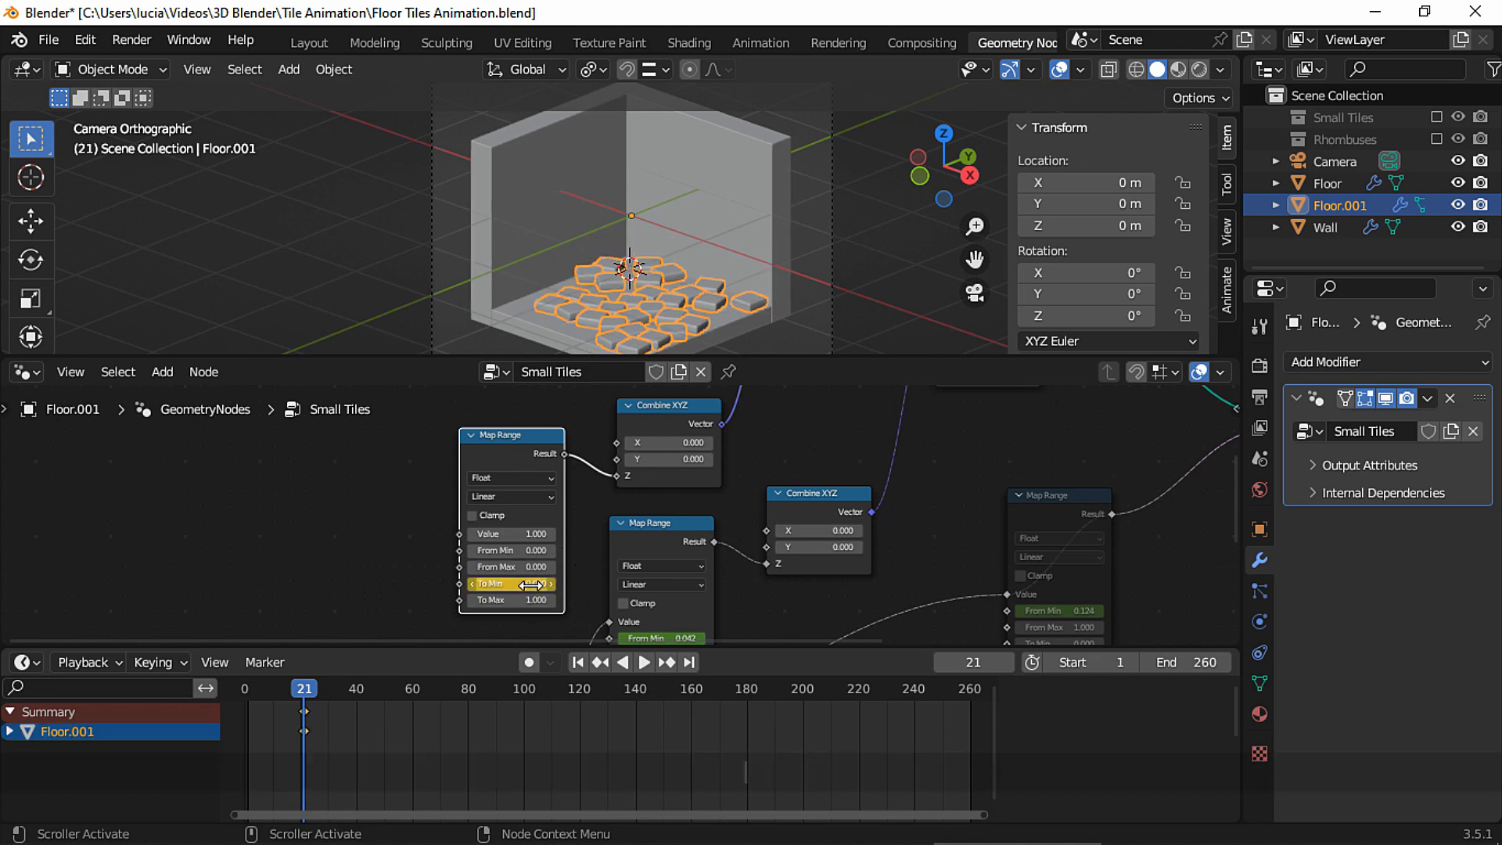
pyautogui.click(247, 688)
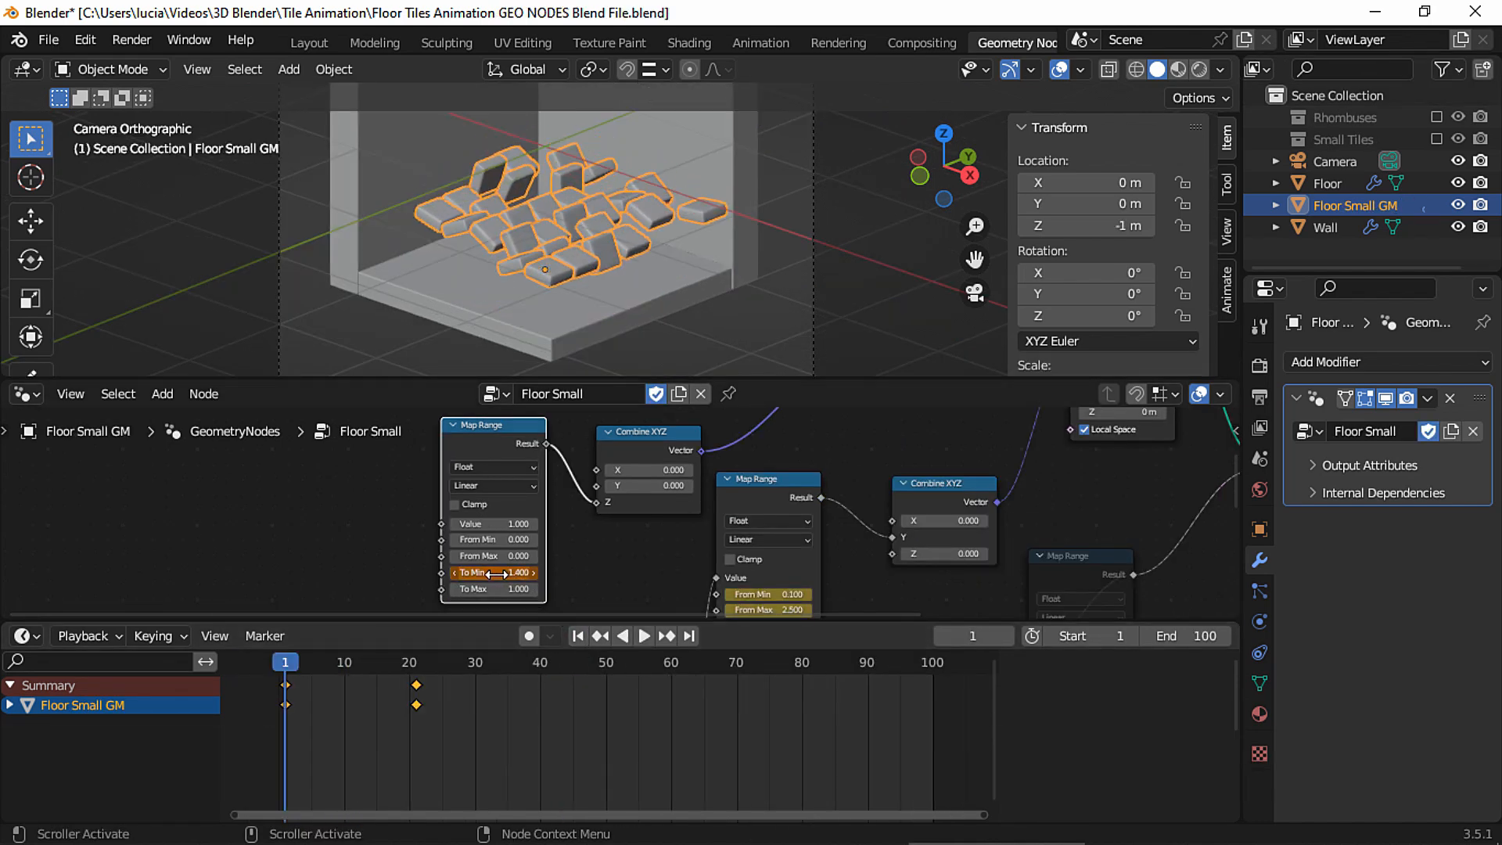
pyautogui.press('Space')
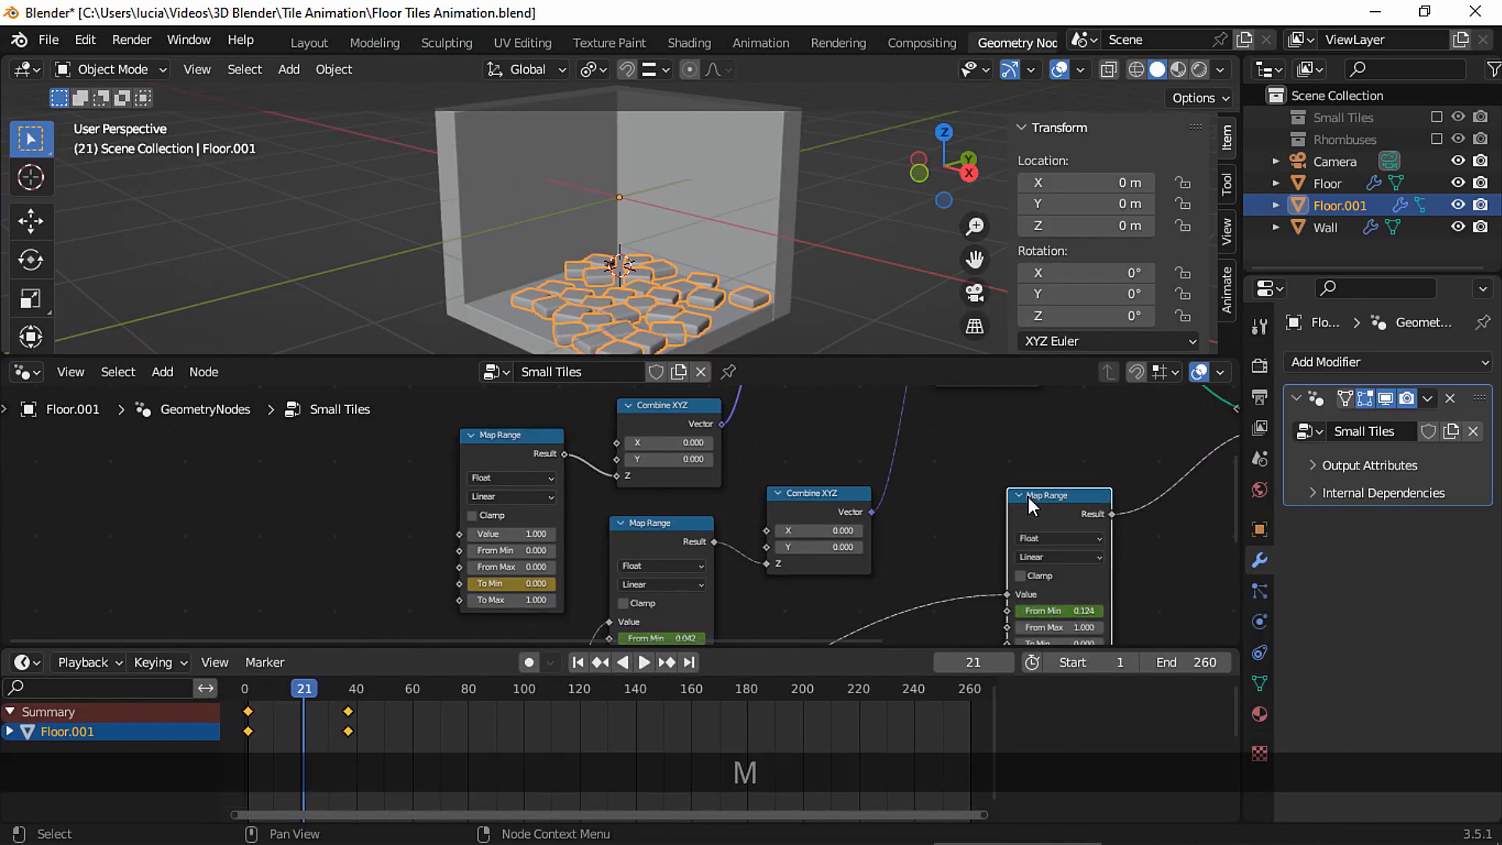
pyautogui.press('Space')
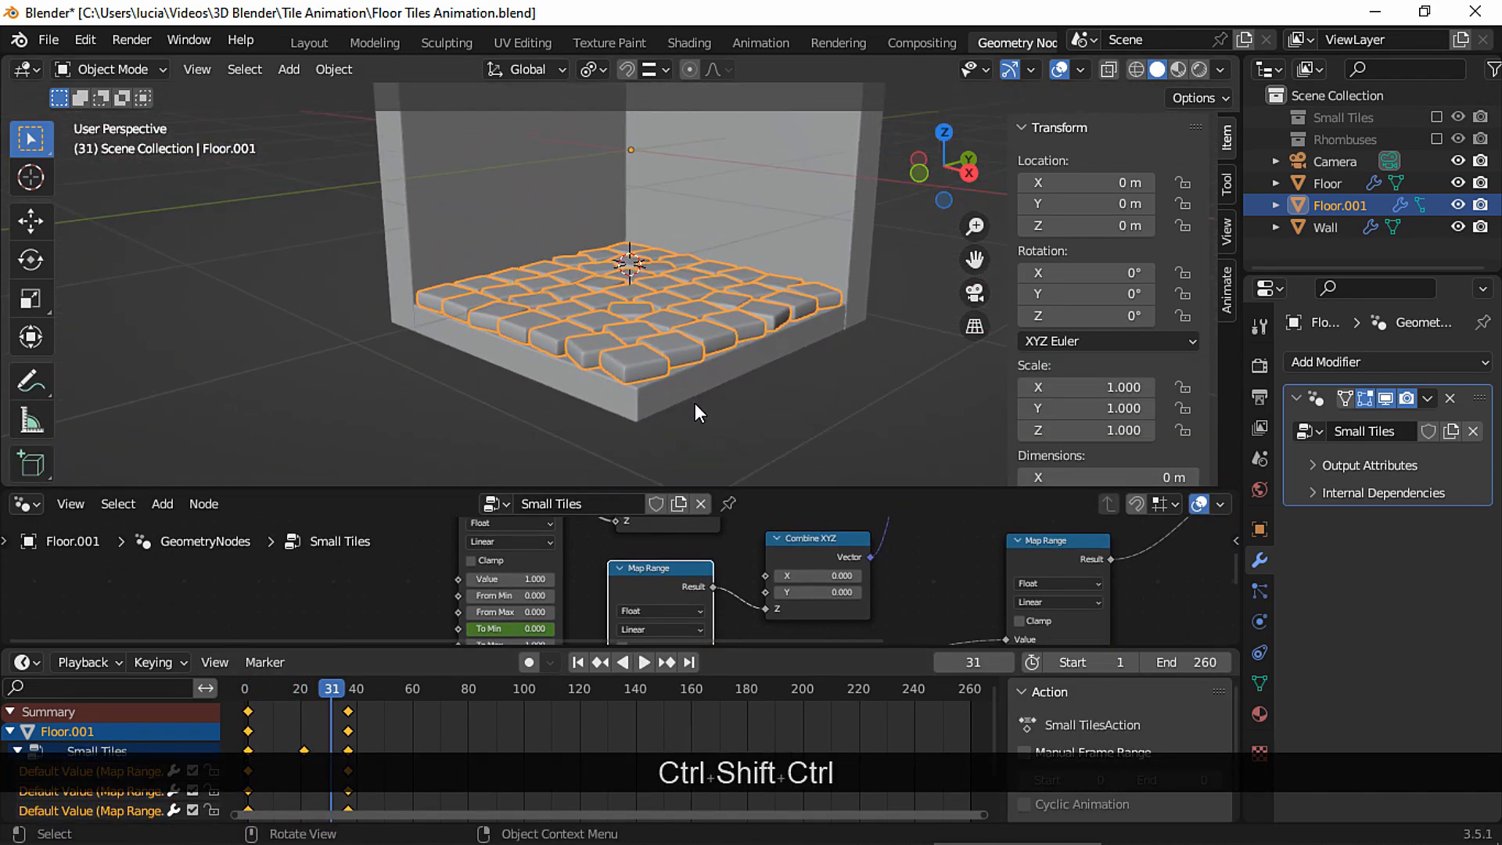
# Step: Play the square tiles falling into the grid with the animated channels listed
pyautogui.press('Space')
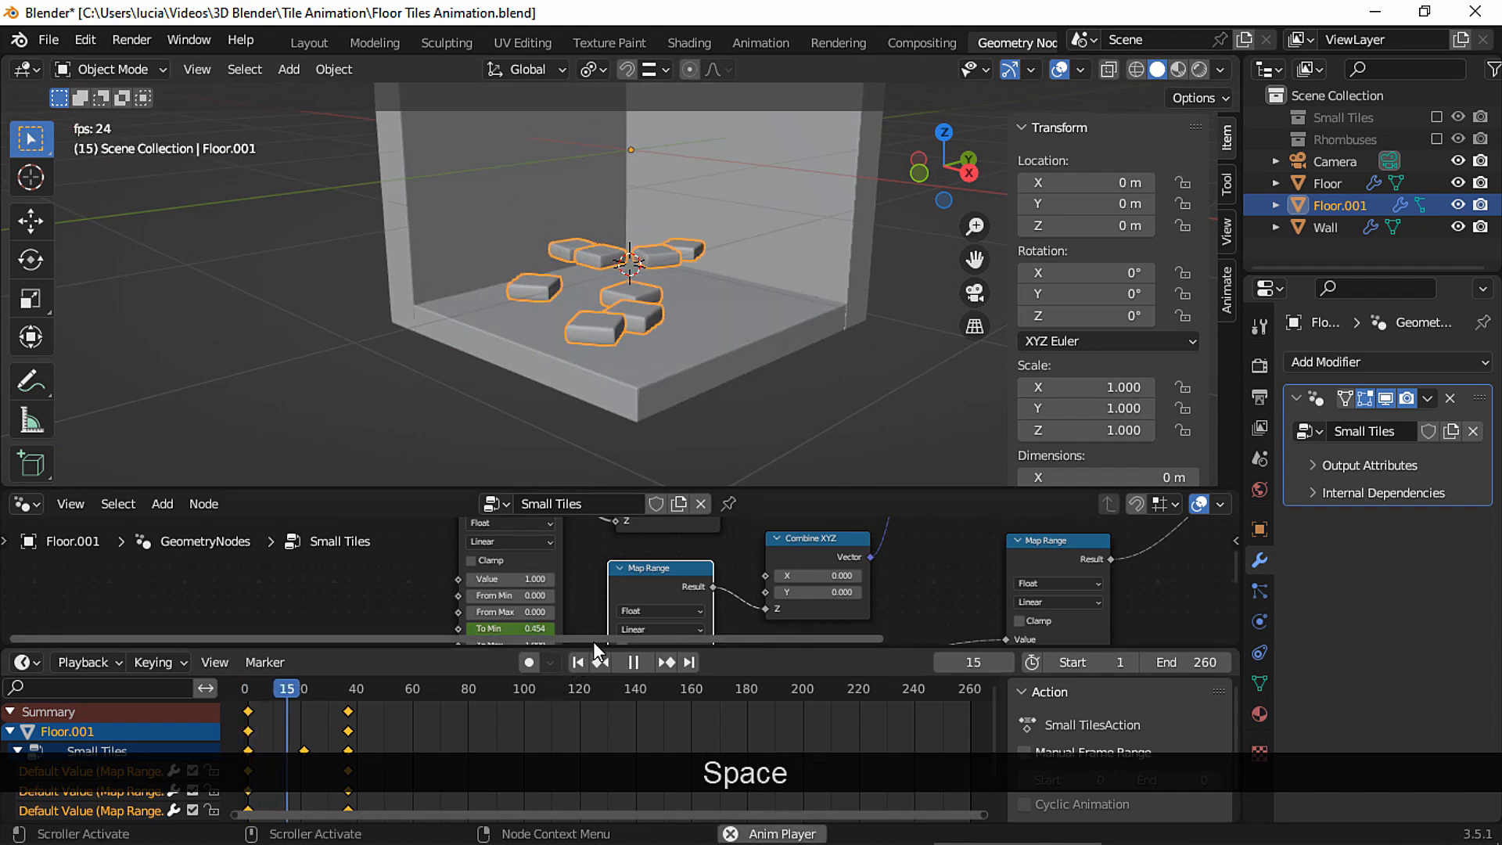
pyautogui.press('Space')
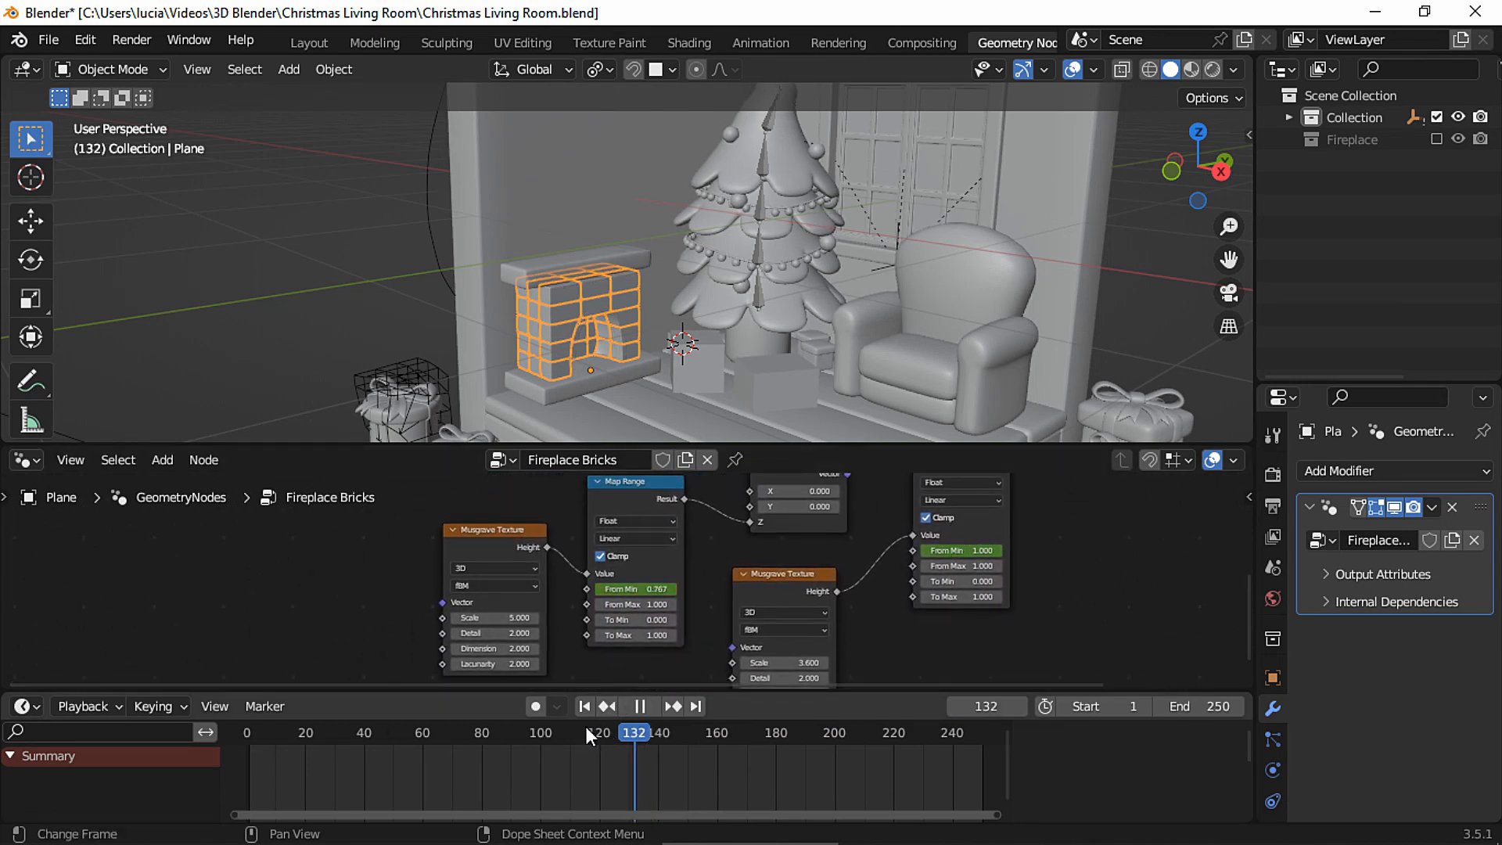
# Step: Scrub and play the Fireplace Bricks animation in the Christmas living room scene
pyautogui.click(638, 705)
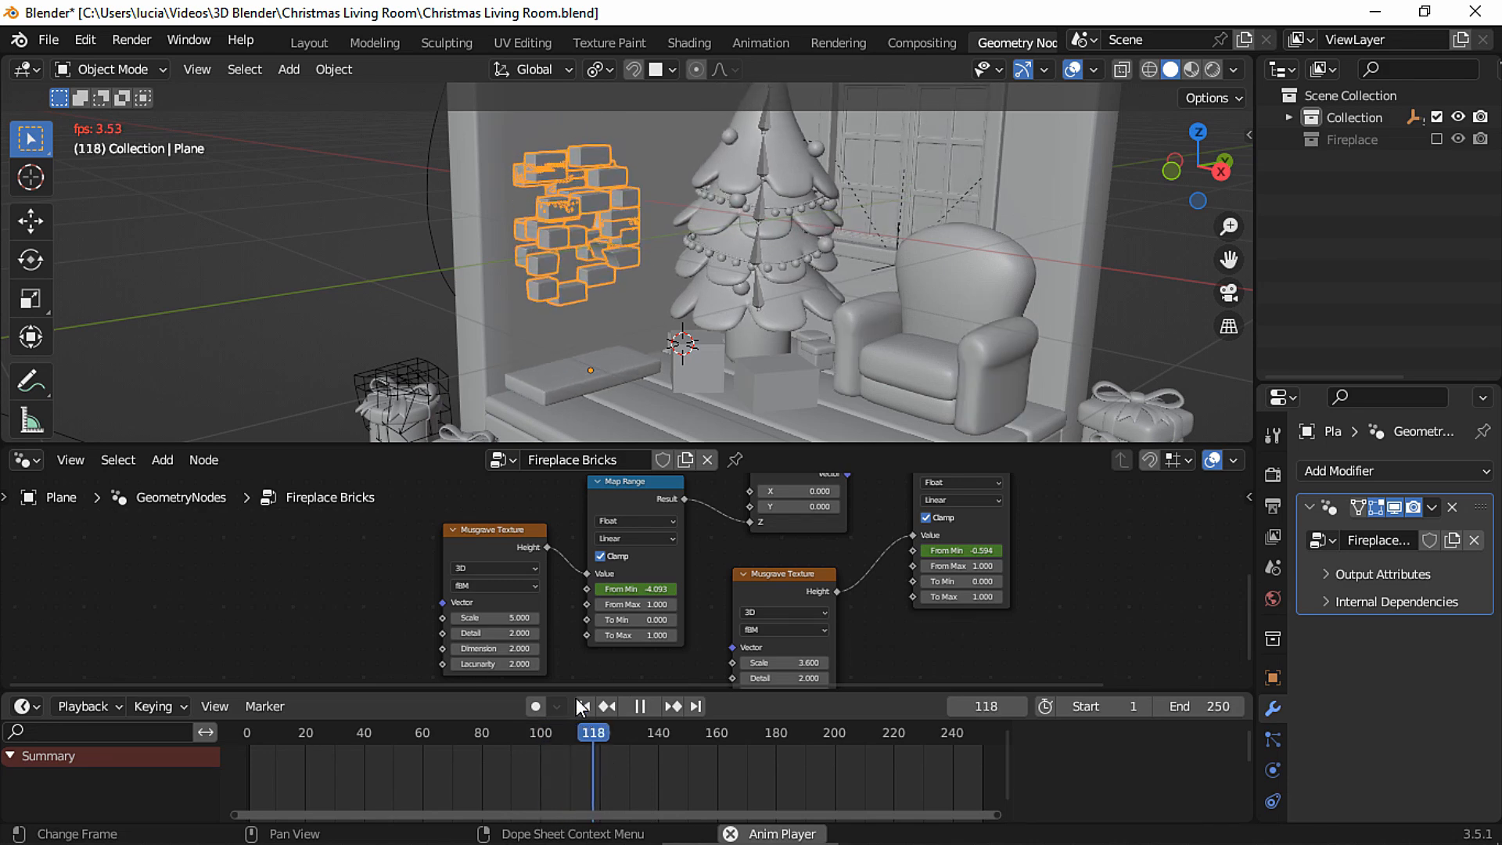
pyautogui.click(581, 705)
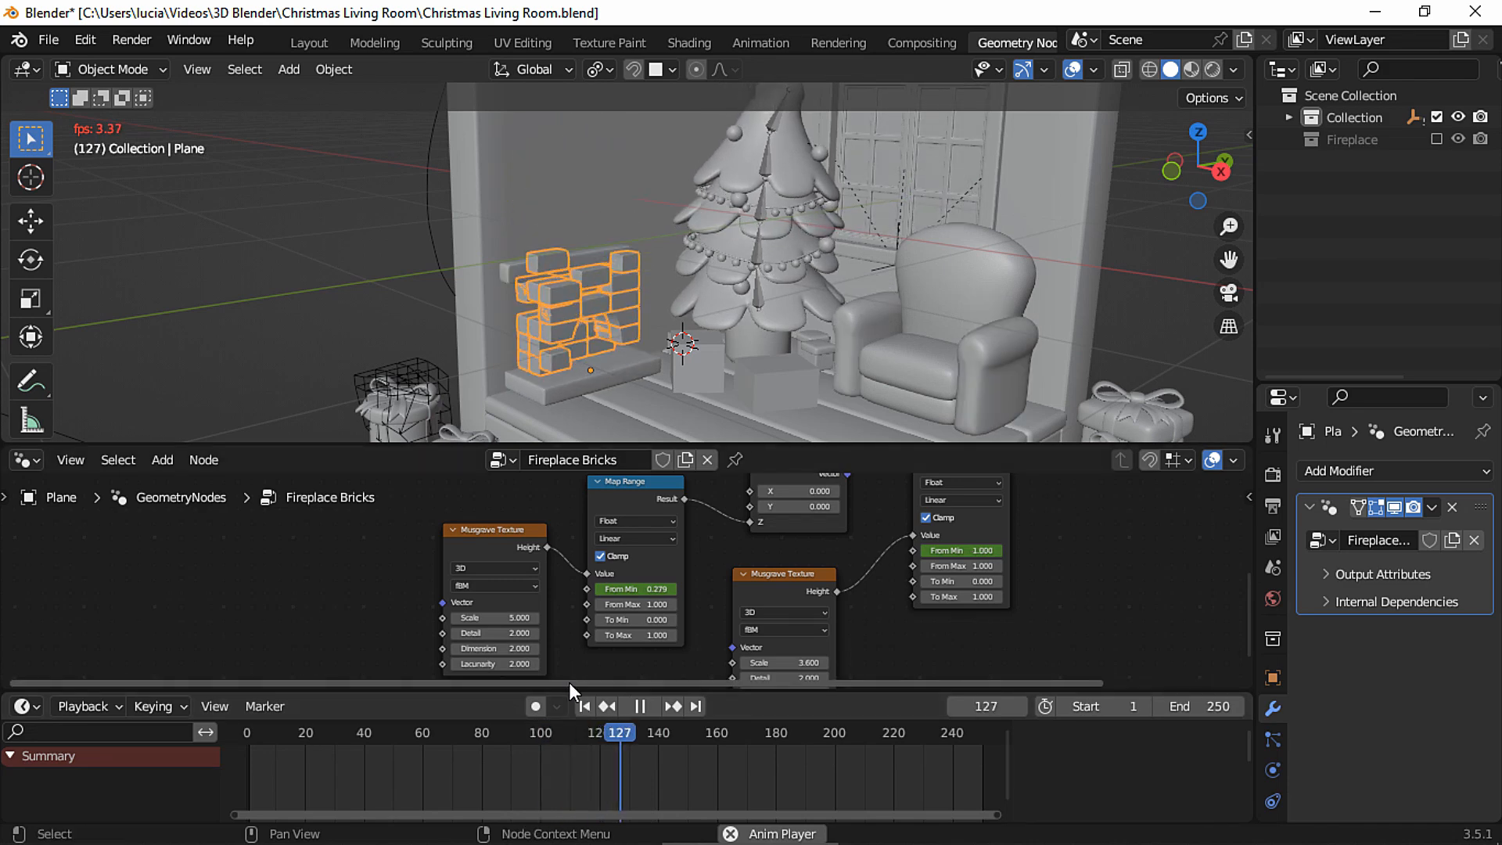
pyautogui.press('Space')
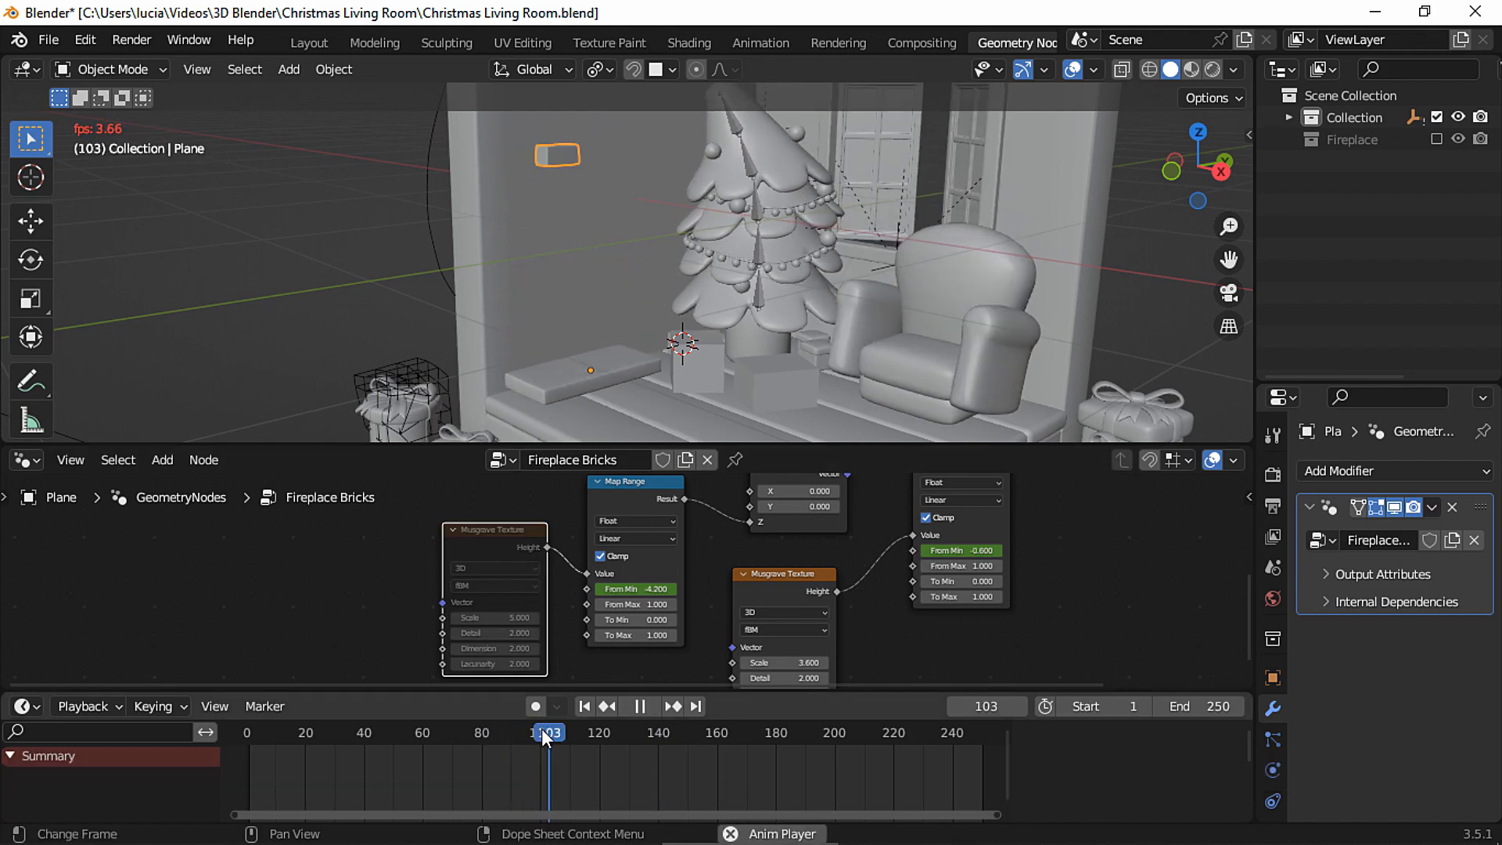
pyautogui.click(640, 706)
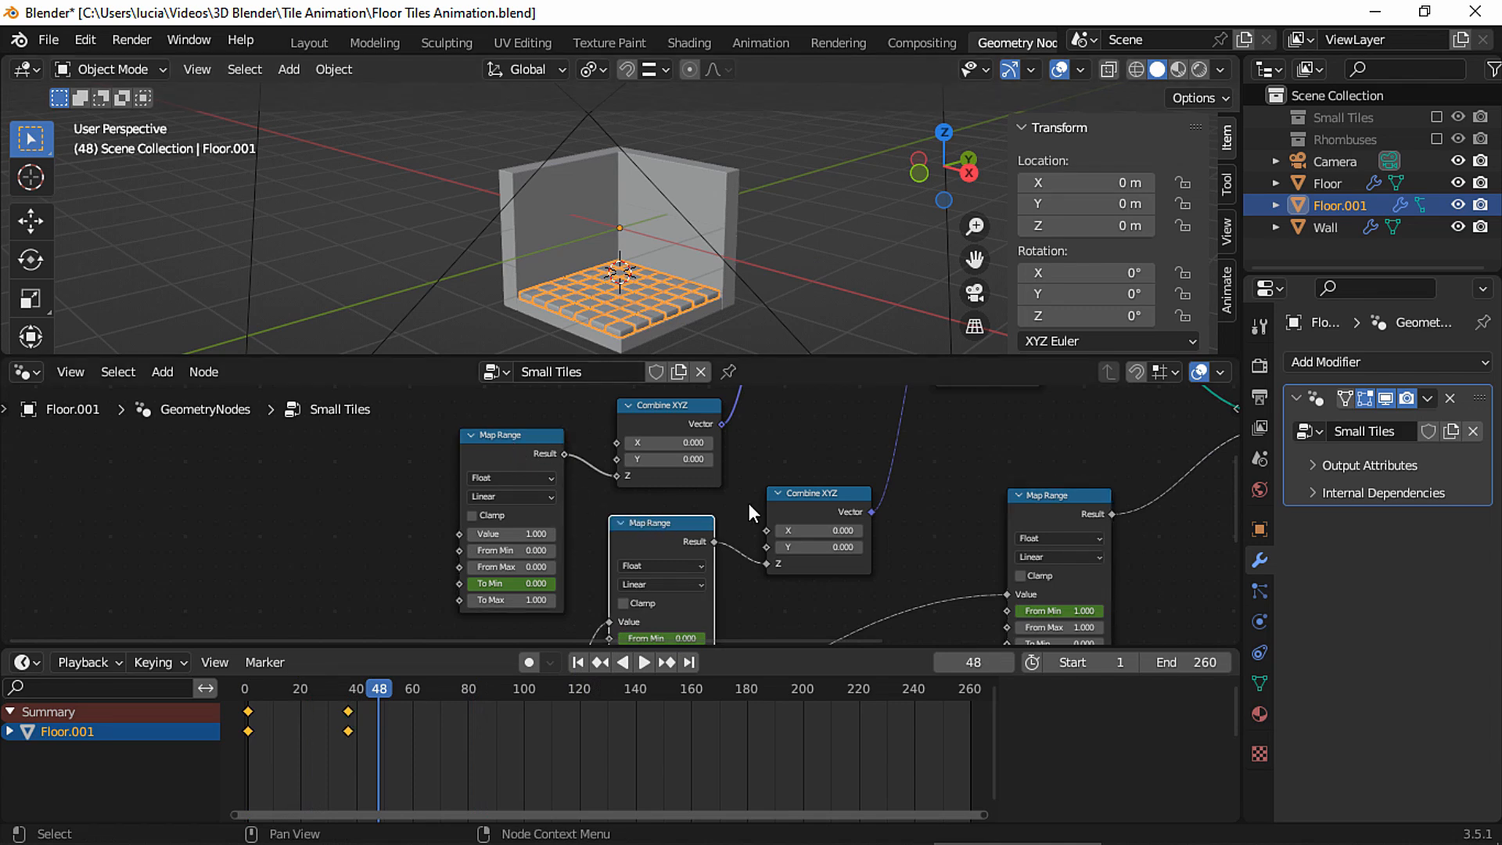
# Step: Duplicate the Small Tiles node tree for the floor and start renaming it 'Floor'
pyautogui.click(13, 732)
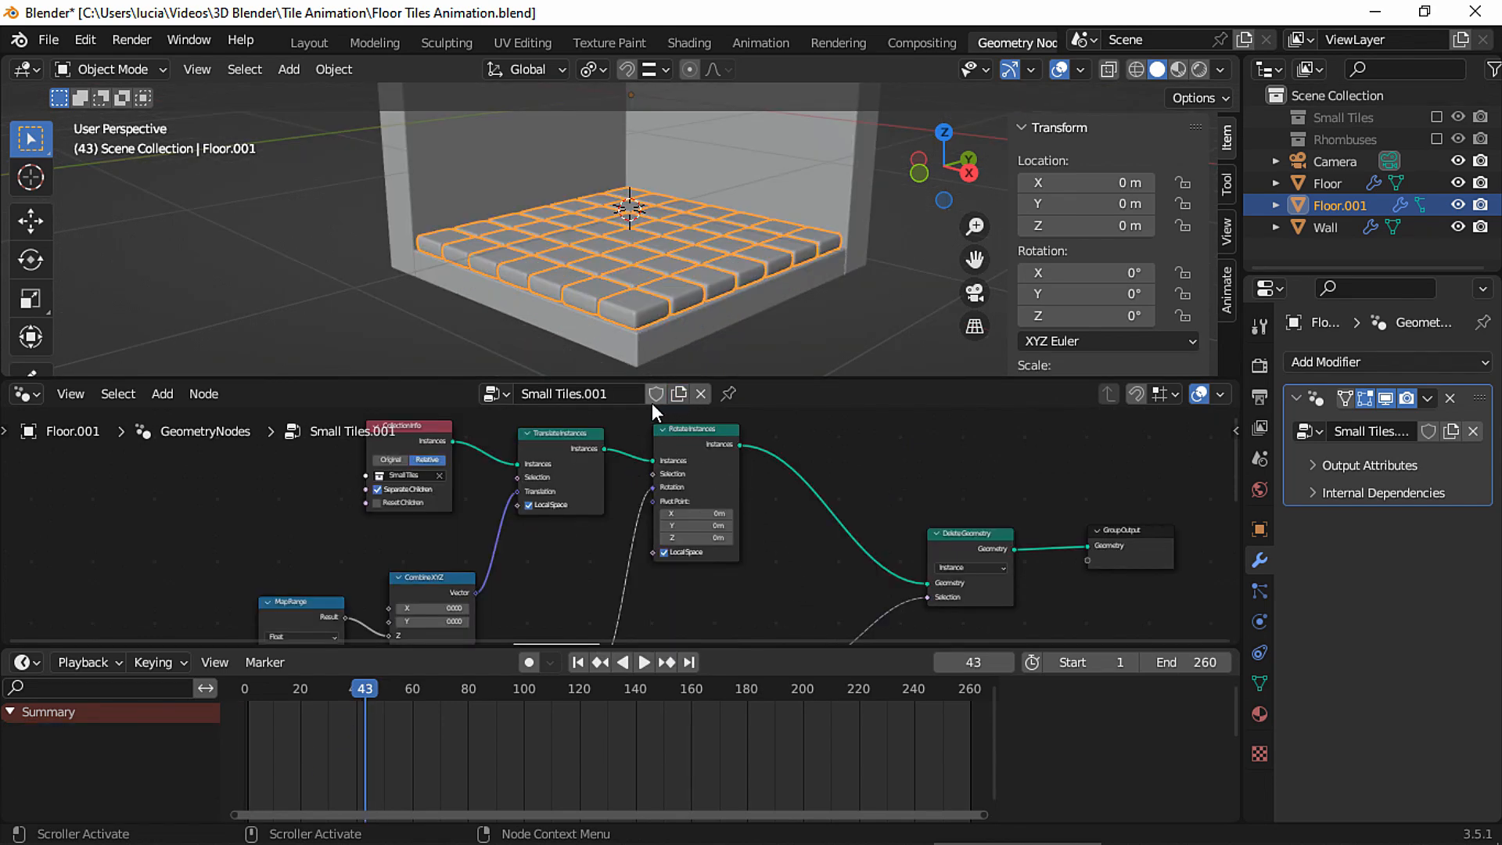
pyautogui.write('Floor Rhombus')
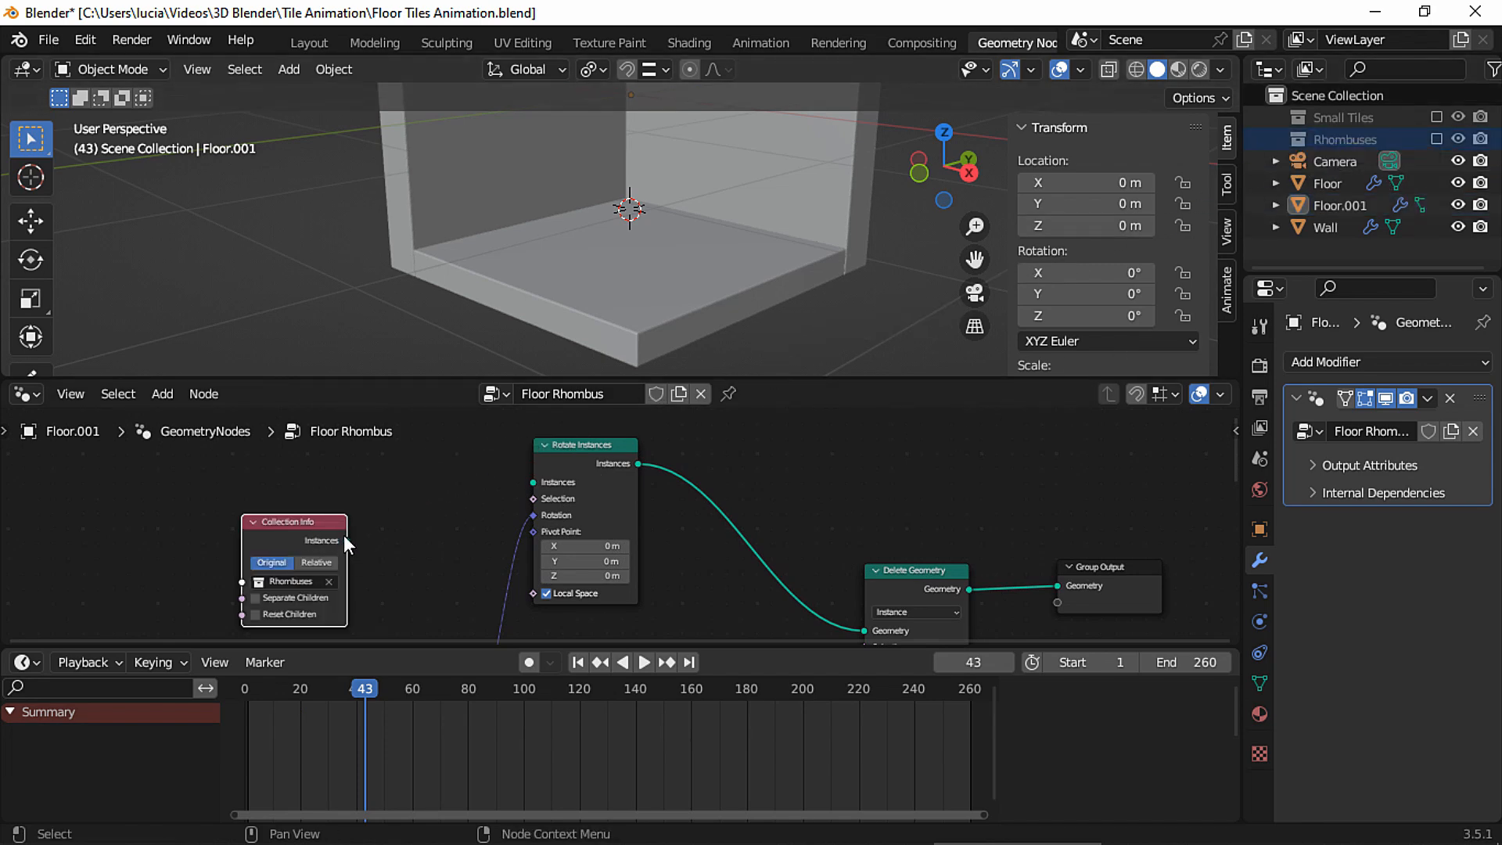
# Step: Point the Floor Rhombus Collection Info at the Rhombuses collection and select its keyframes for retiming
pyautogui.moveTo(355, 539); pyautogui.dragTo(530, 482)
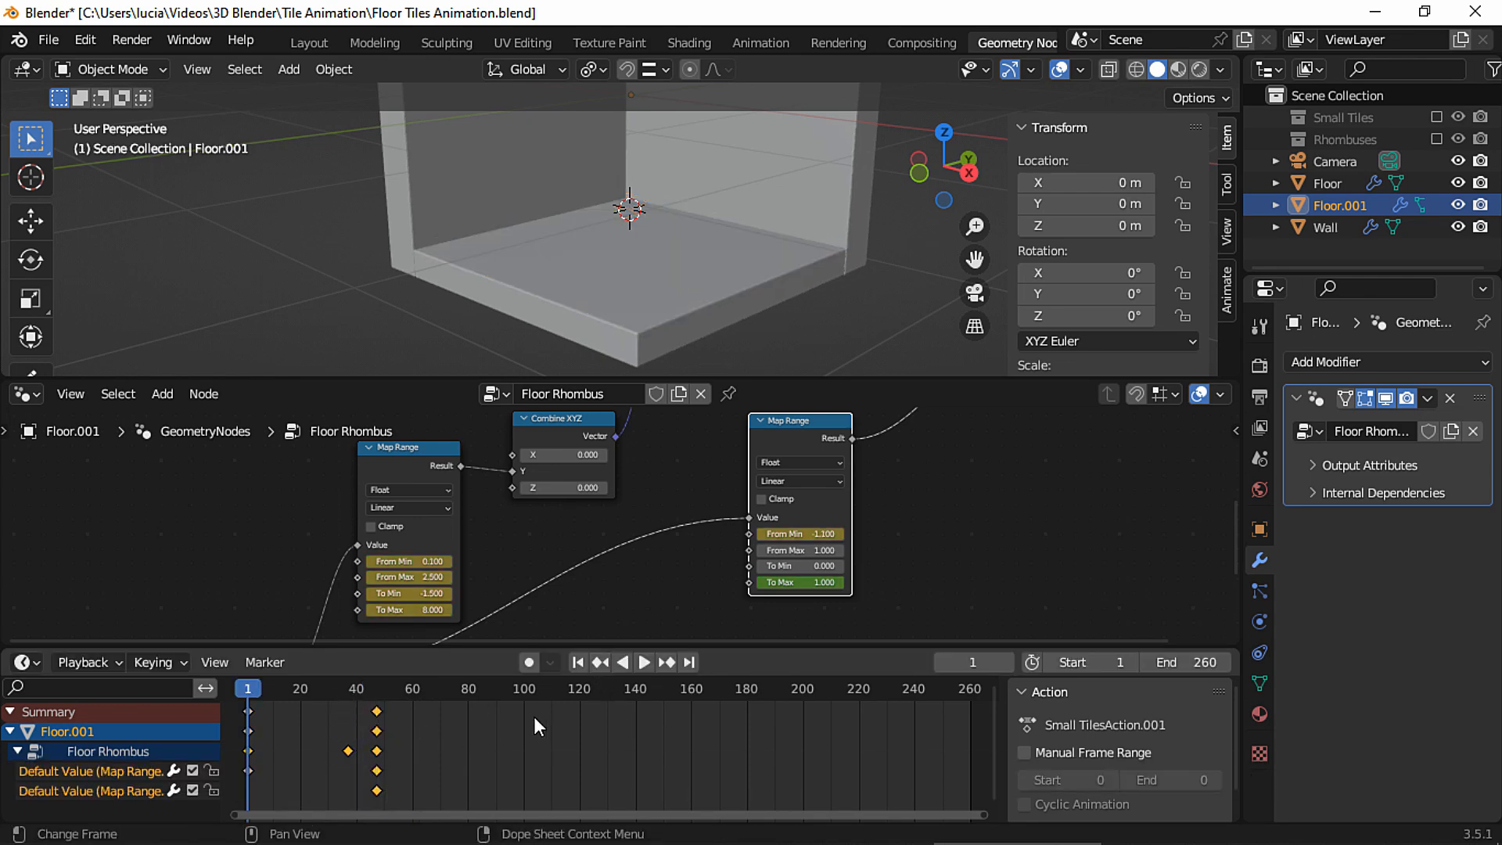
pyautogui.click(645, 662)
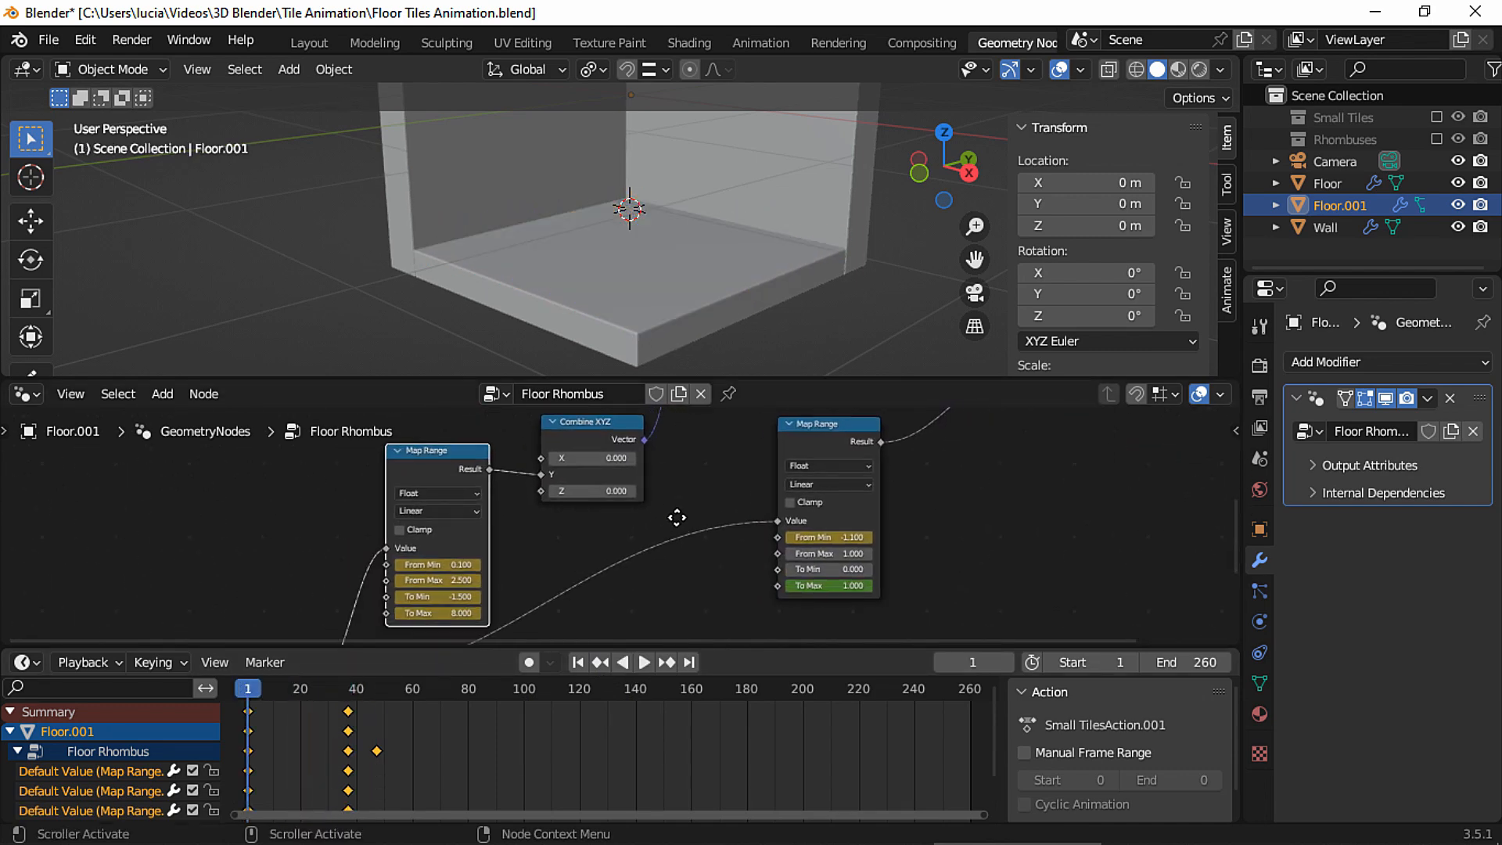
pyautogui.click(413, 689)
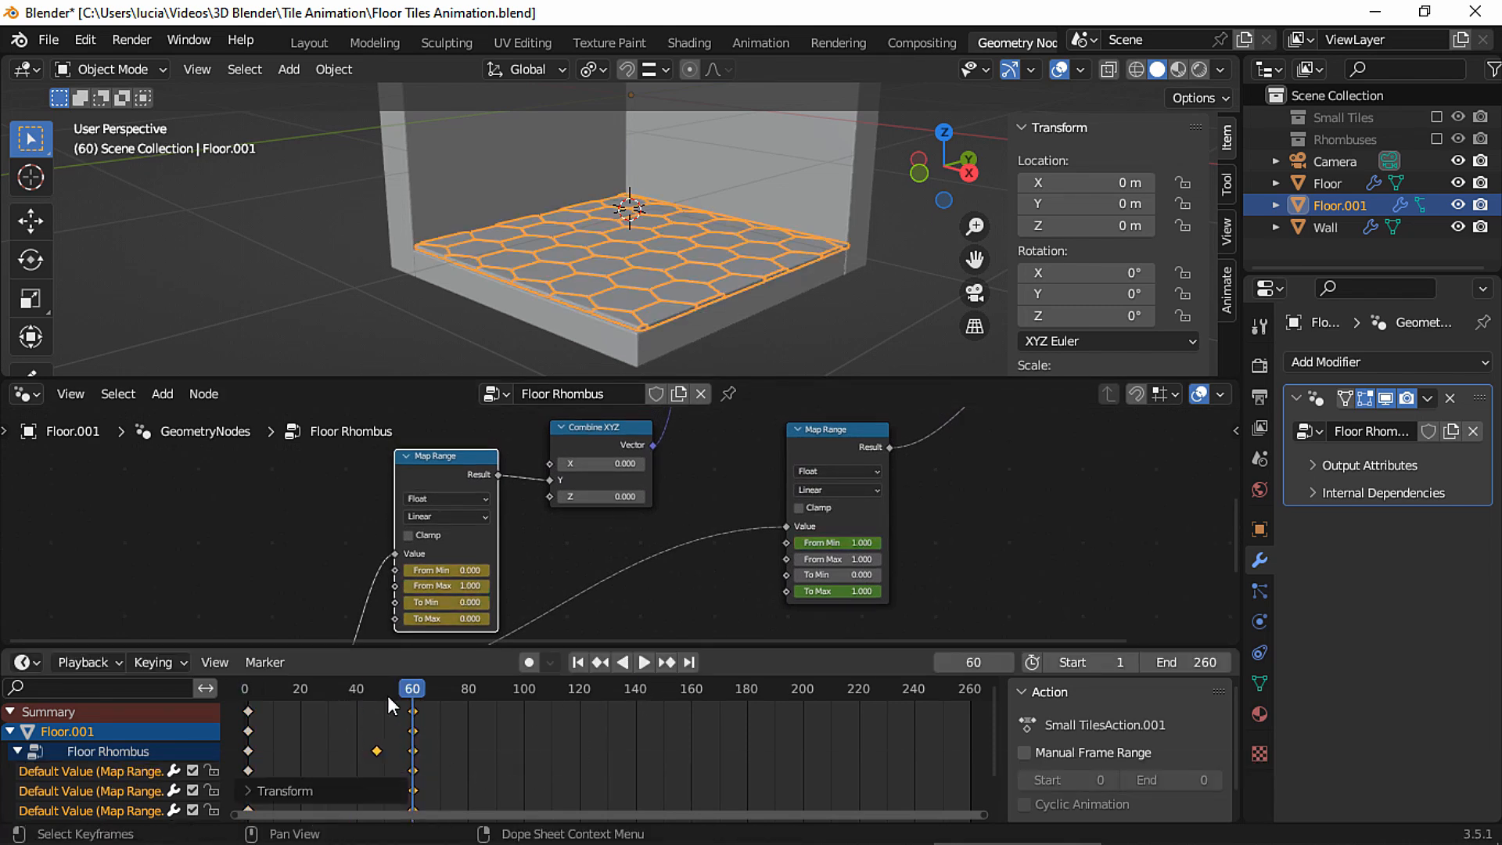
# Step: At frame 30, key the Map Range to From -2.65/-1.65, To -3.35/0.6 and preview playback
pyautogui.click(643, 664)
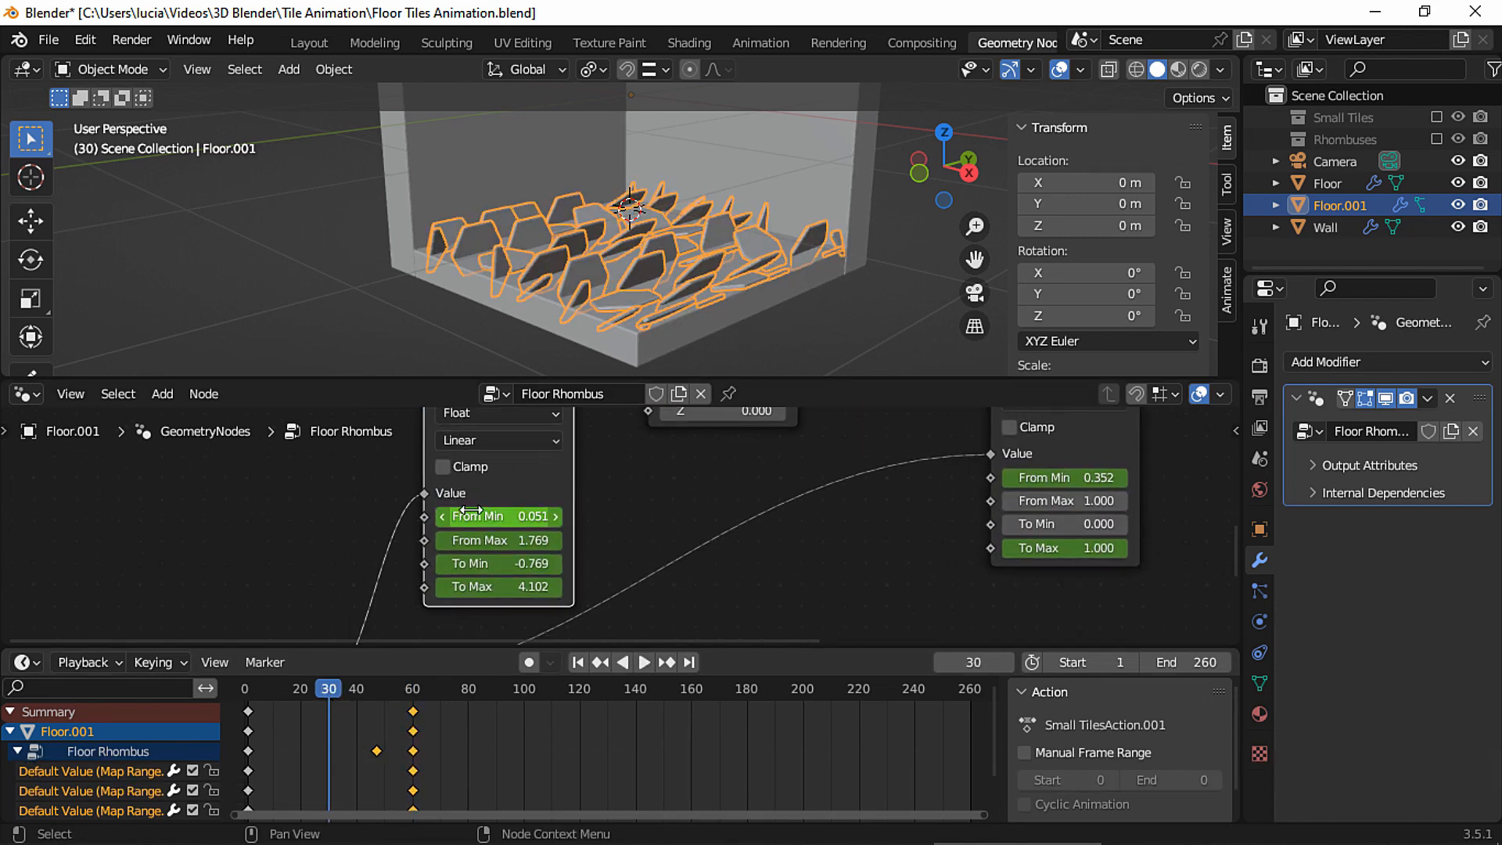
pyautogui.click(498, 516)
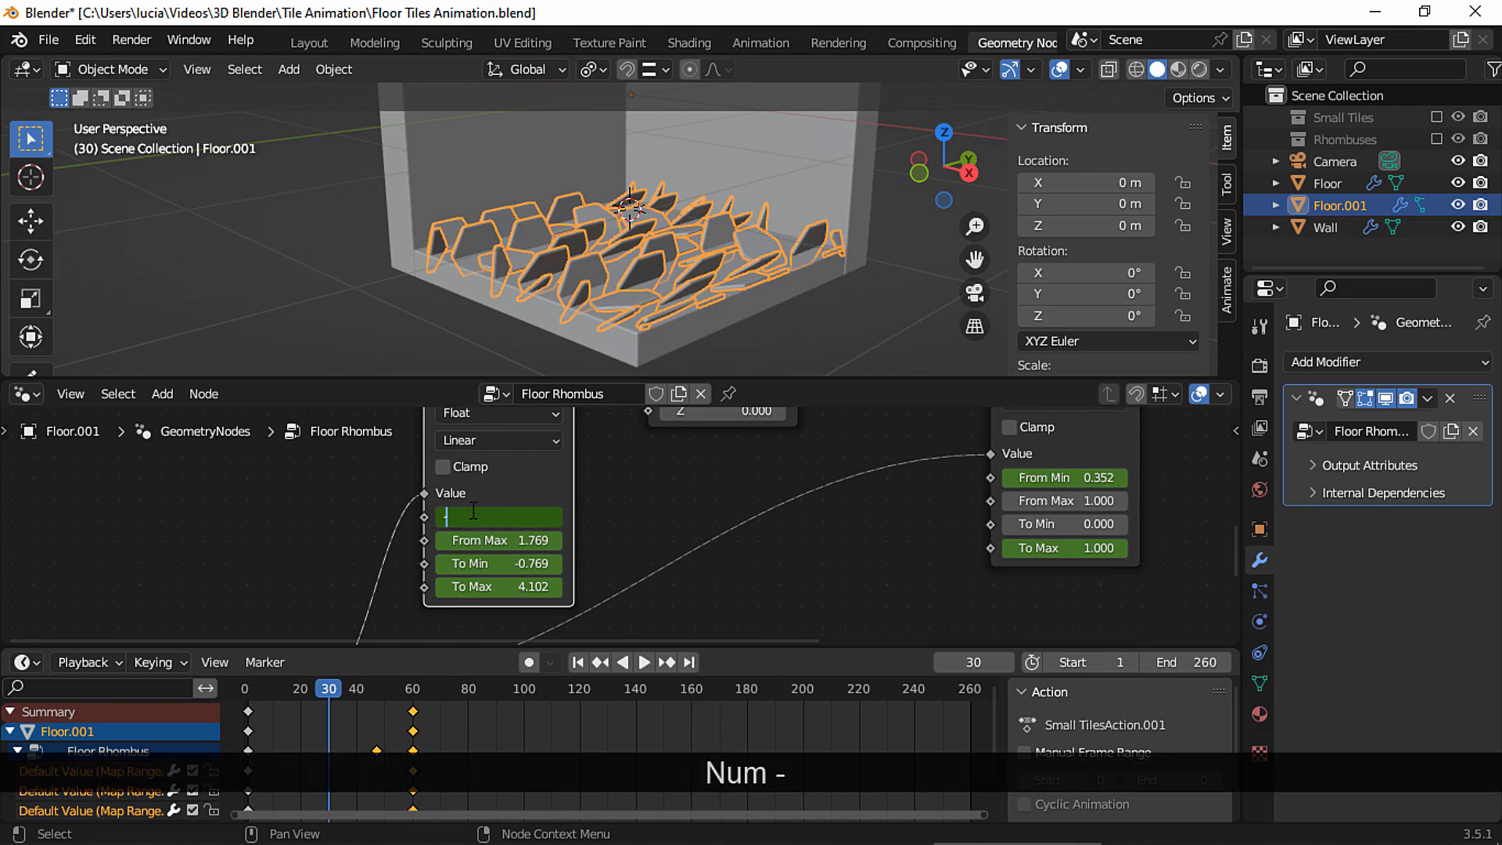
pyautogui.write('-2.650')
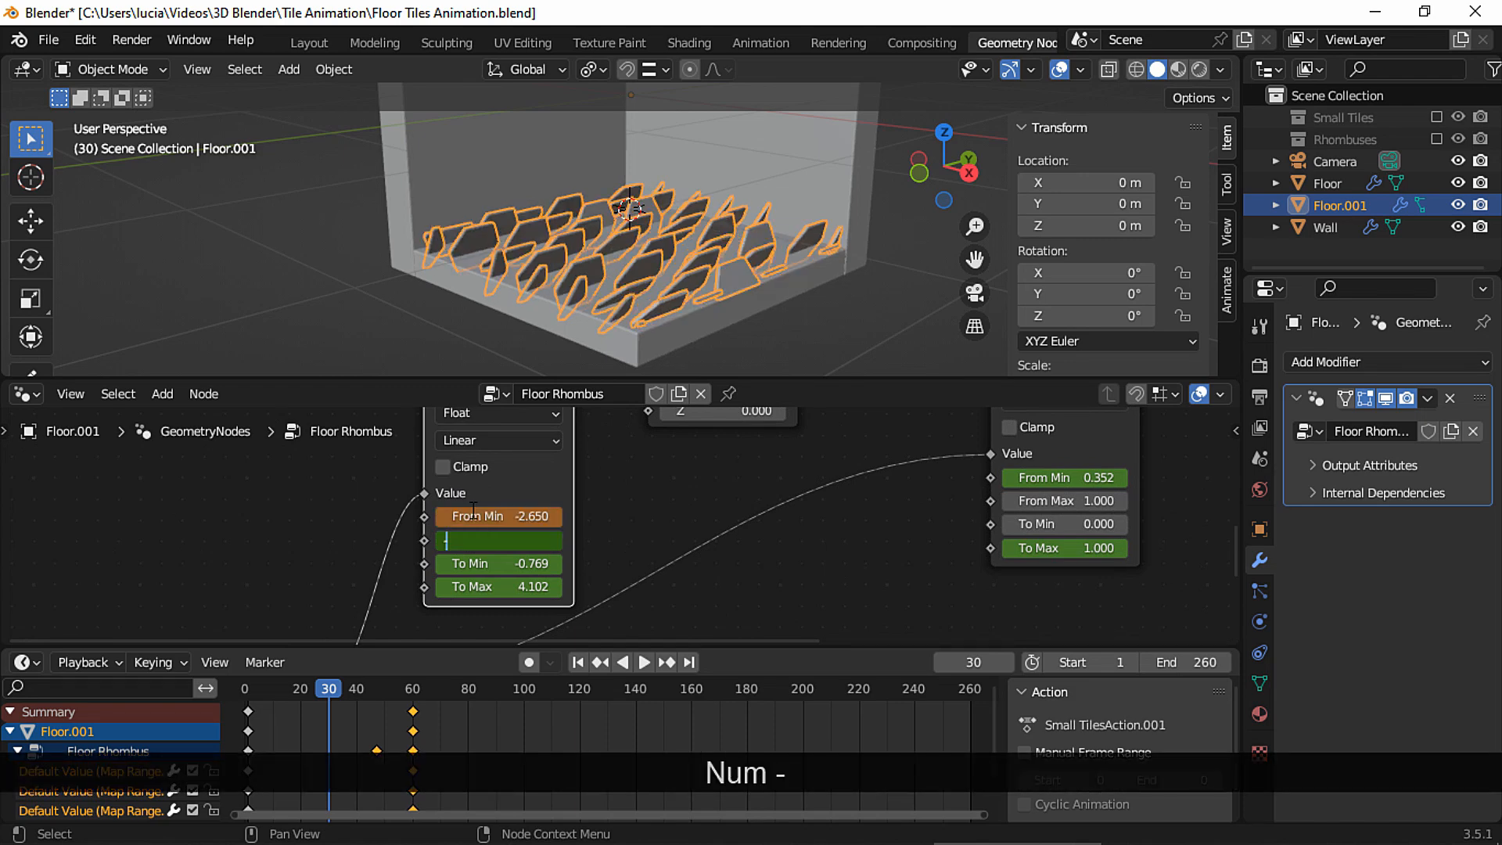
pyautogui.write('-1.650')
pyautogui.click(498, 563)
pyautogui.write('-3.')
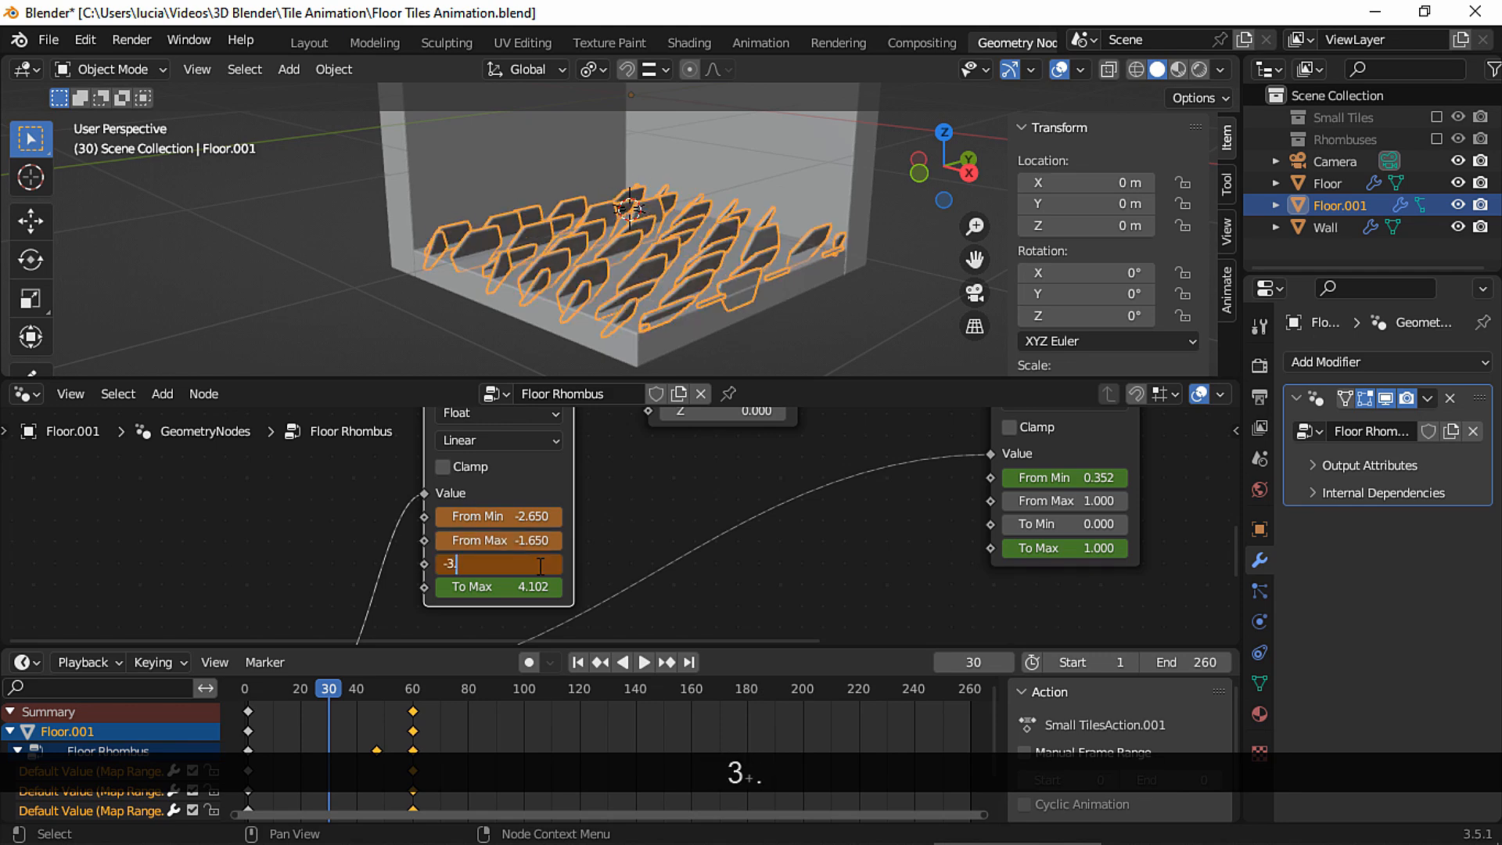
pyautogui.press('Tab')
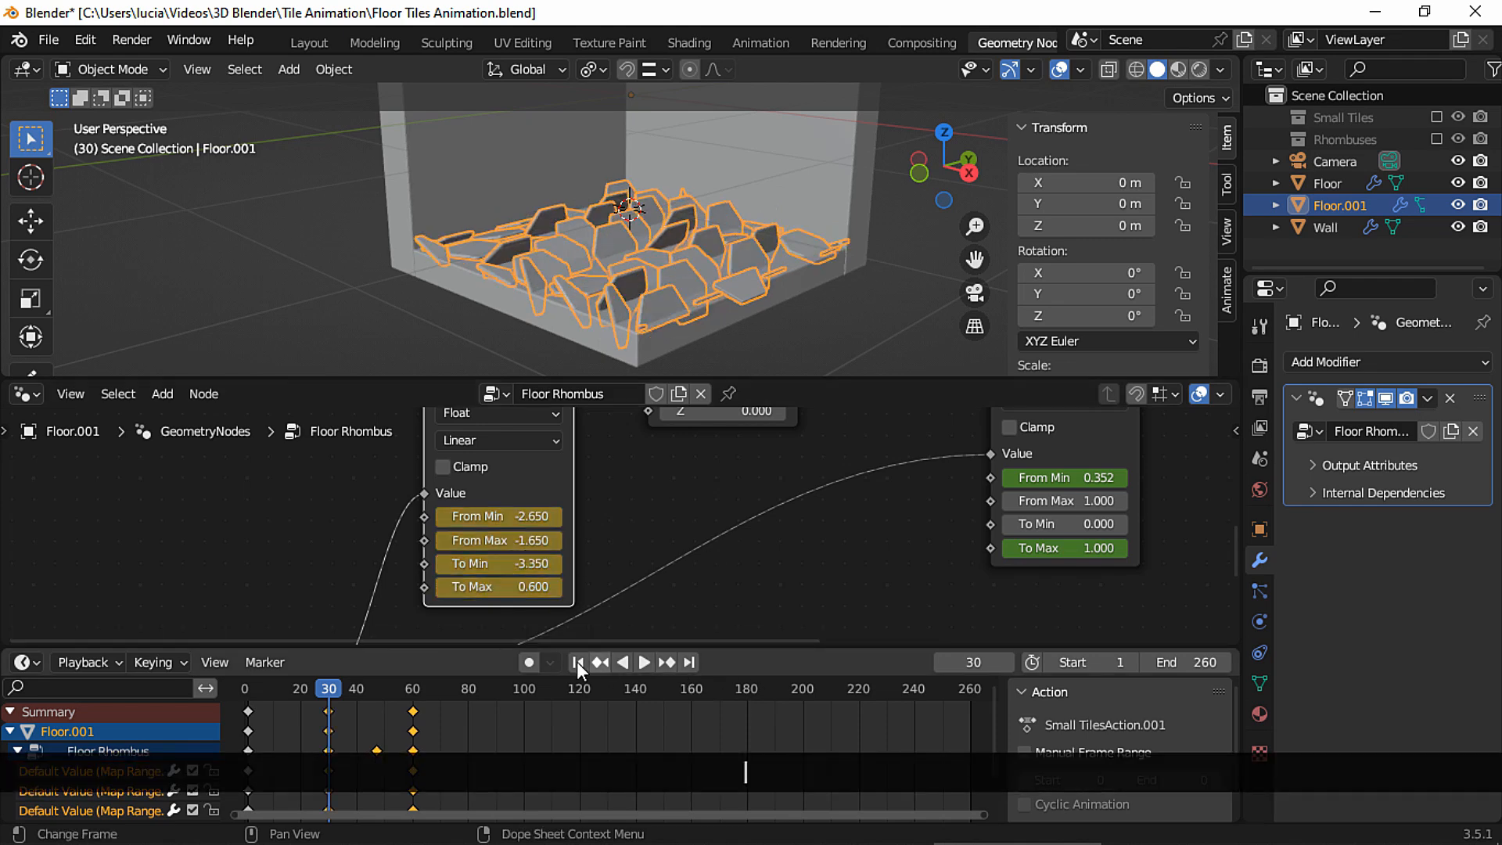
pyautogui.press('Space')
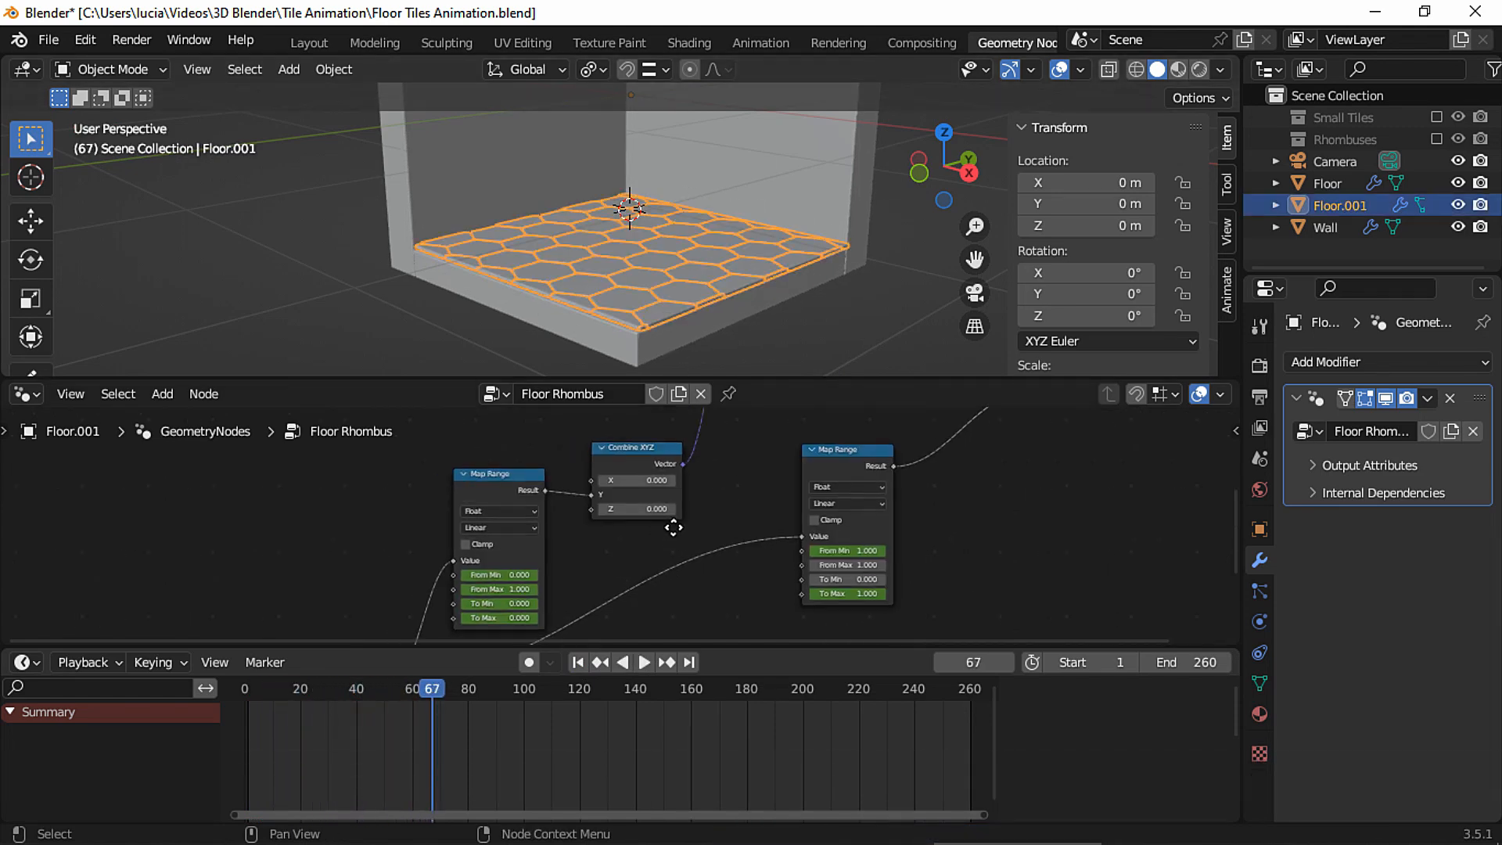
# Step: Give the Floor Rhombus keyframes smooth interpolation and preview the result
pyautogui.click(23, 661)
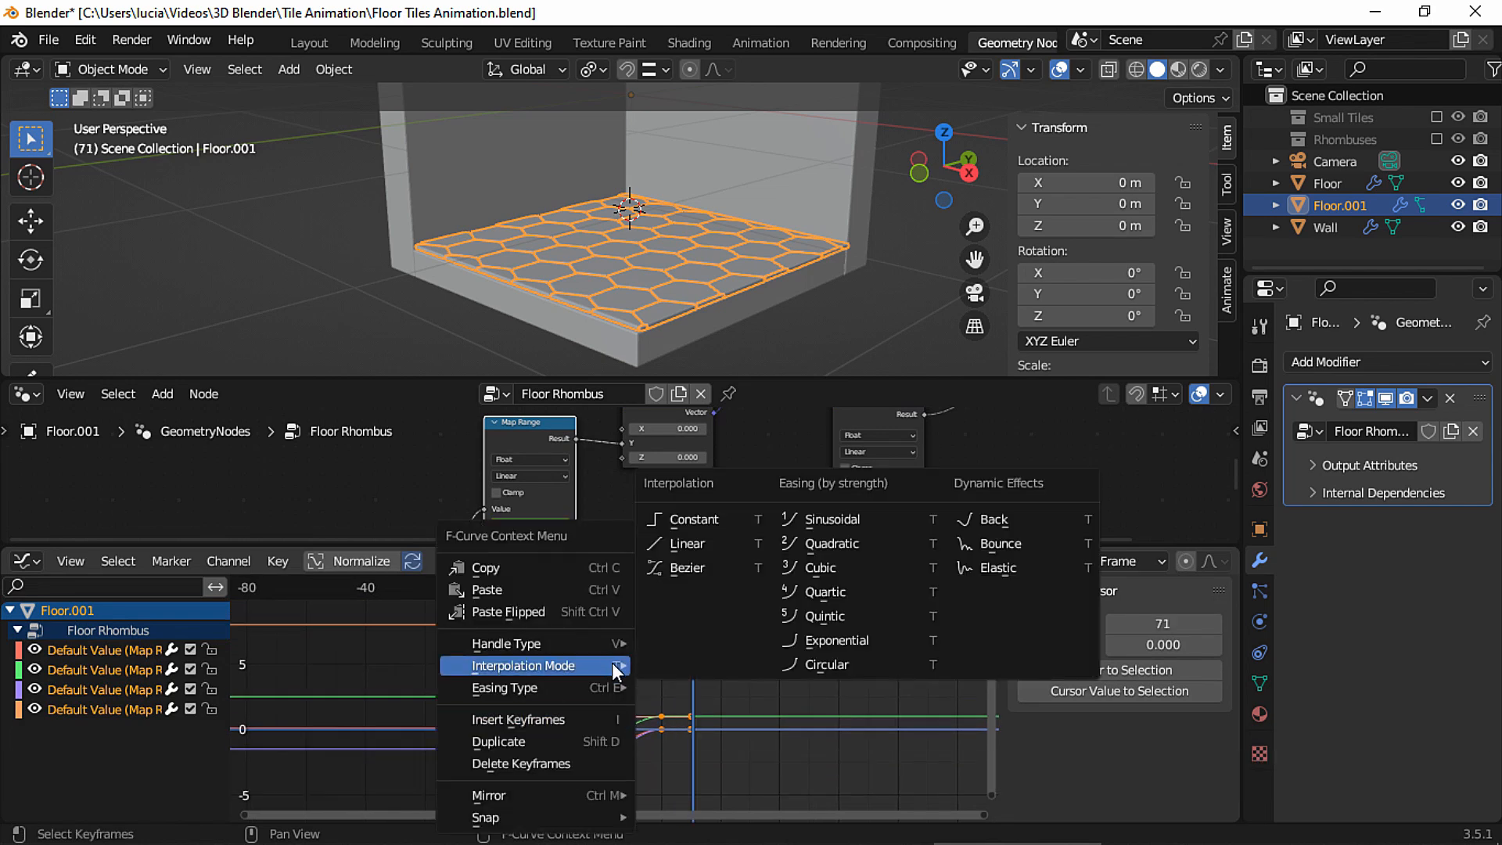
pyautogui.moveTo(643, 672)
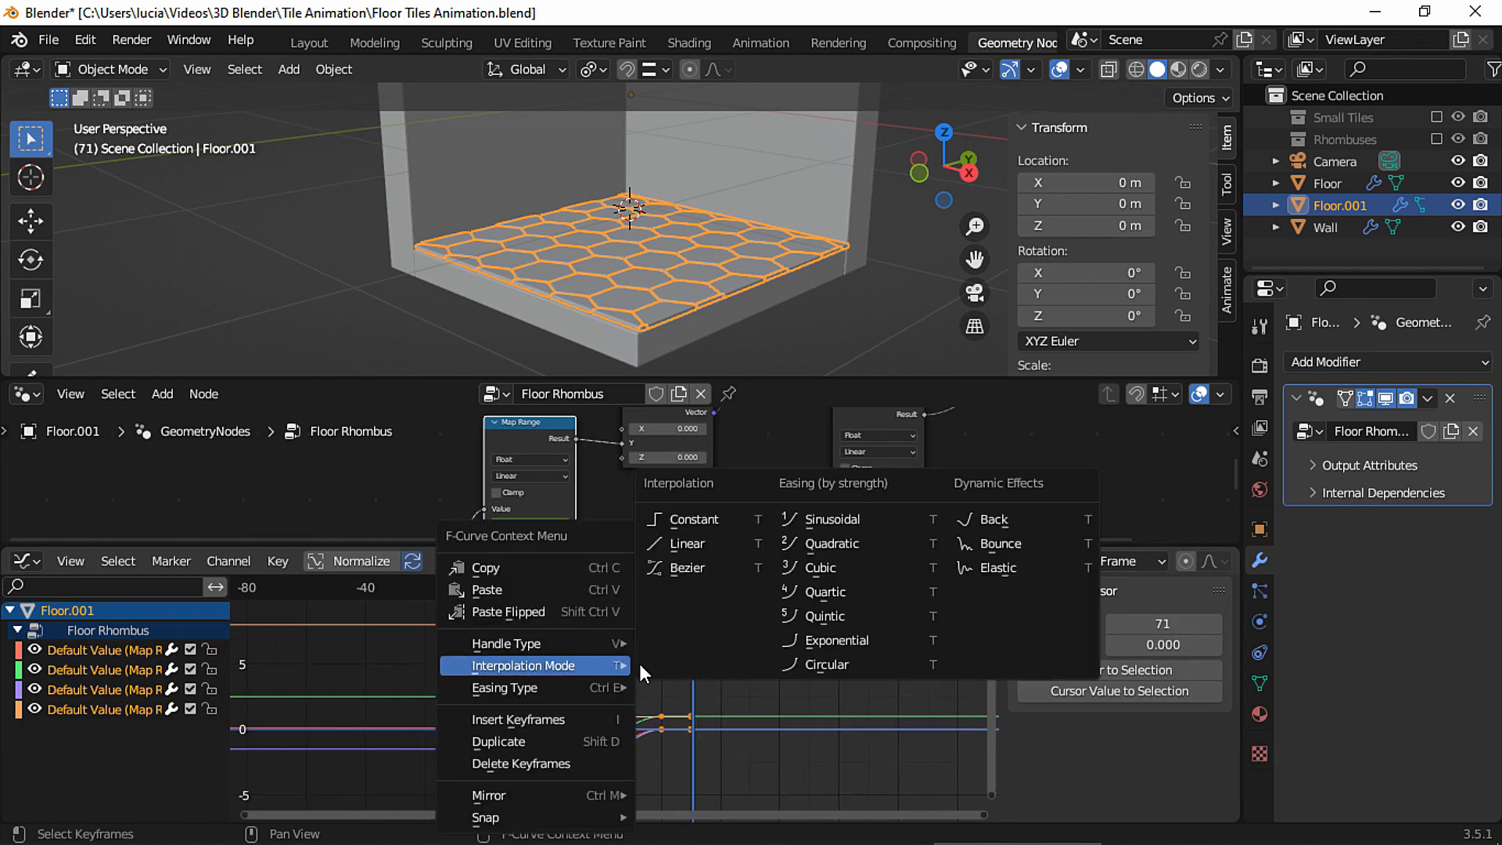
pyautogui.click(687, 568)
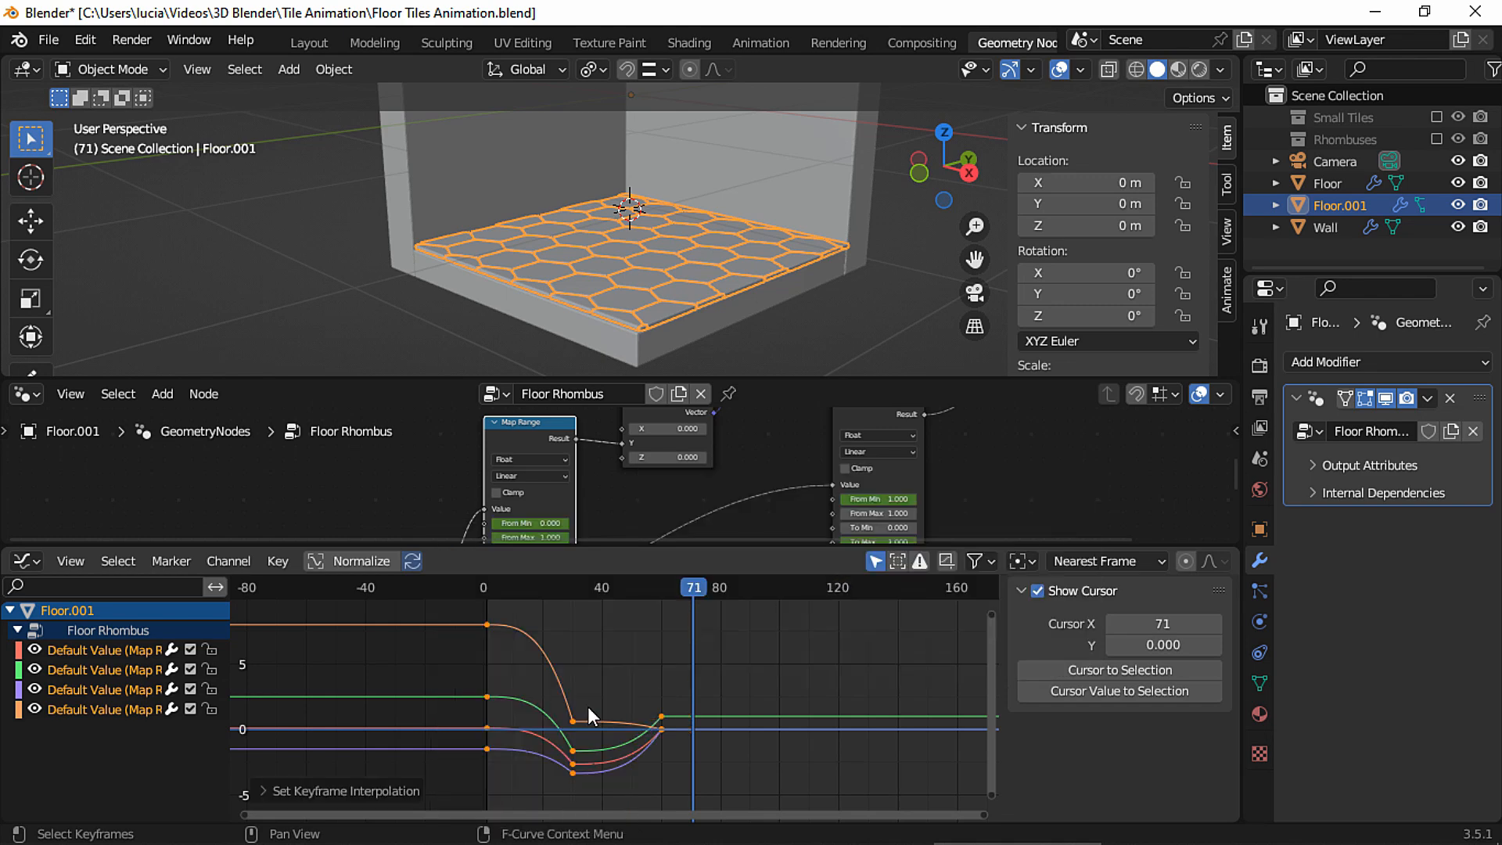
pyautogui.press('Space')
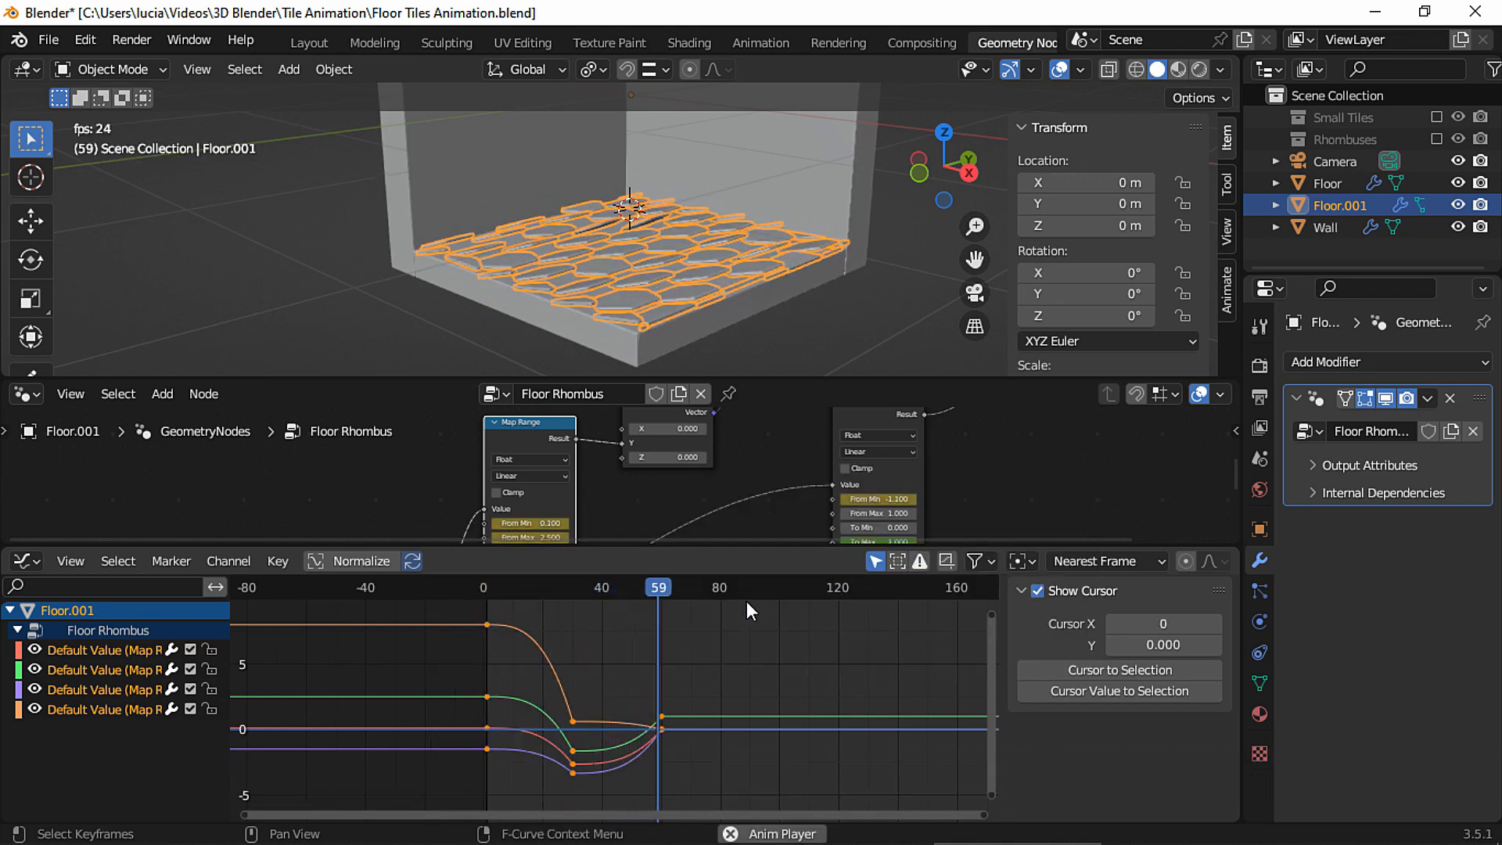
pyautogui.press('Space')
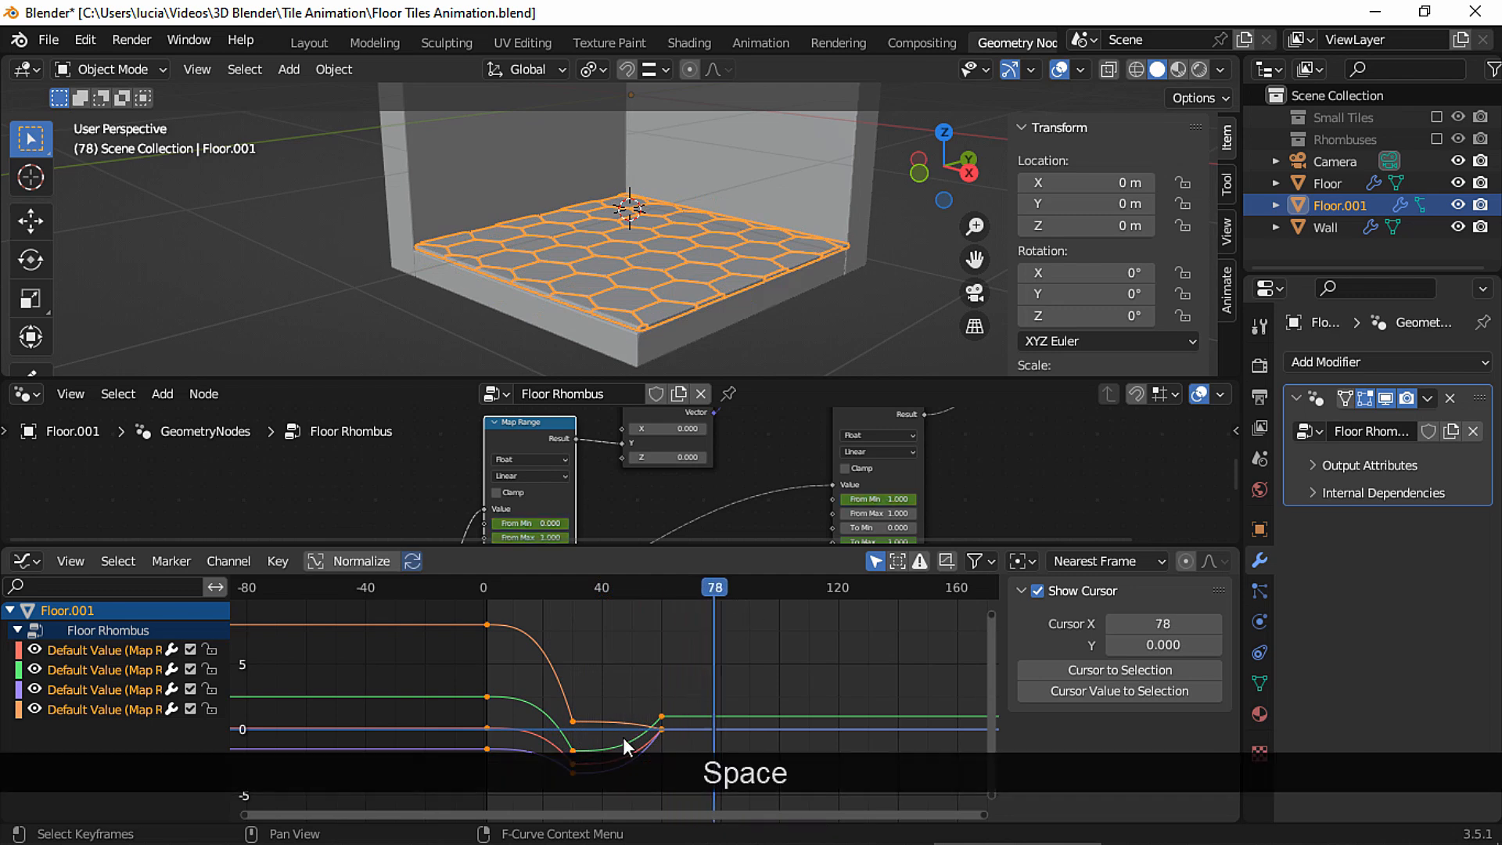
pyautogui.moveTo(637, 759)
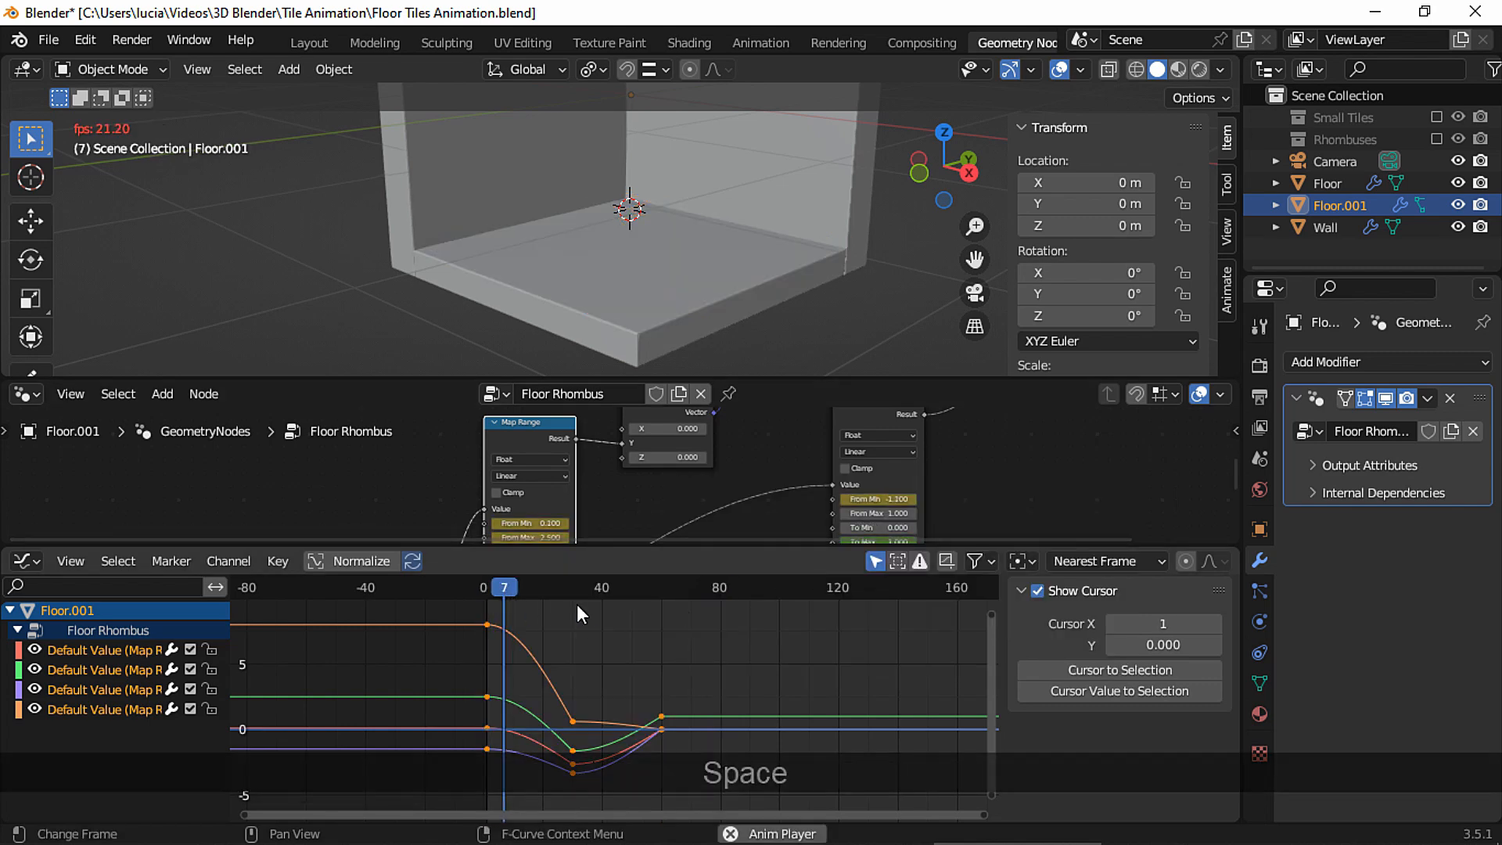
# Step: Change the keyframes' easing type and preview the eased rhombus animation
pyautogui.press('Space')
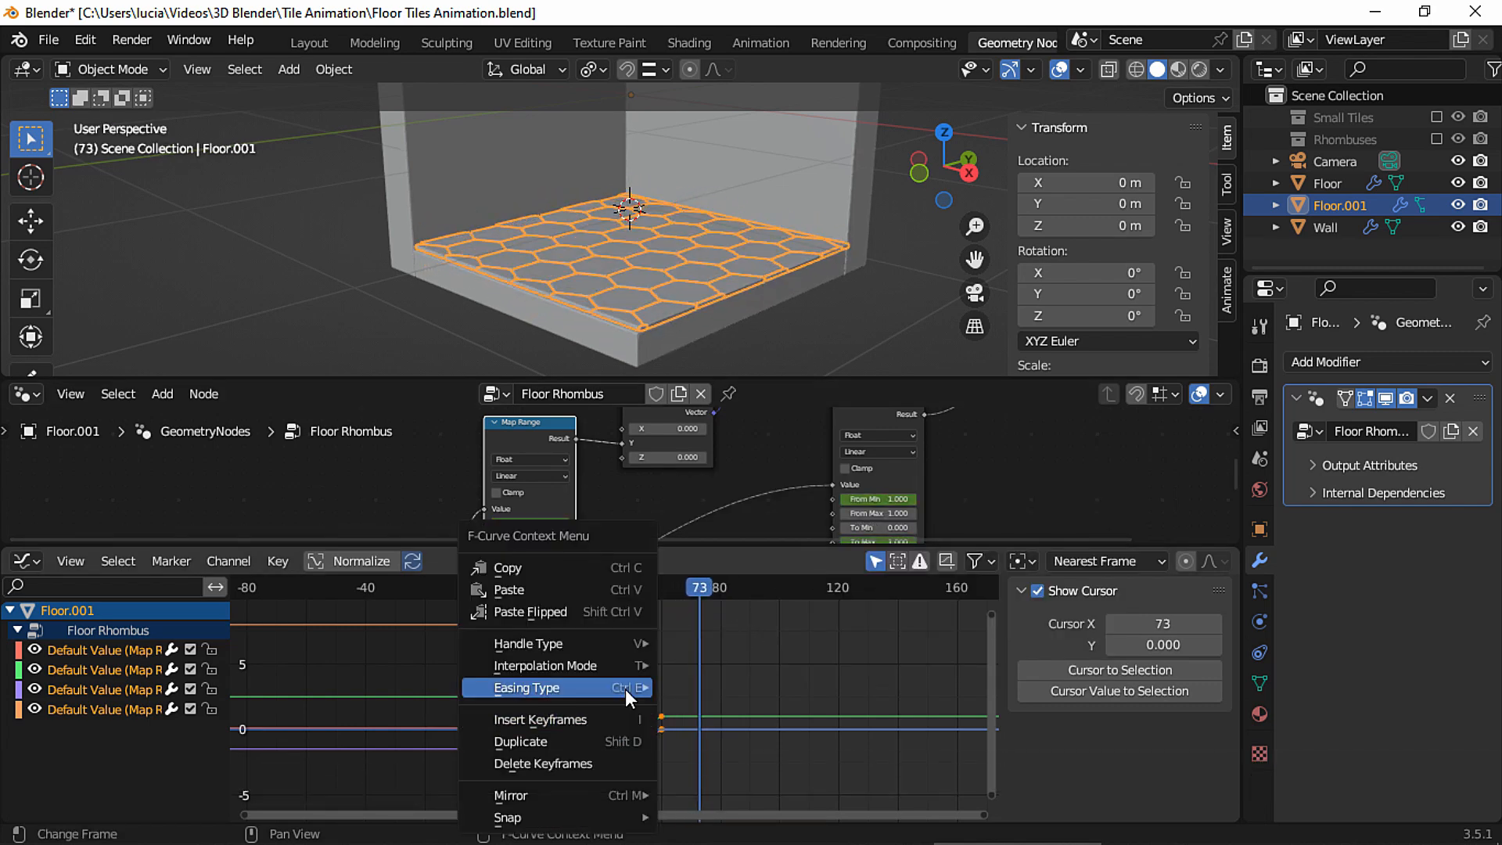
pyautogui.click(526, 686)
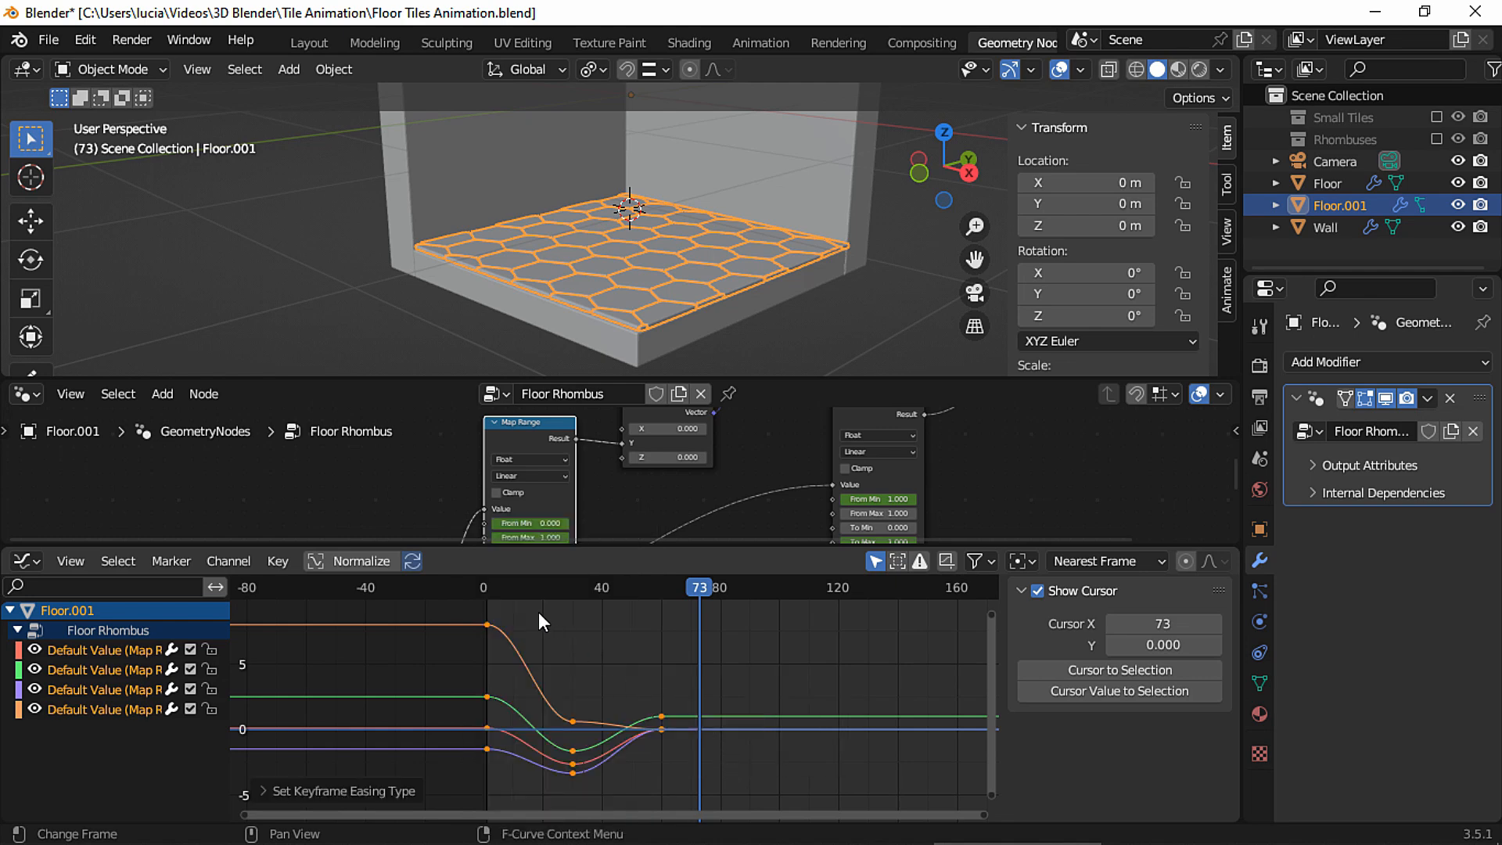
pyautogui.press('Space')
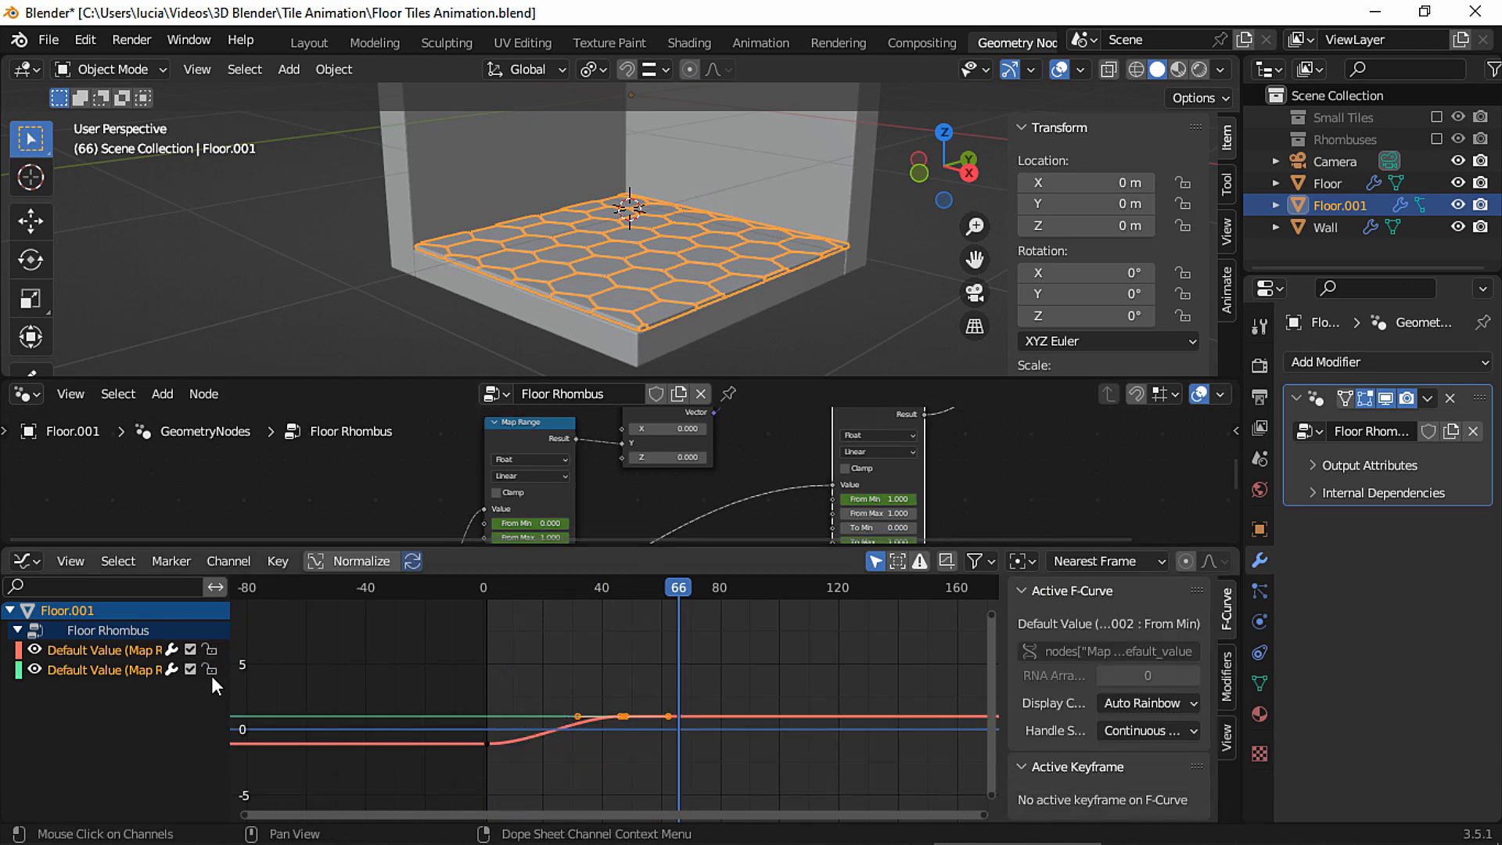
# Step: Switch to the Small Tiles group and move its falling keyframe 20 frames later
pyautogui.click(493, 394)
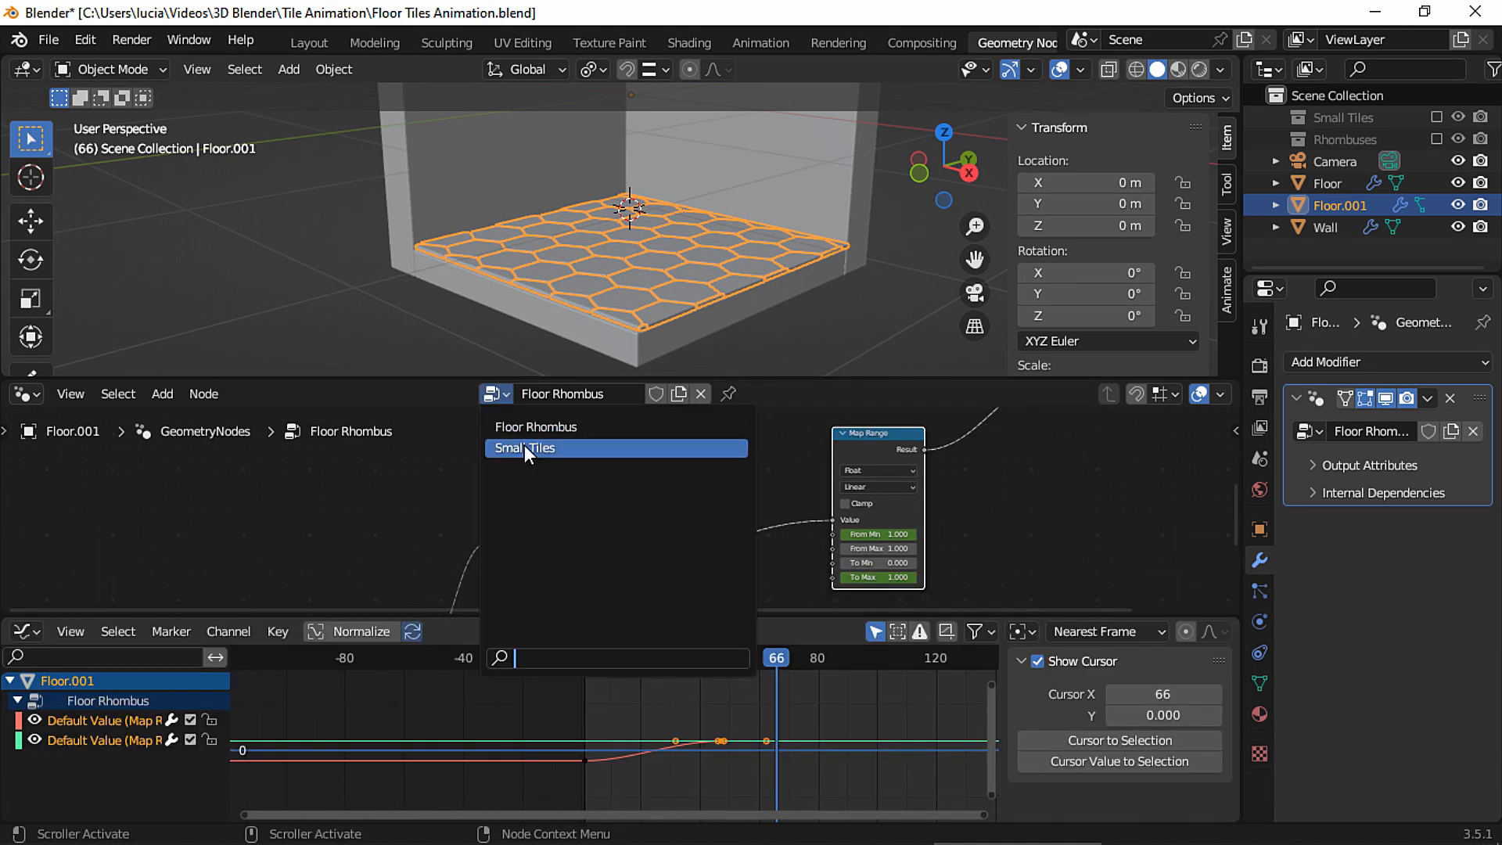
pyautogui.click(524, 447)
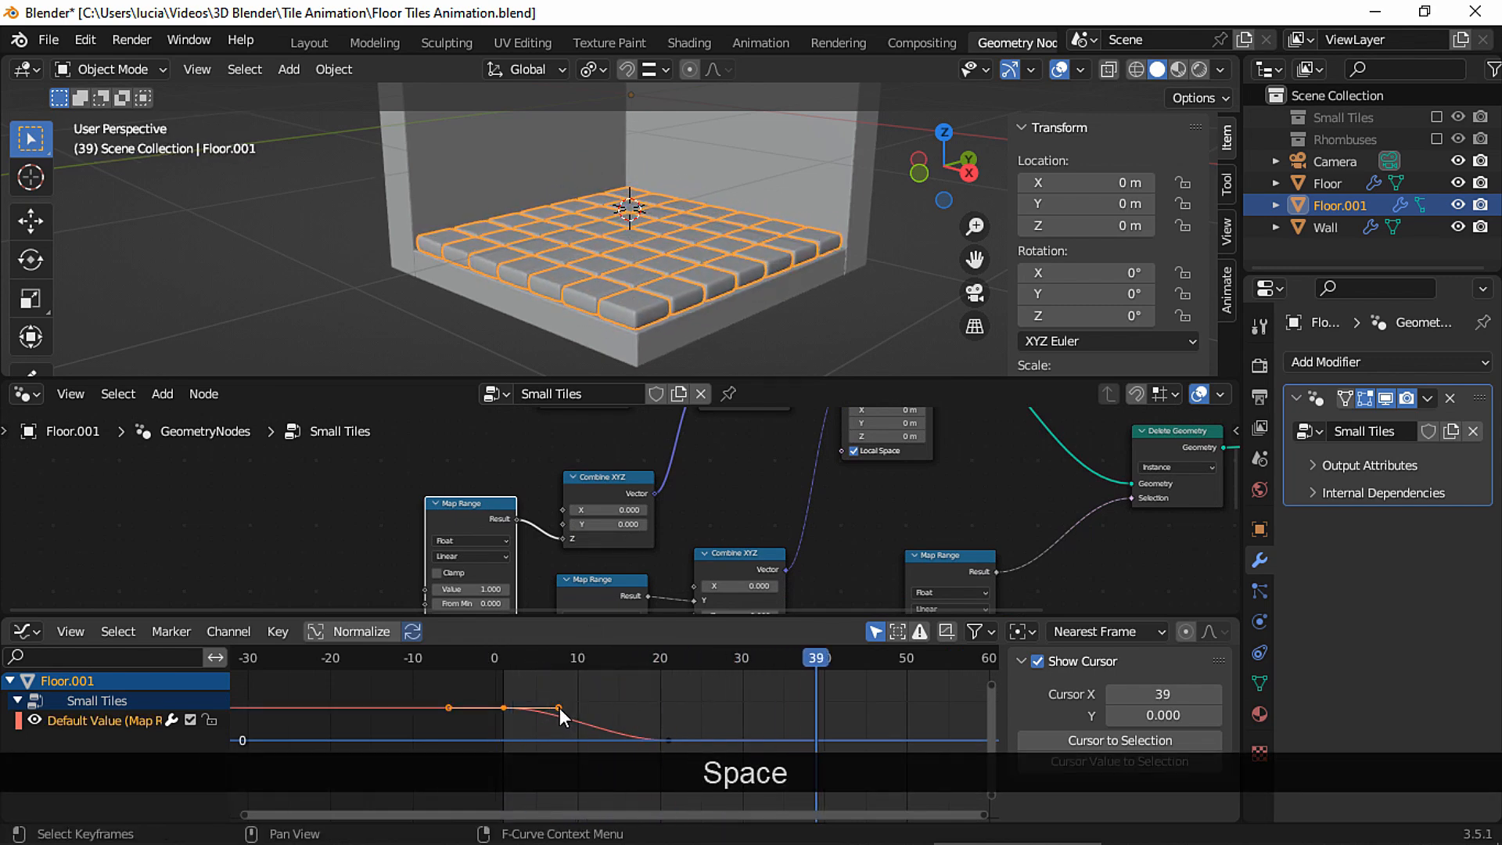
pyautogui.moveTo(560, 709); pyautogui.dragTo(737, 696)
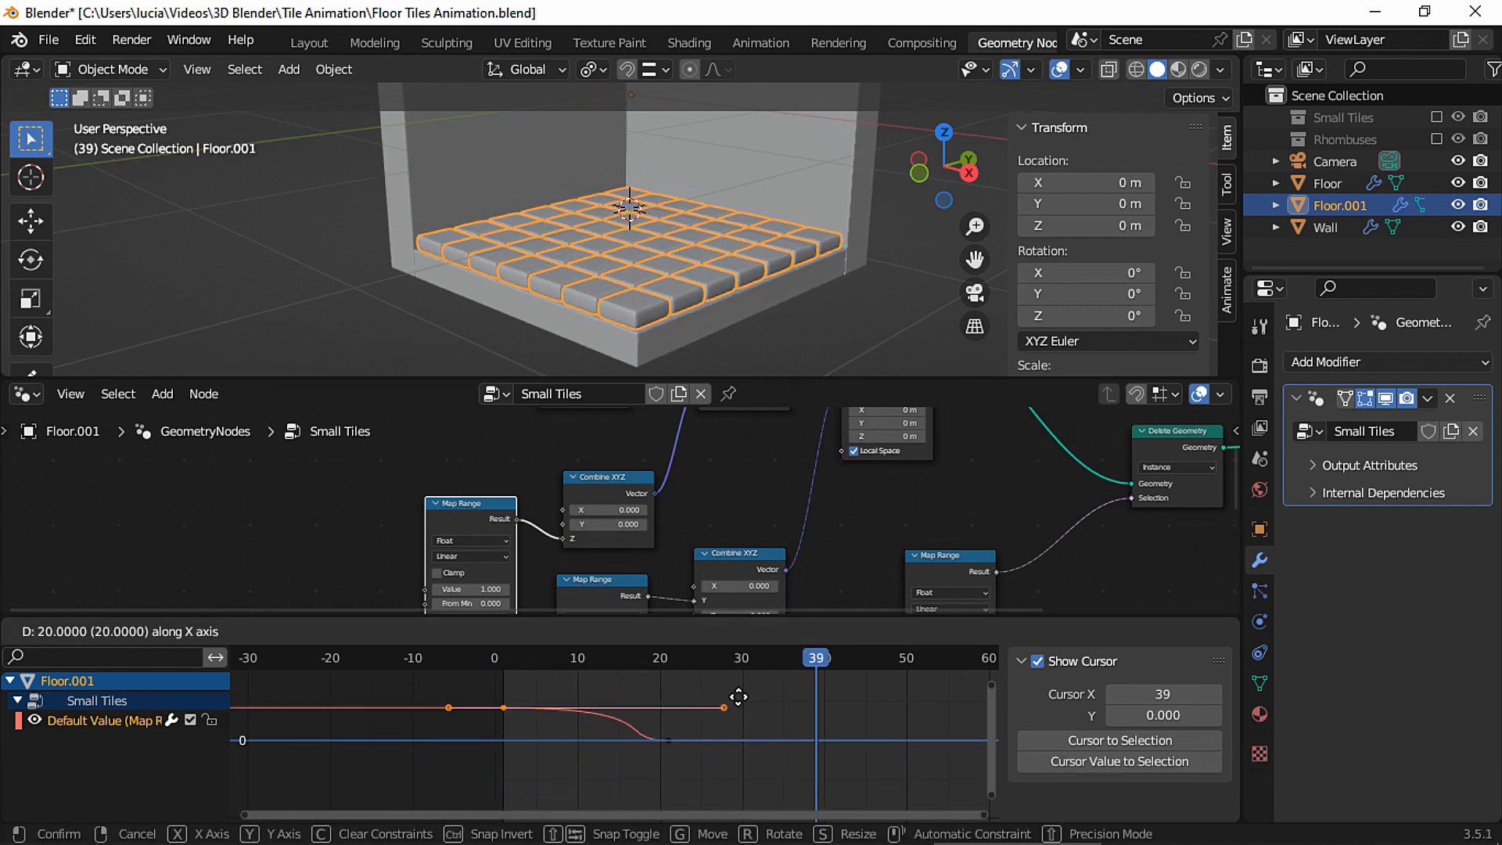
pyautogui.press('Space')
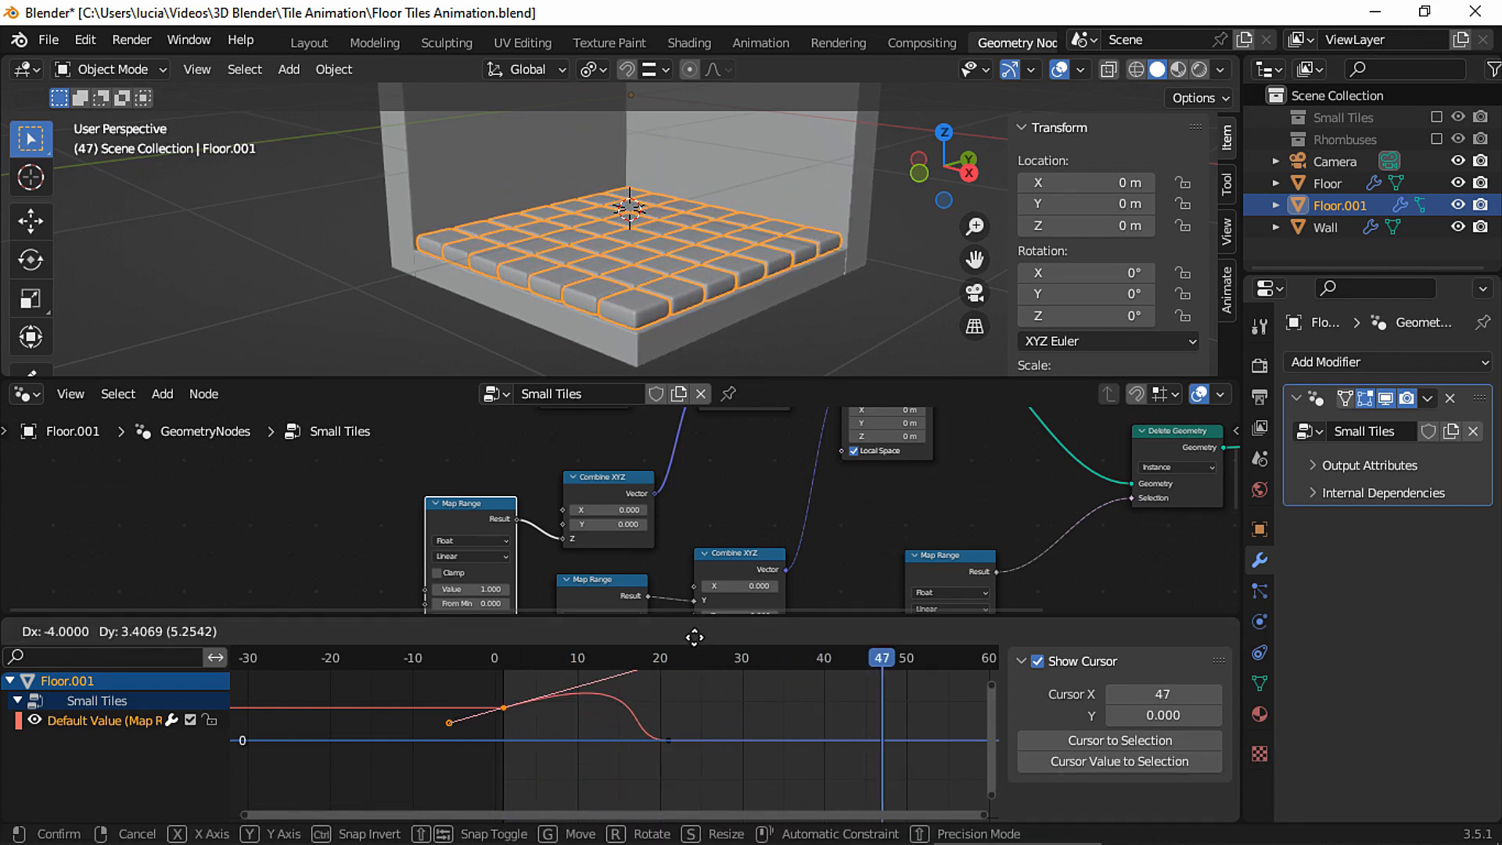
# Step: Reshape the curve handle and replay the square-tile drop from the first frame
pyautogui.press('Space')
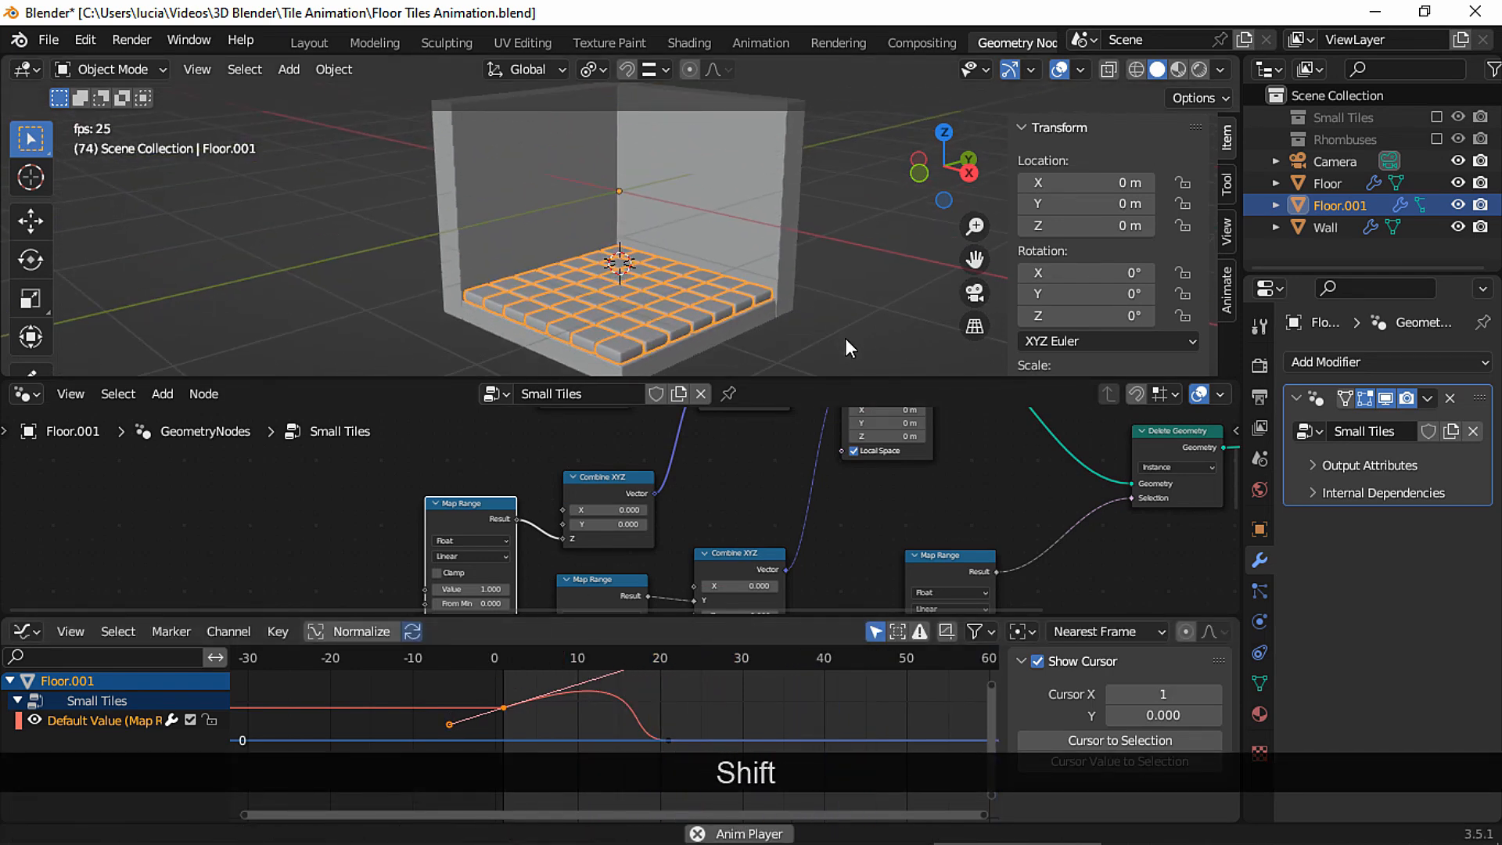
pyautogui.click(641, 679)
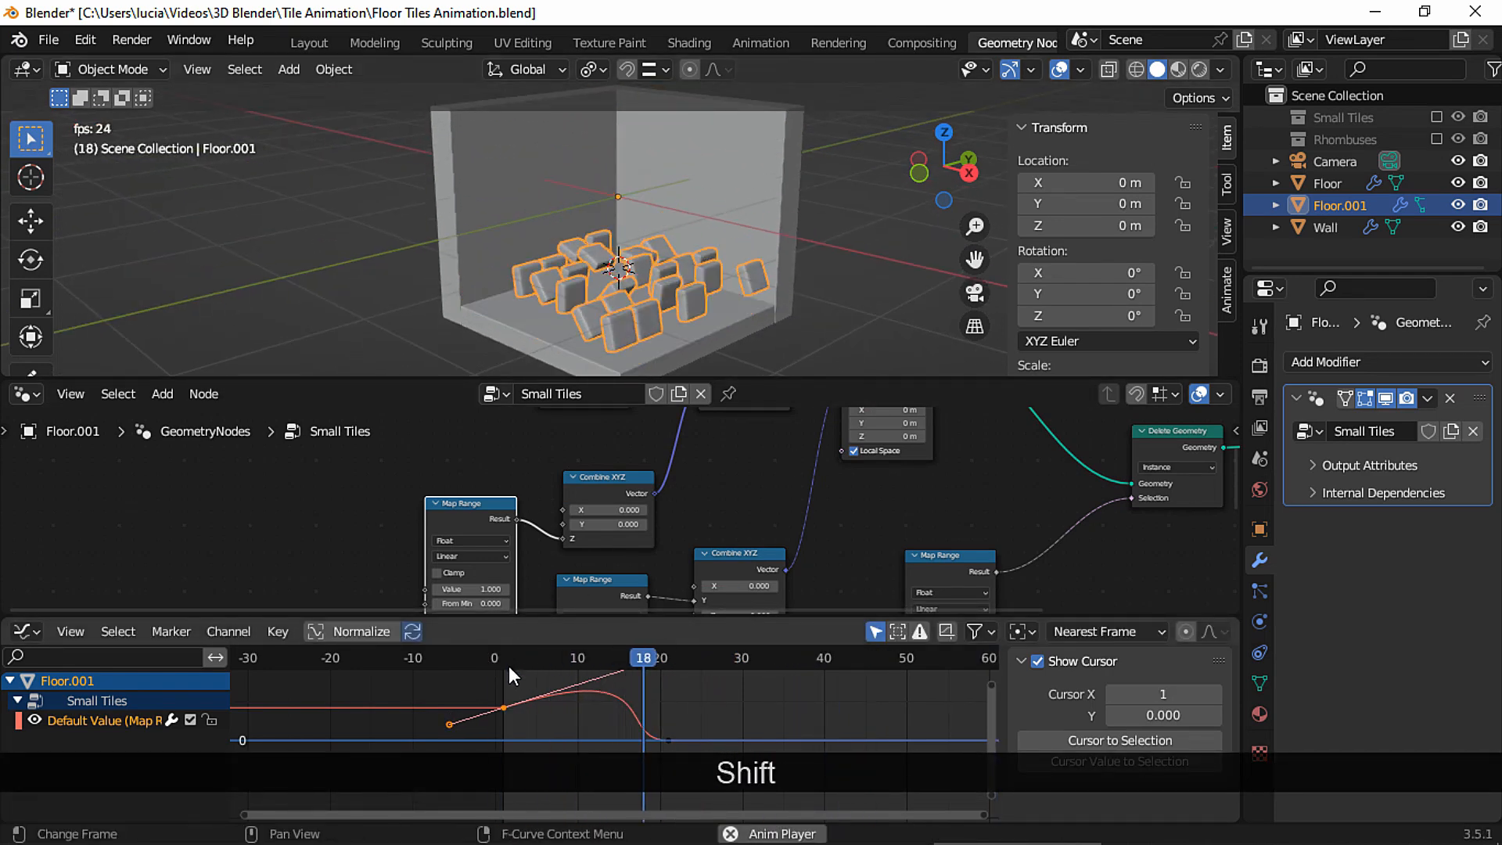
pyautogui.press('Space')
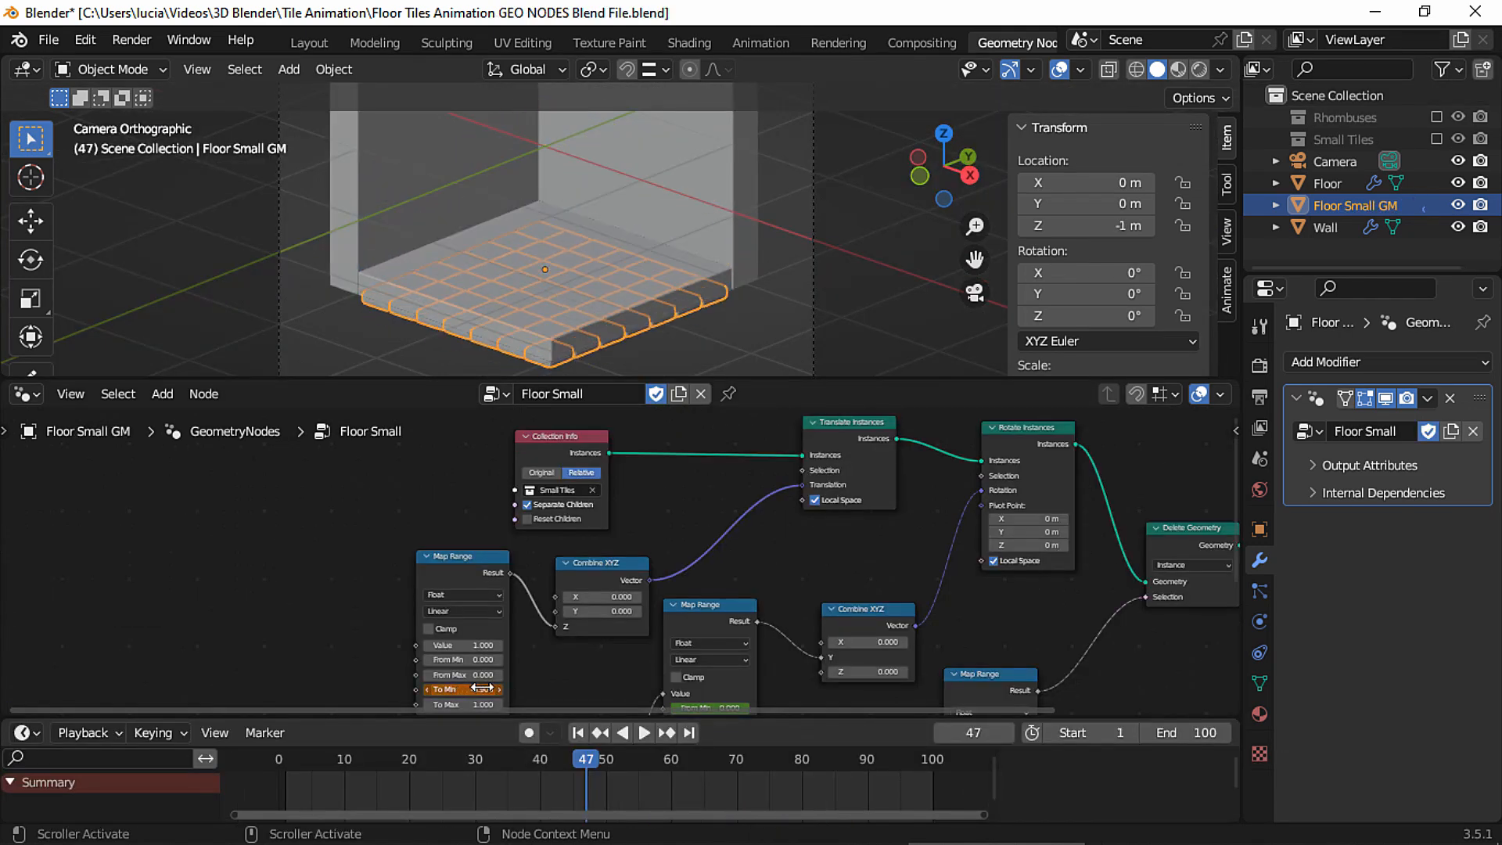
# Step: Add a Collection Info node for the Cube collection and feed its Instances into Translate Instances
pyautogui.moveTo(460, 688); pyautogui.dragTo(522, 688)
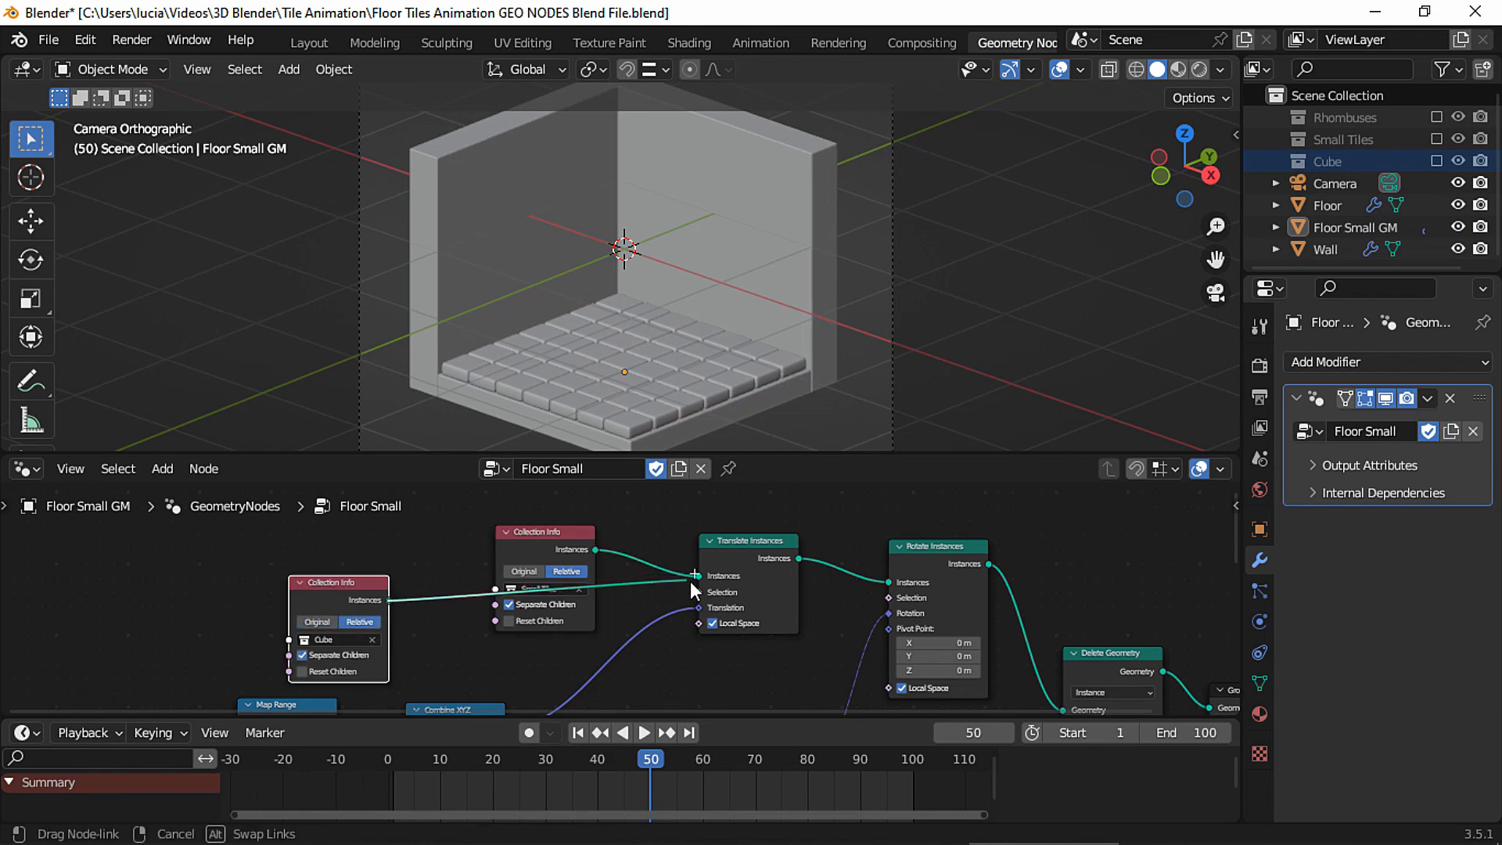
pyautogui.click(644, 755)
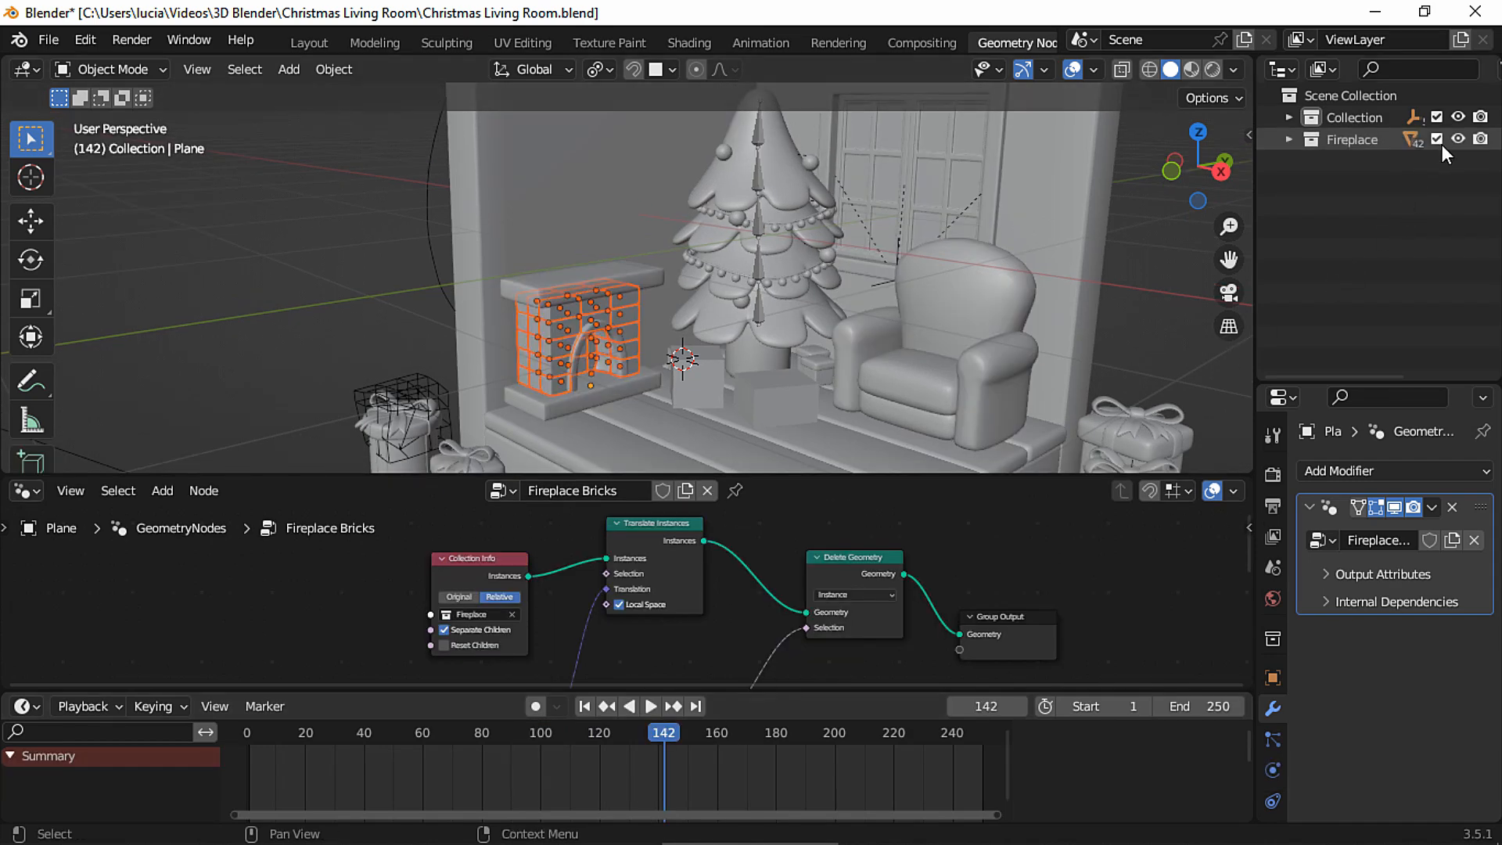
pyautogui.click(1289, 139)
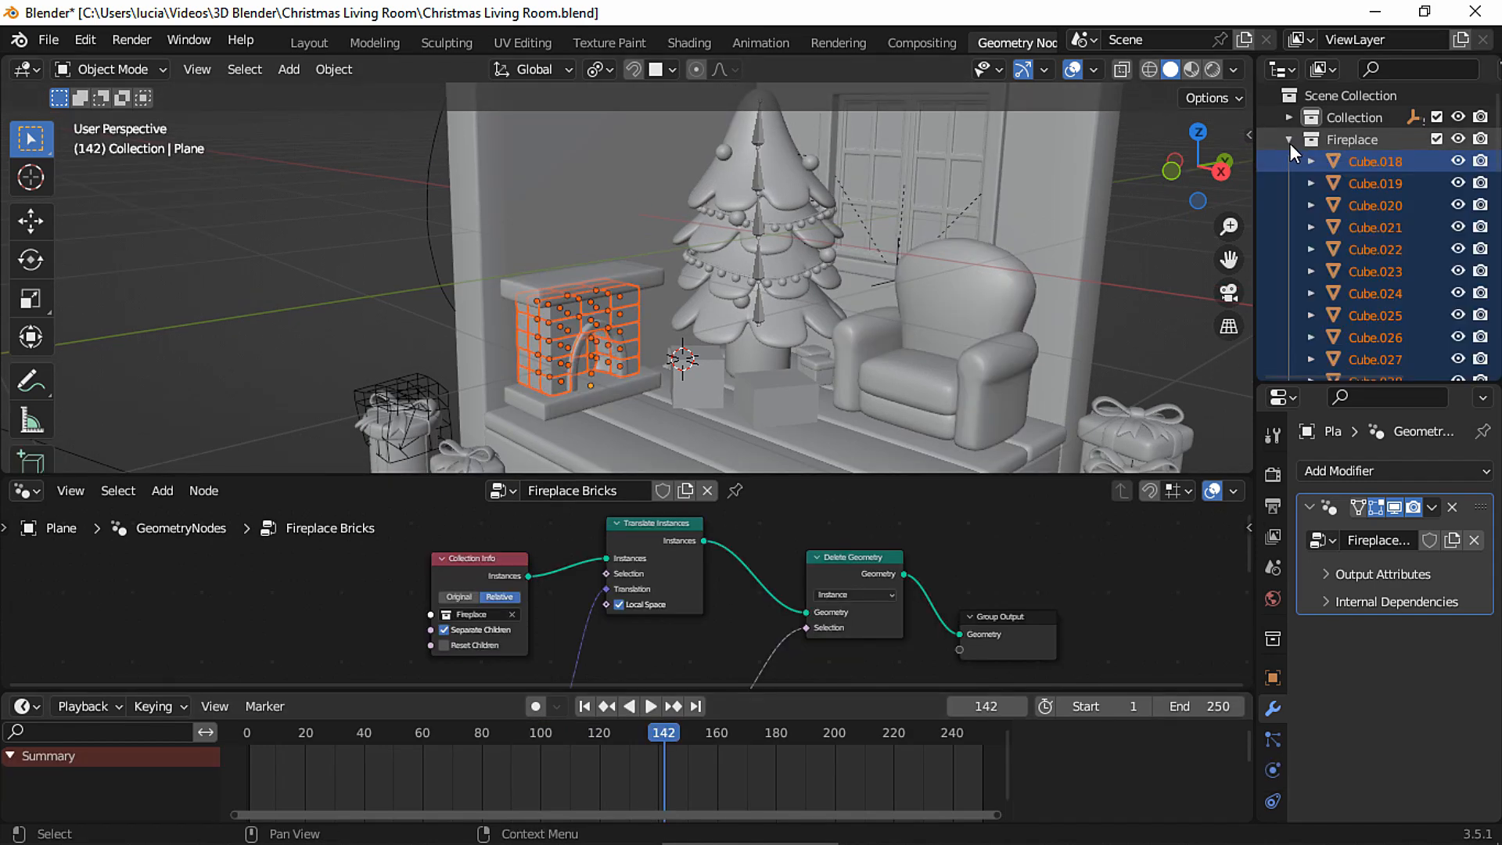
pyautogui.click(1289, 139)
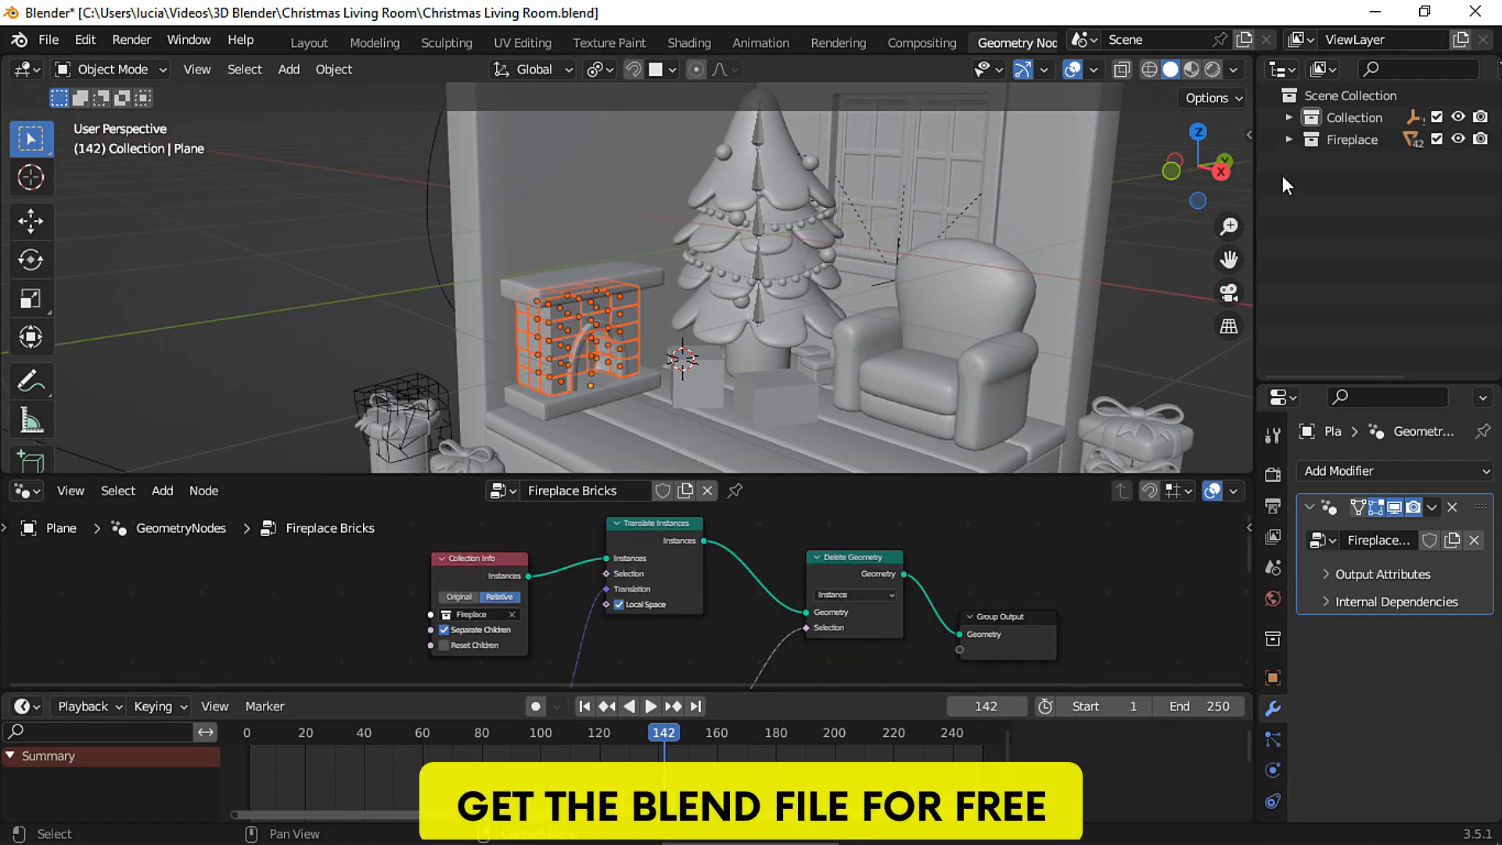